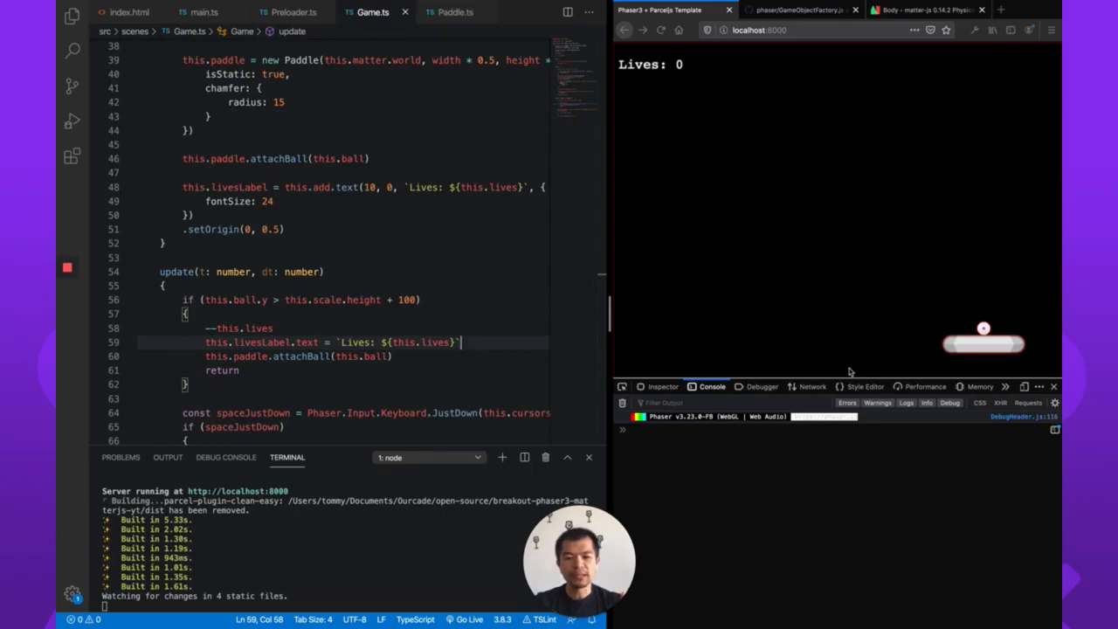
mouse_move(682, 84)
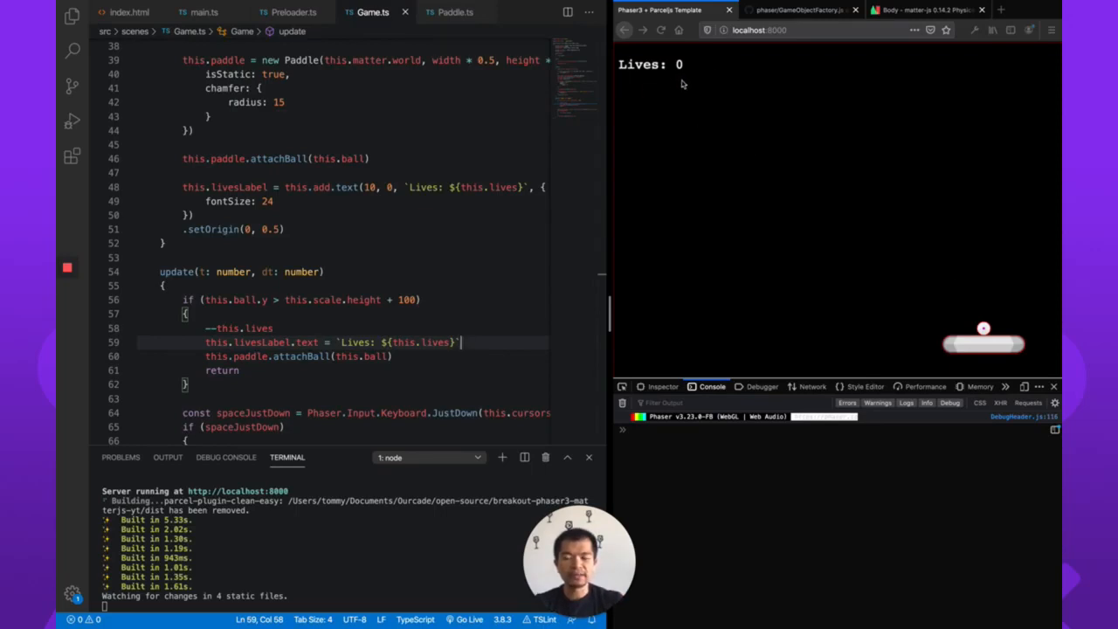
mouse_move(748, 252)
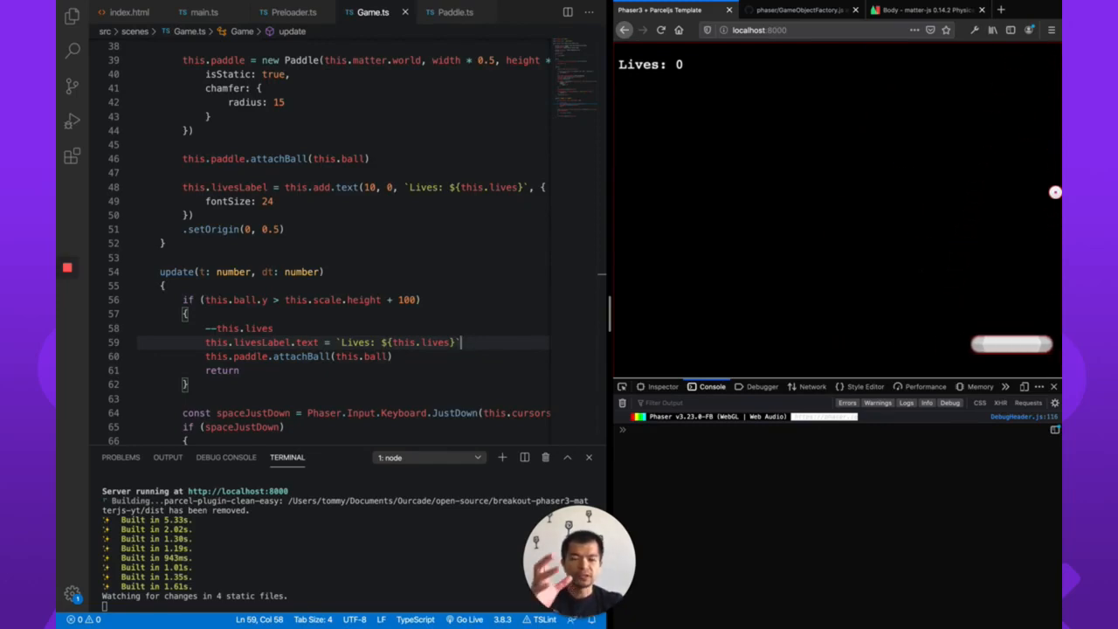
mouse_move(759, 83)
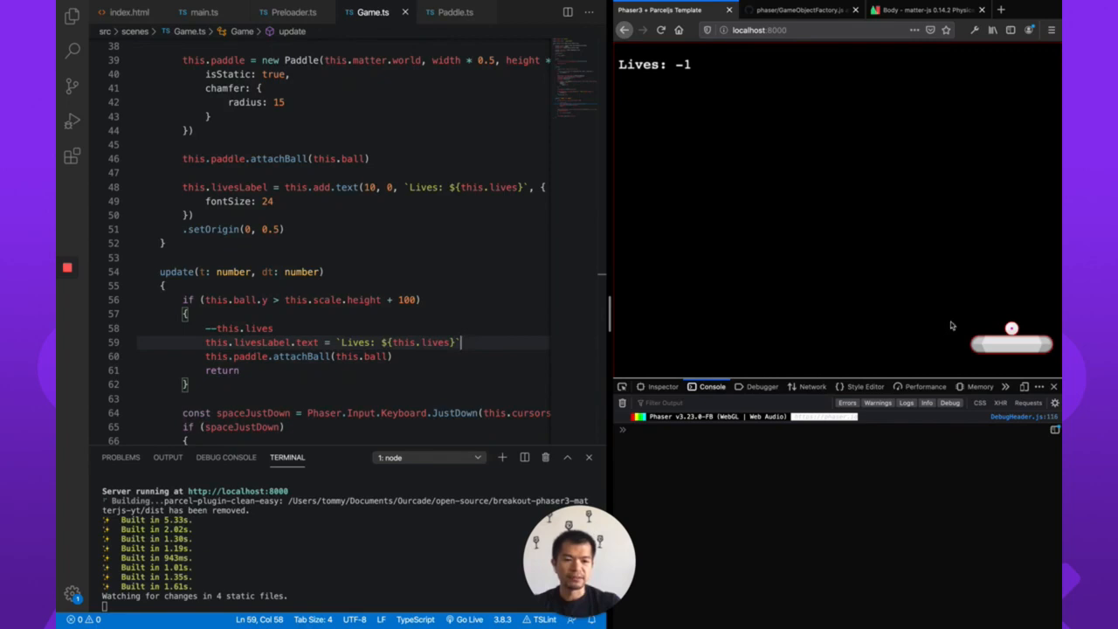
mouse_move(935, 367)
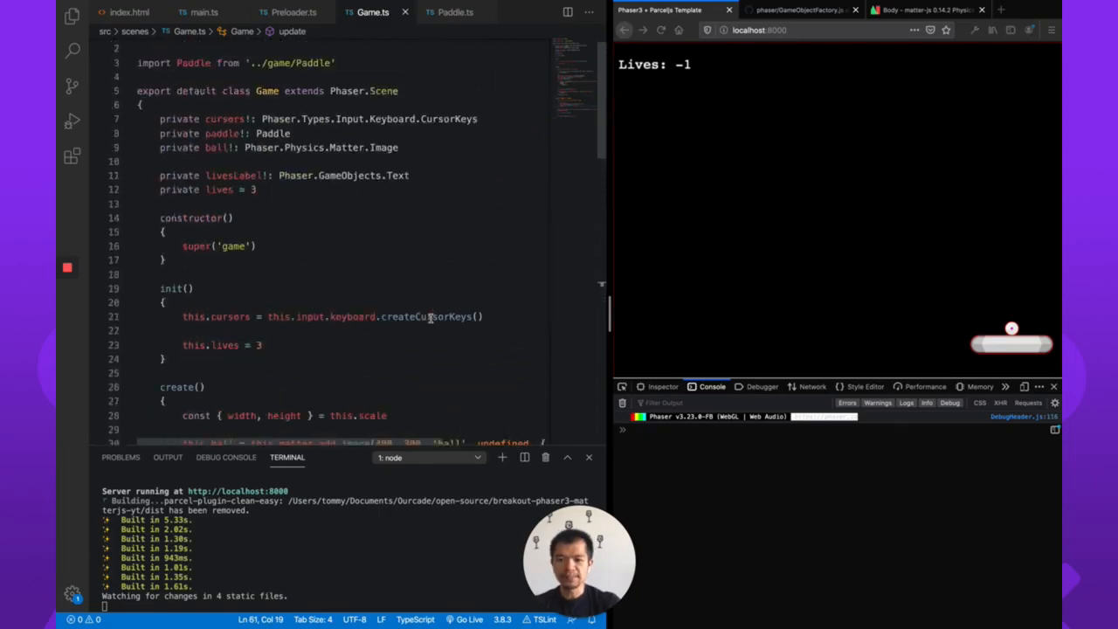
Preview the block.png asset, then return to the Game.ts create code.
left_click(66, 12)
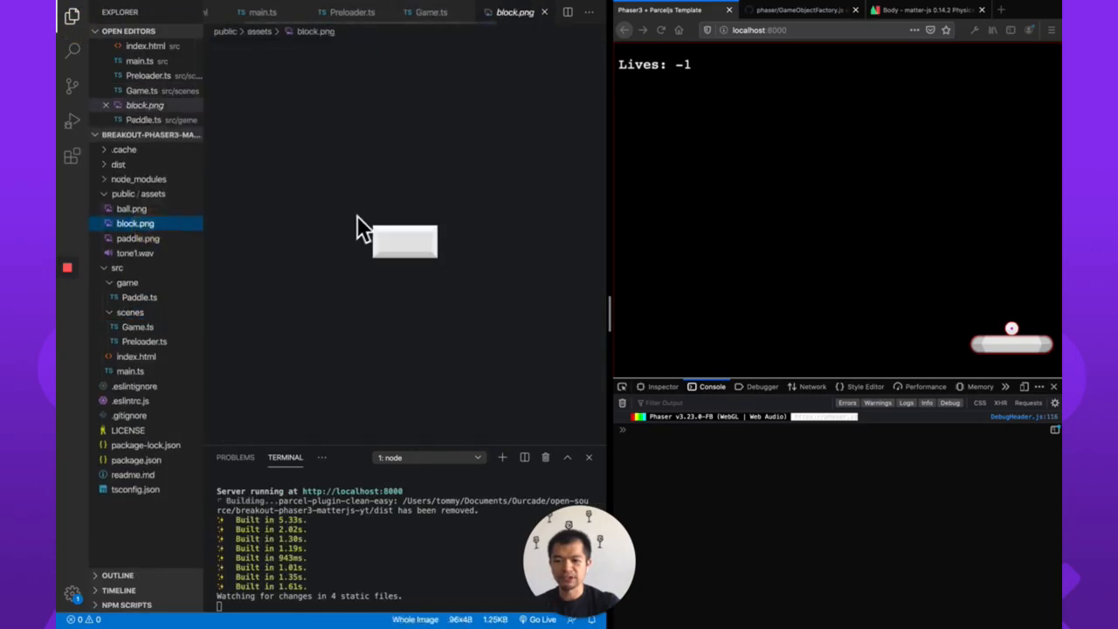
left_click(433, 10)
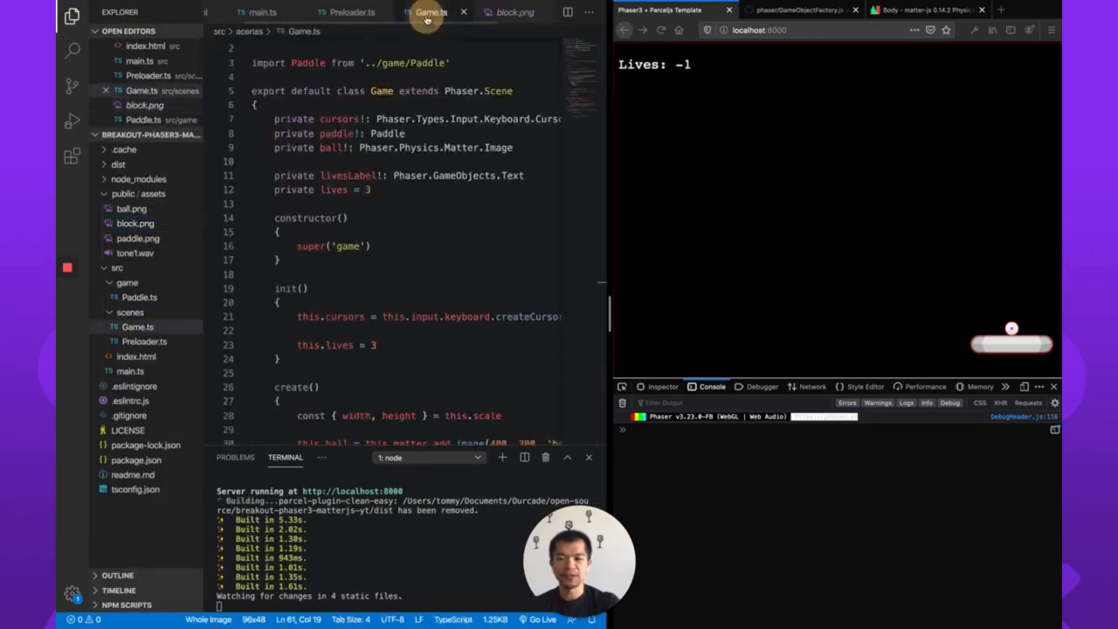
scroll("down", 3)
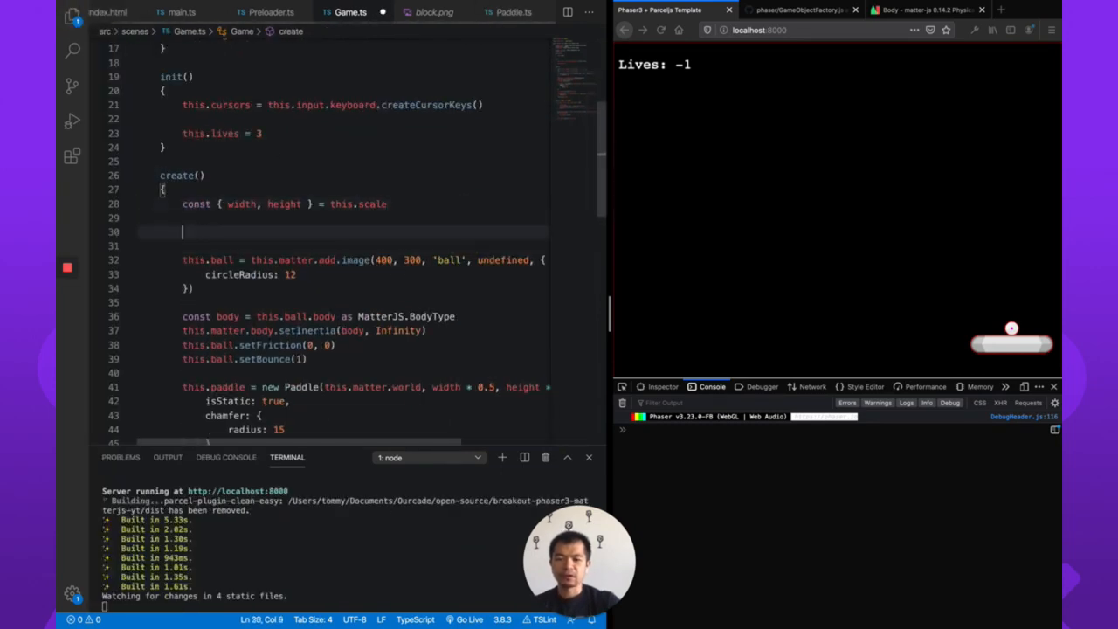
Add a static 'block' image at width * 0.5, y 200 with isStatic: true.
type("this.matter.add.image")
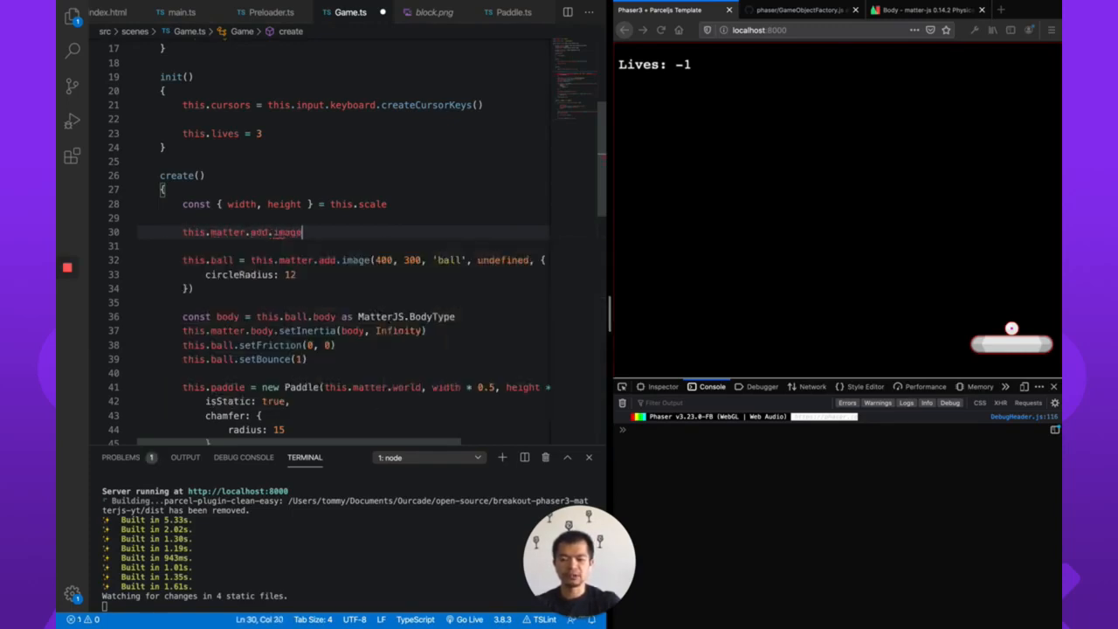
type("()")
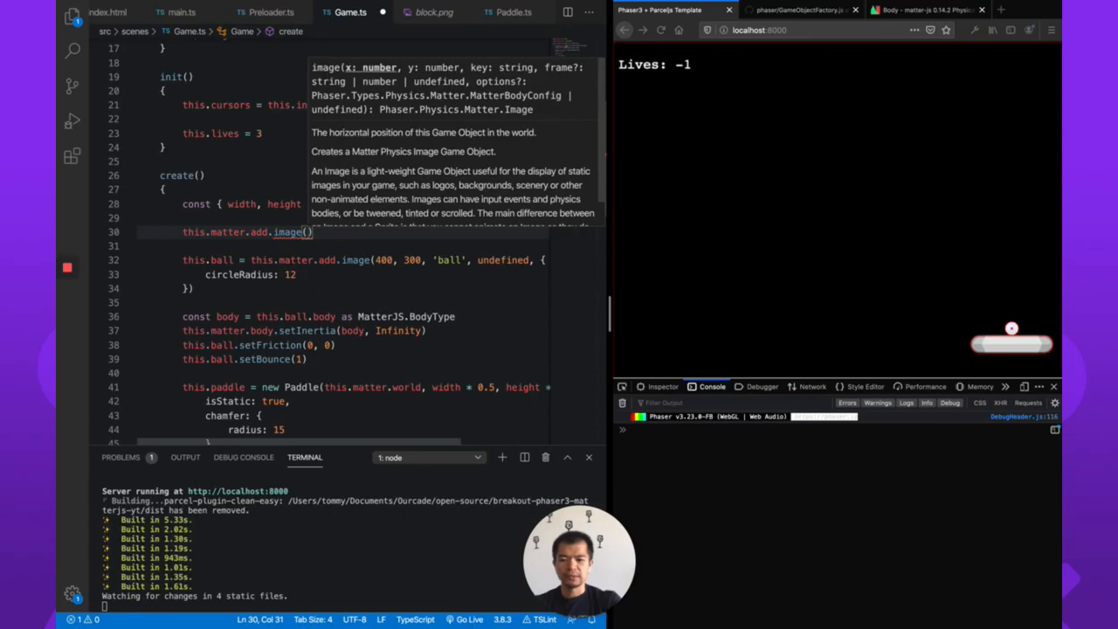
type("width * 0.5,")
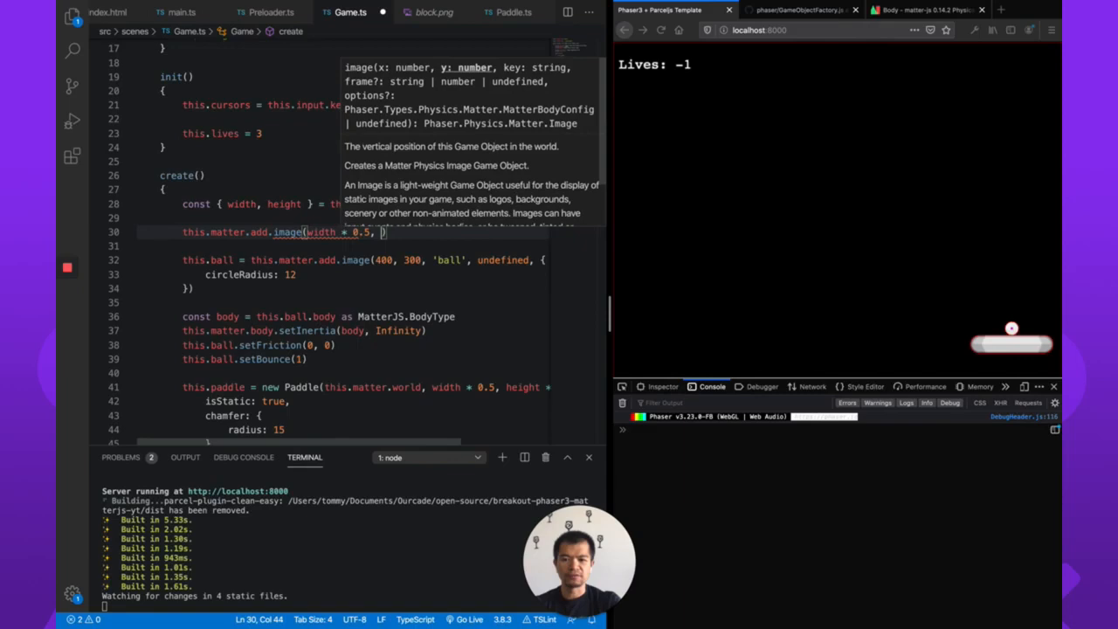
type("200,")
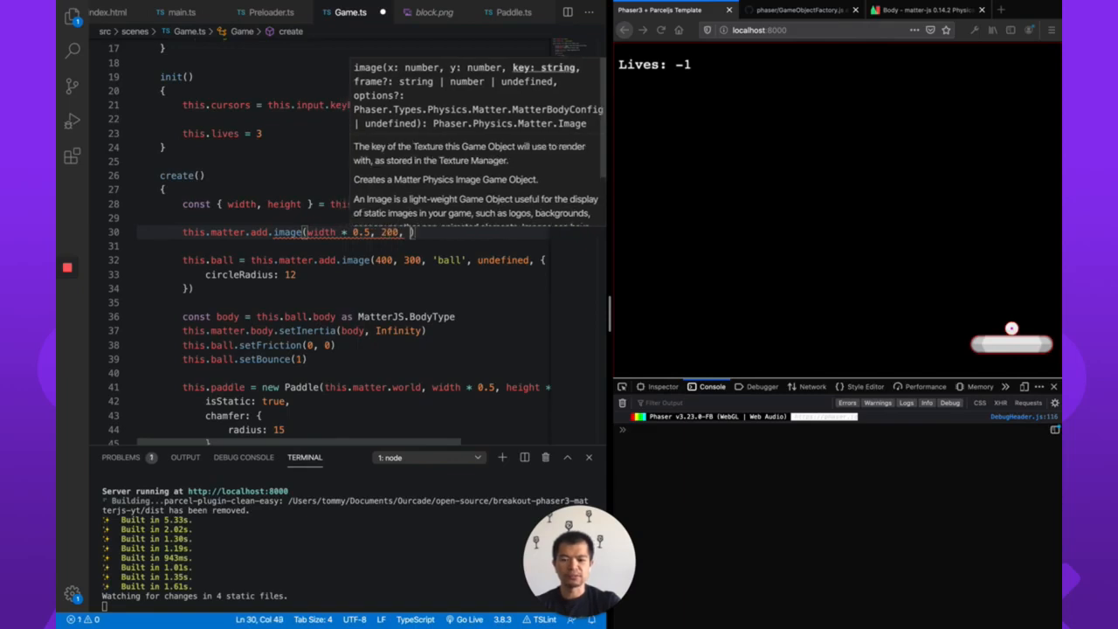
type("'block', undefined,")
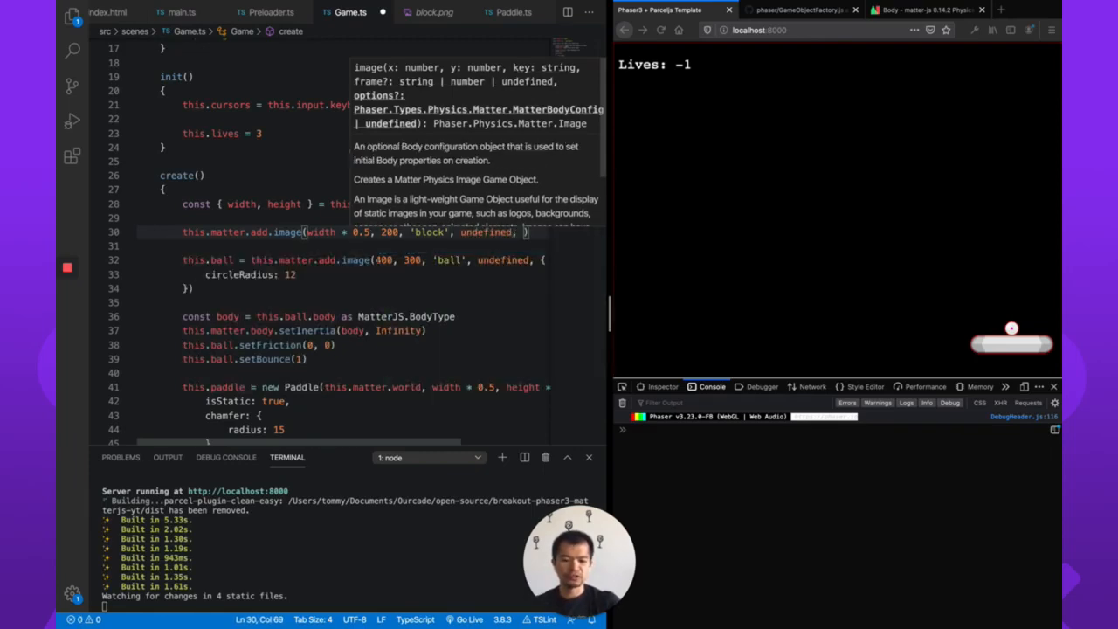
type("isStatic: true")
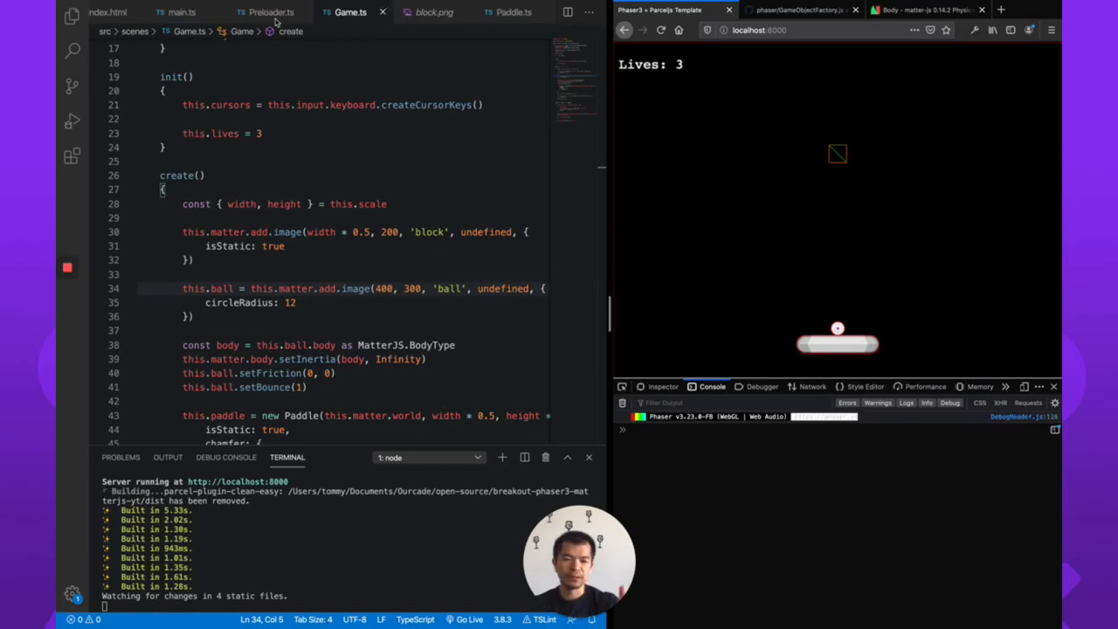
Load the 'block' image from assets/block.png in Preloader.ts, then return to Game.ts.
left_click(269, 12)
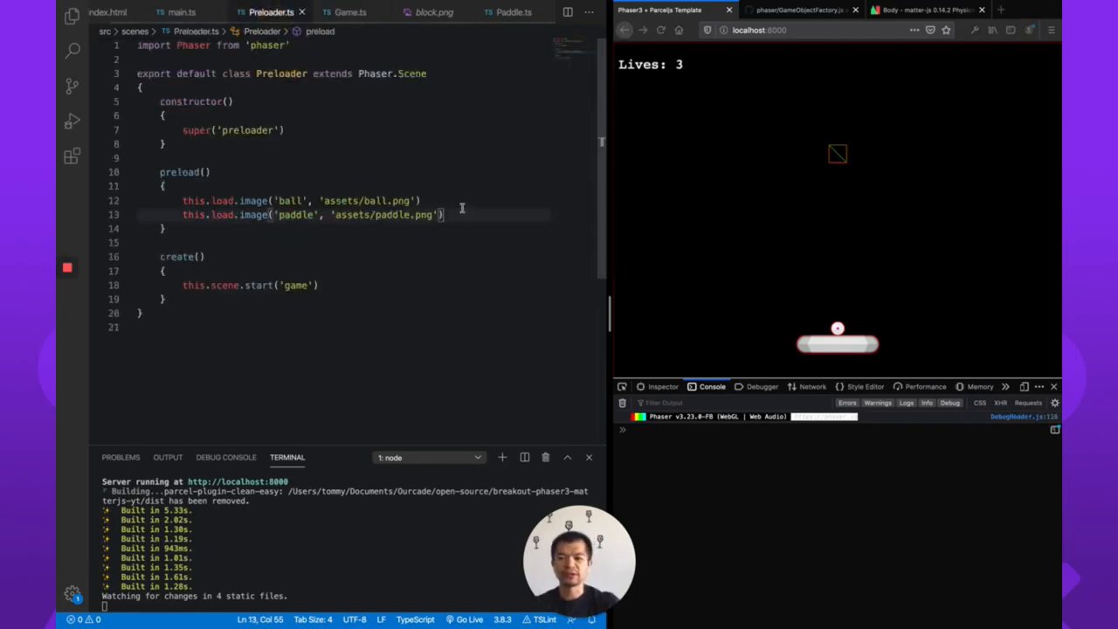
type("this.load.image")
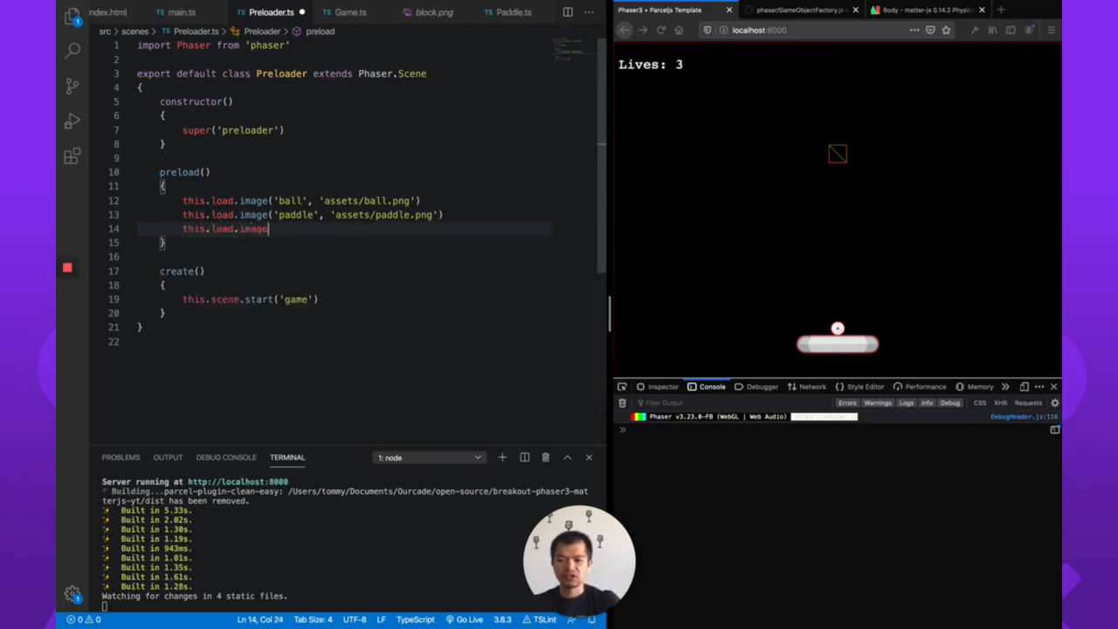
type("('block',)")
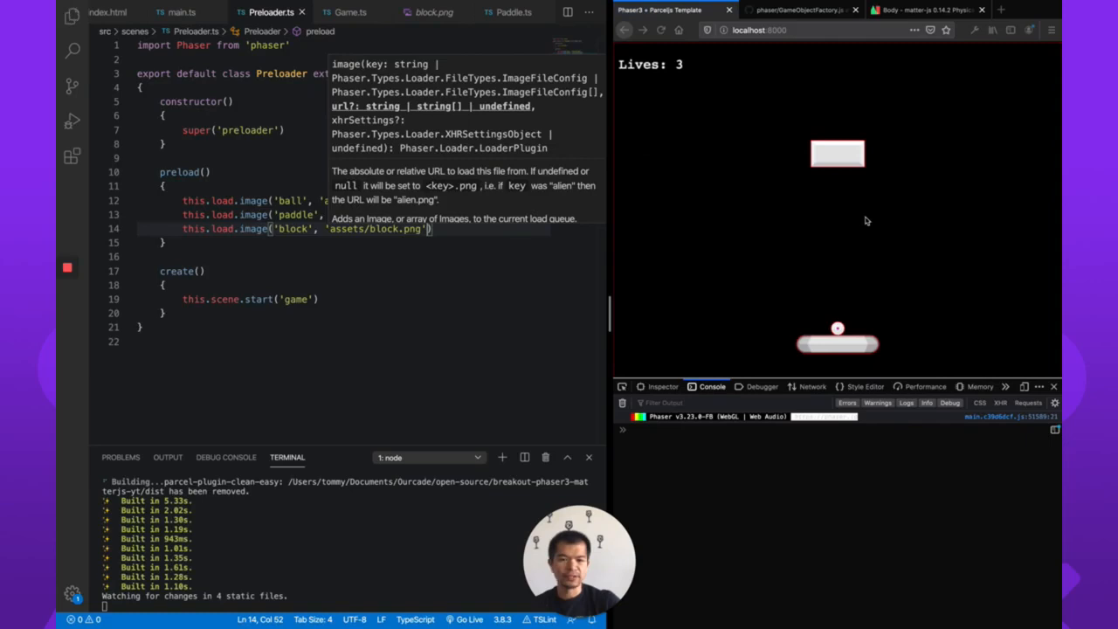
left_click(349, 11)
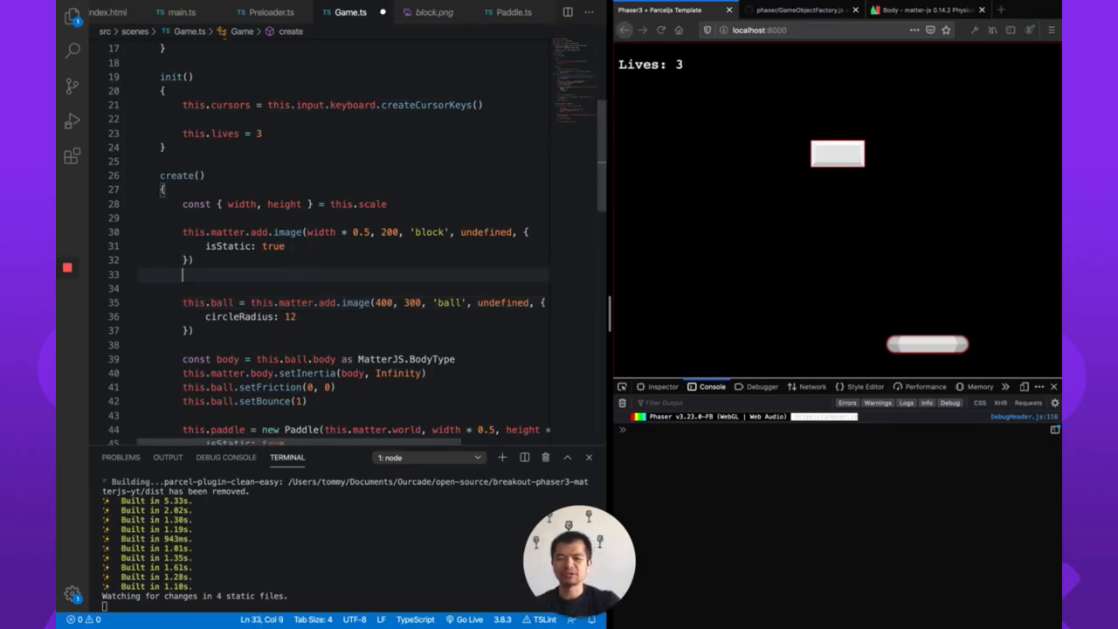
Chain setTint(0xff0000) on the block image and store it in const block.
type(".setTint(0")
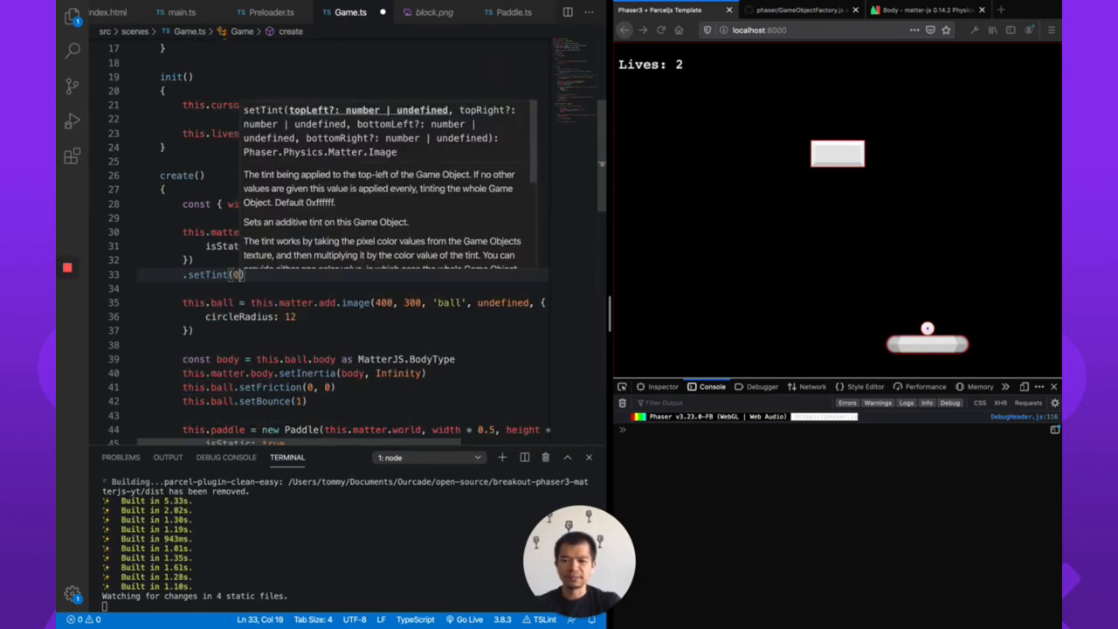
type("x")
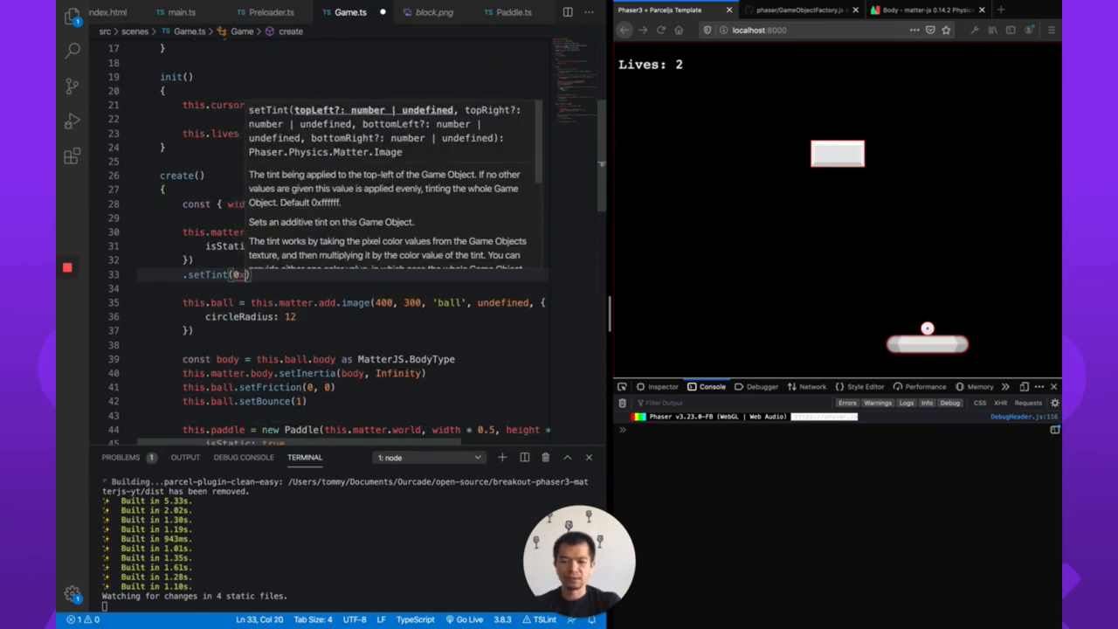
type("xff0000")
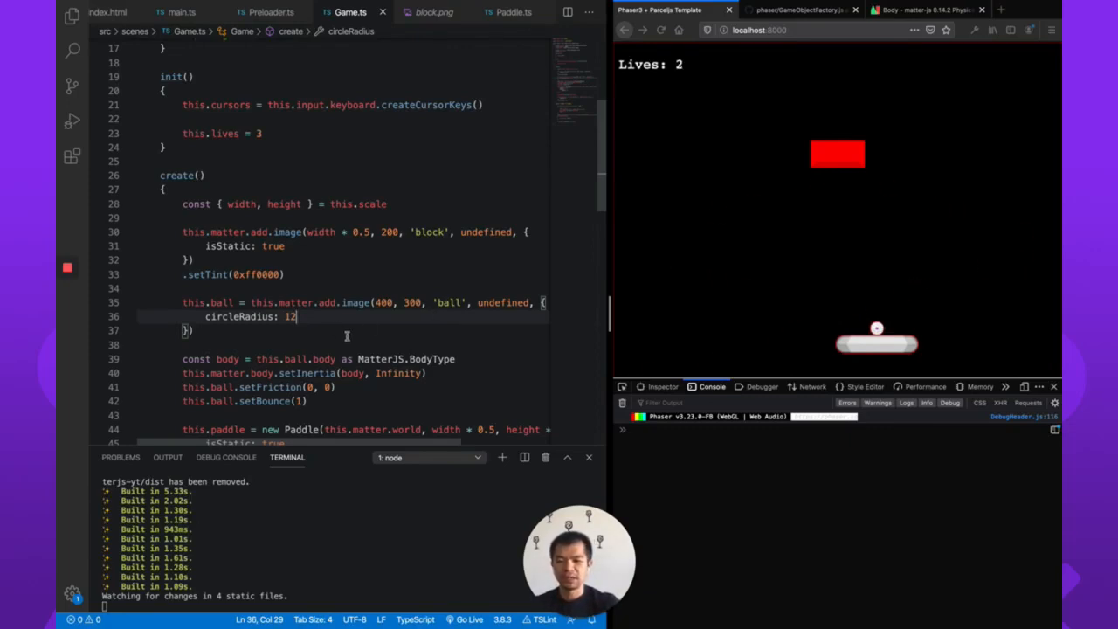
mouse_move(371, 272)
type("const block = ")
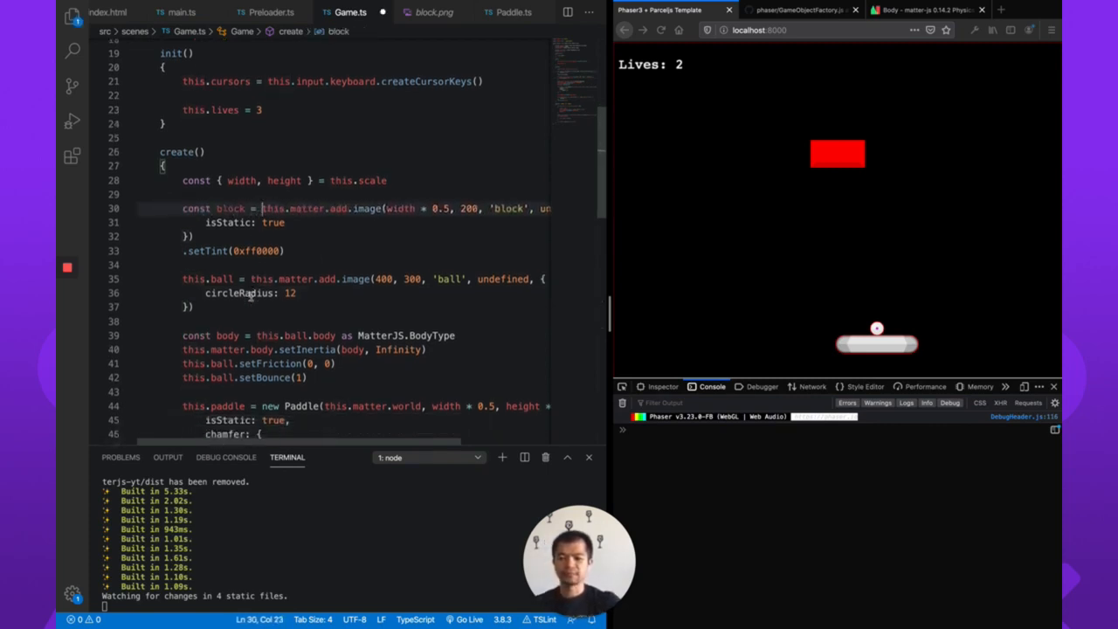
Call this.ball.setOnCollide() in create and start a private handleBallCollide method.
scroll("down", 3)
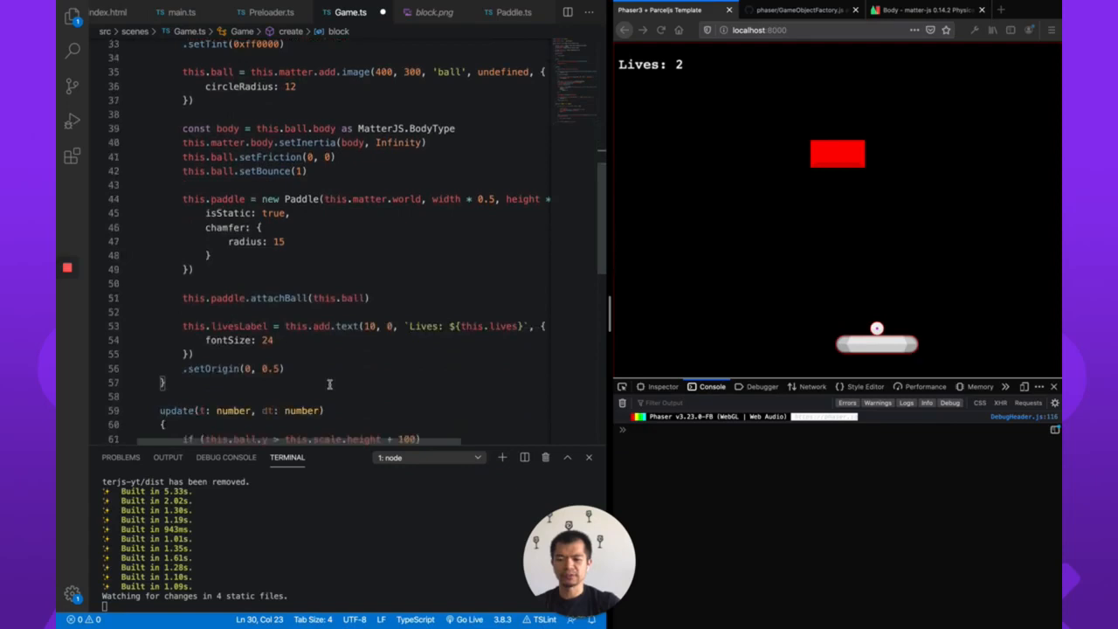
type("th")
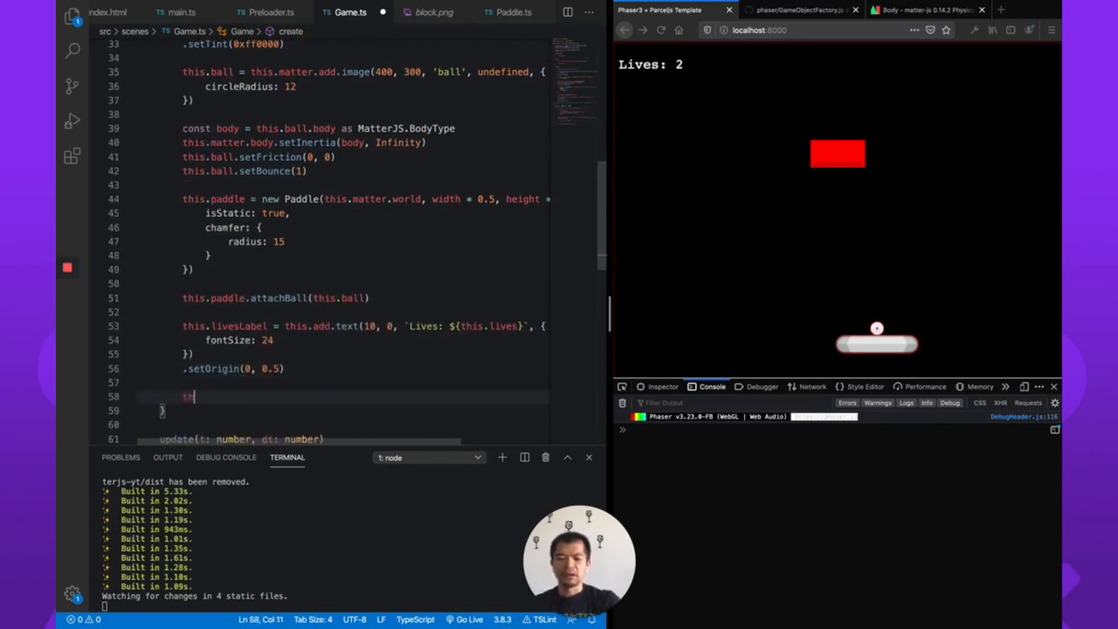
type("this.ball.set")
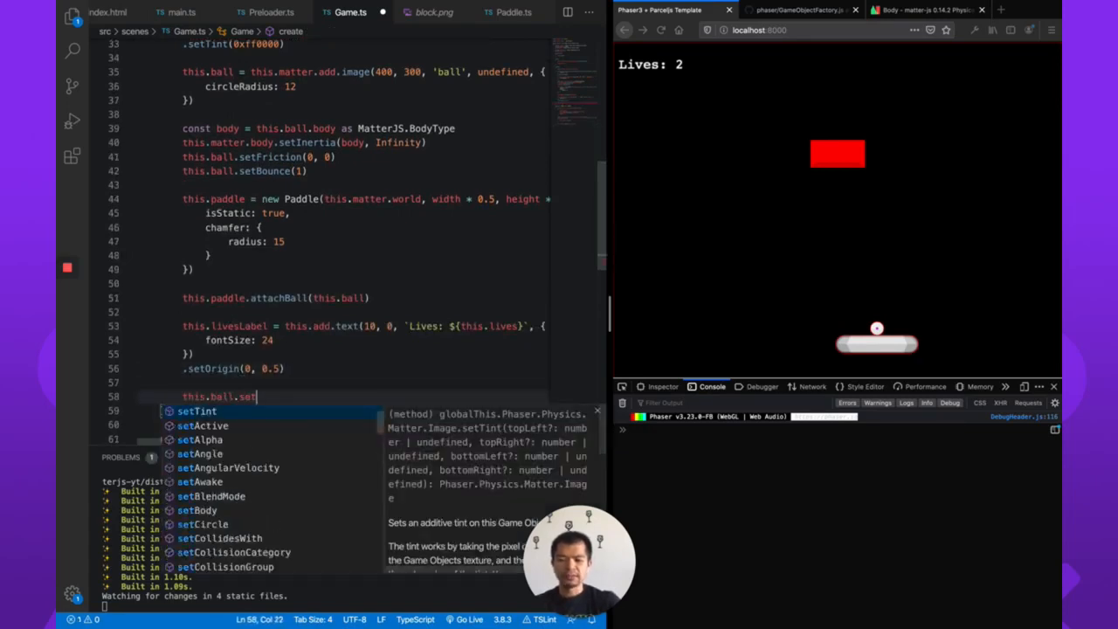
type("OnCollide(")
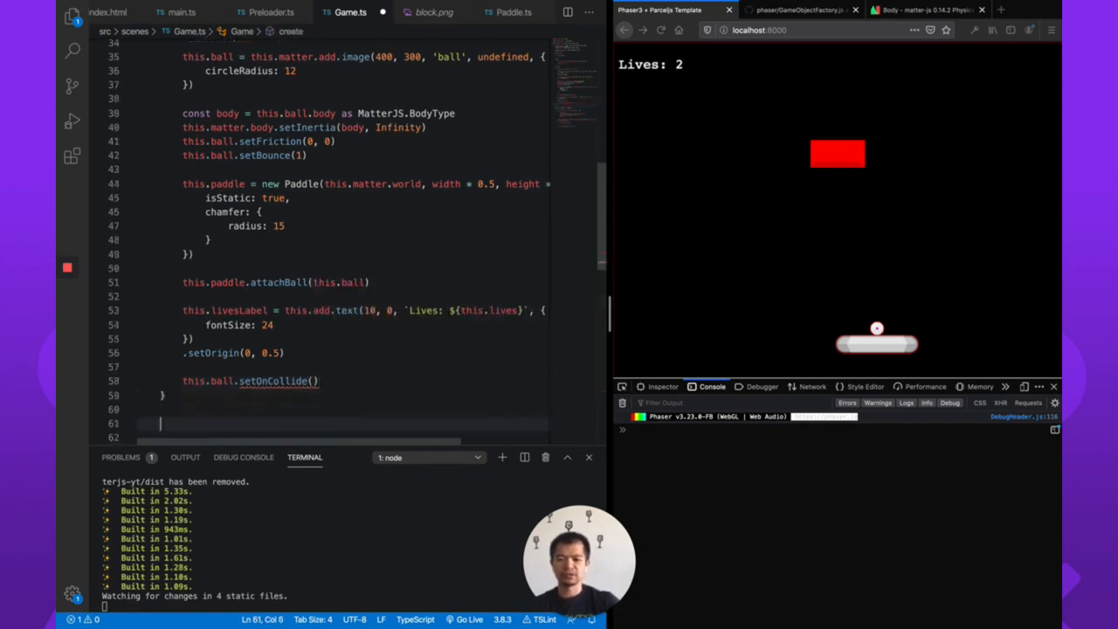
type("private")
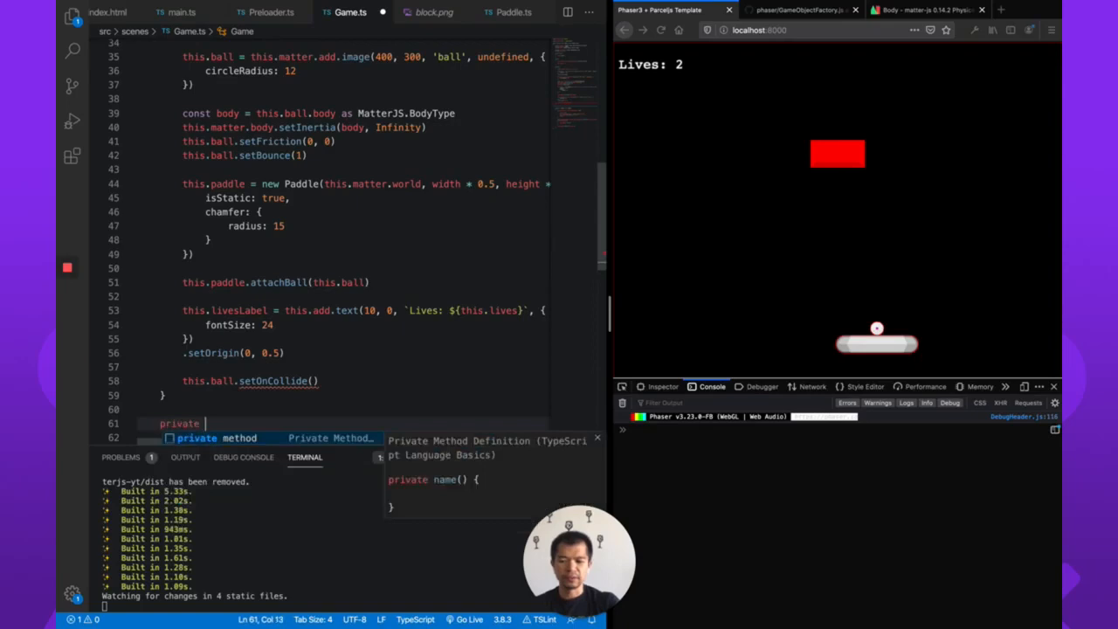
type("handleBall()")
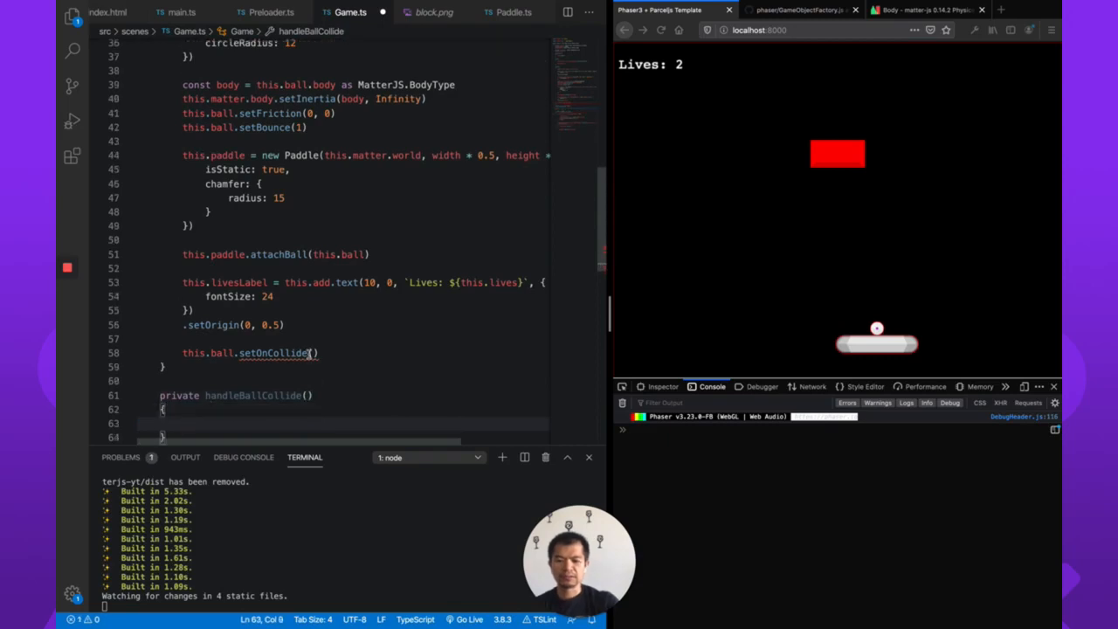
mouse_move(279, 353)
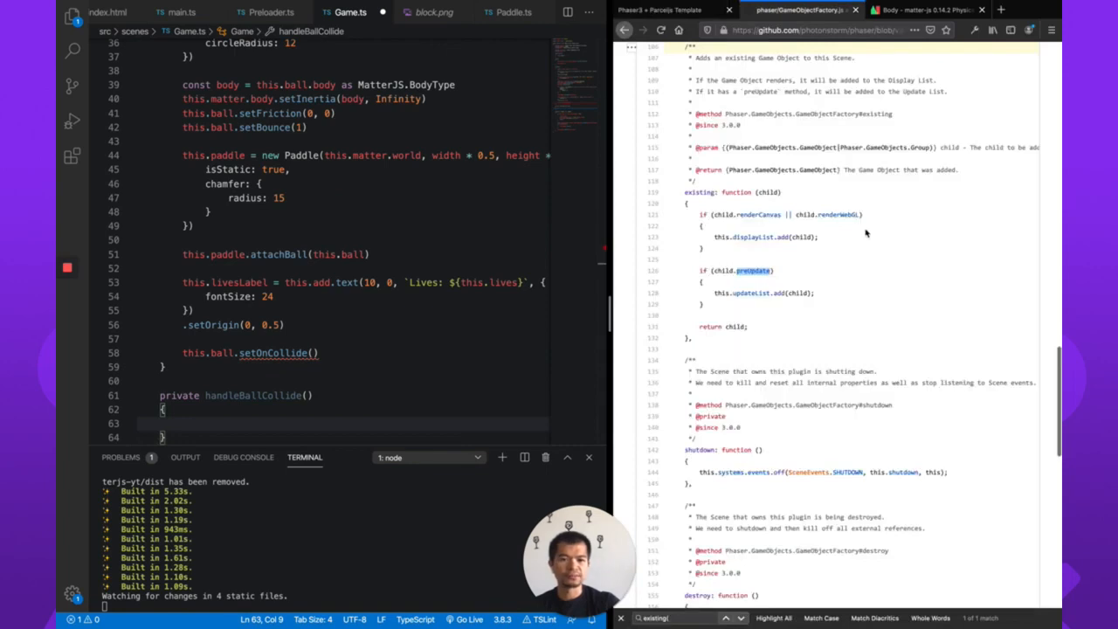
Switch to the Phaser 3 API docs to read the setOnCollide callback description.
left_click(793, 10)
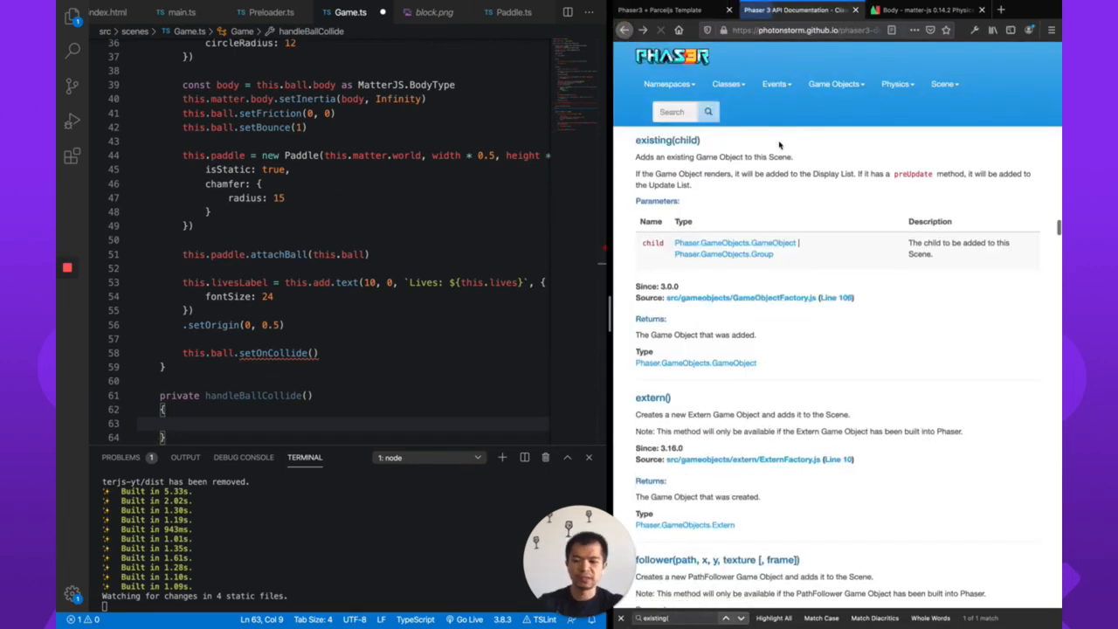
mouse_move(947, 101)
type("setOnC")
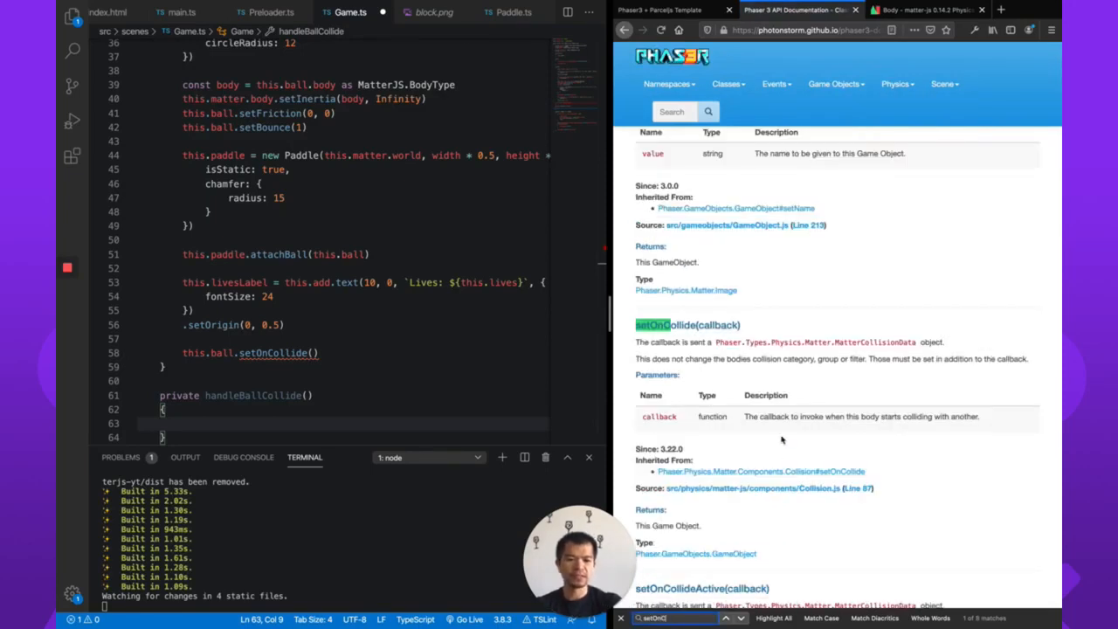
mouse_move(737, 413)
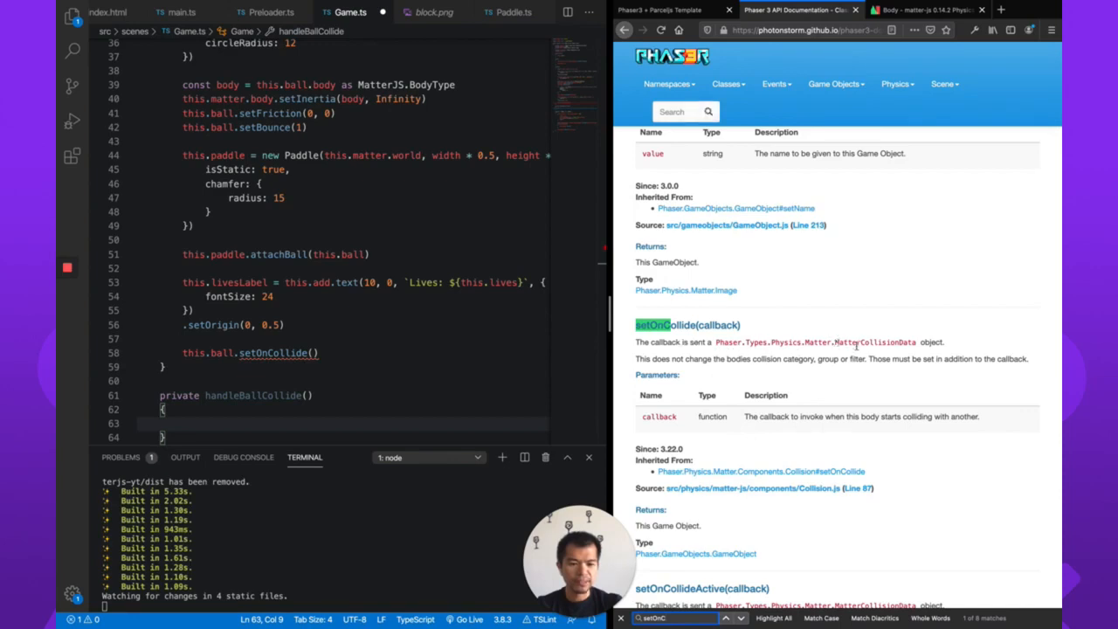
mouse_move(351, 348)
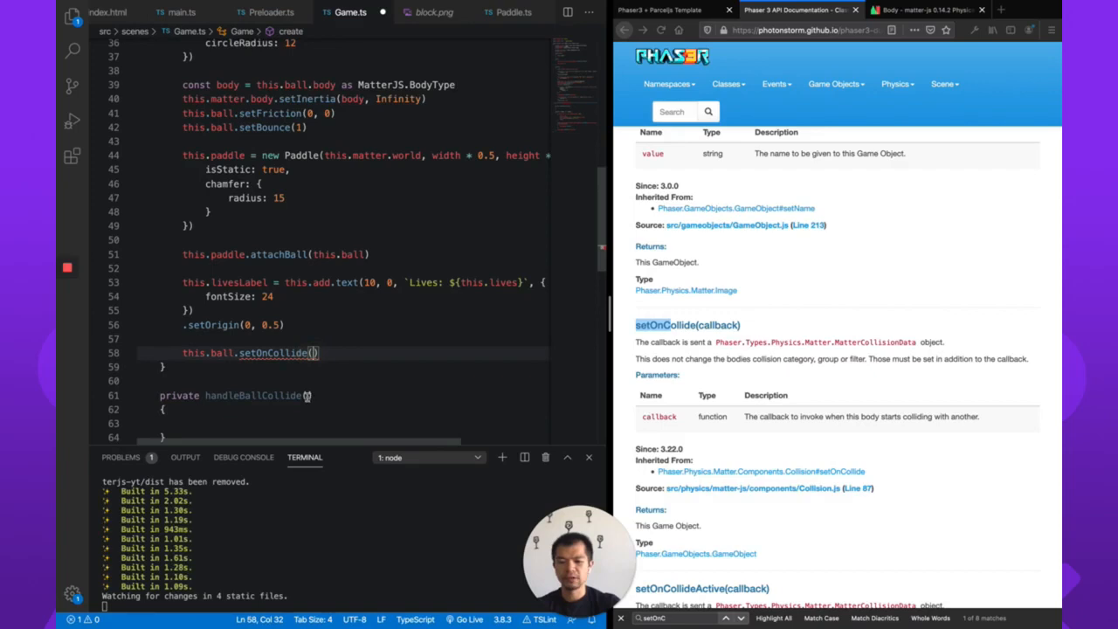
Make handleBallCollide(data: MatterCollisionData) console.dir the data and pass it to setOnCollide.
type("data: Phaser>ty")
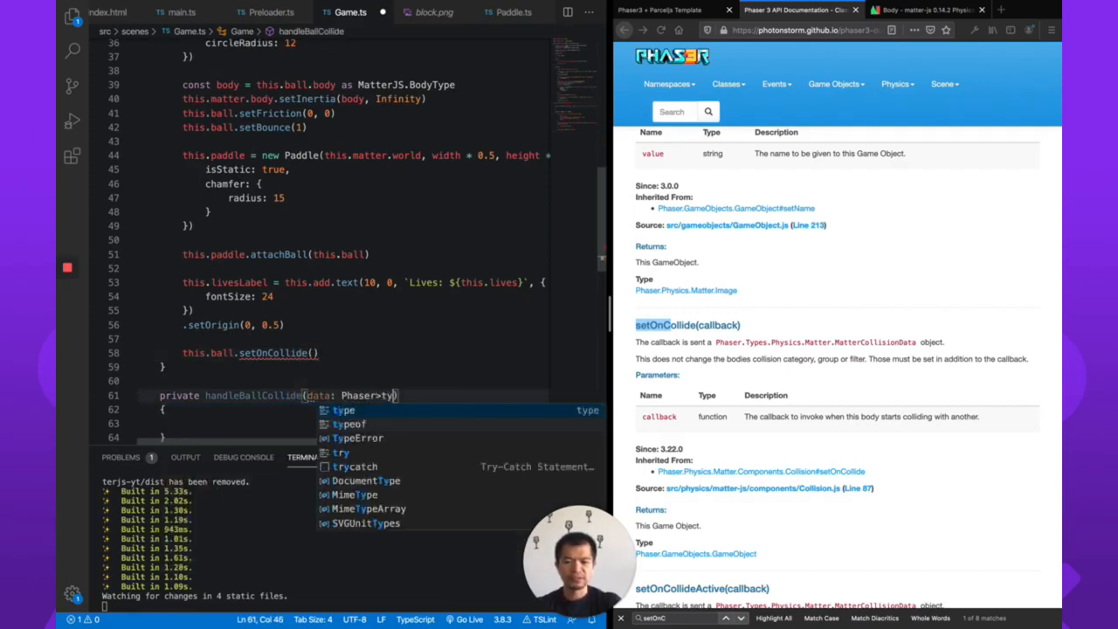
type("Types.Physics.Matter.")
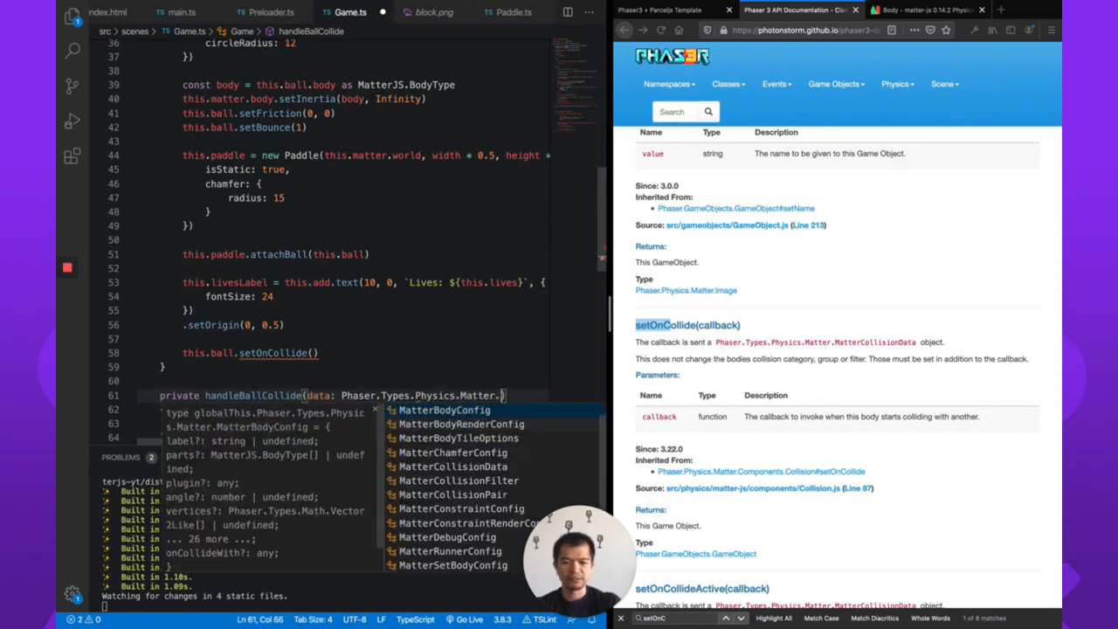
type("MatterCollisionData")
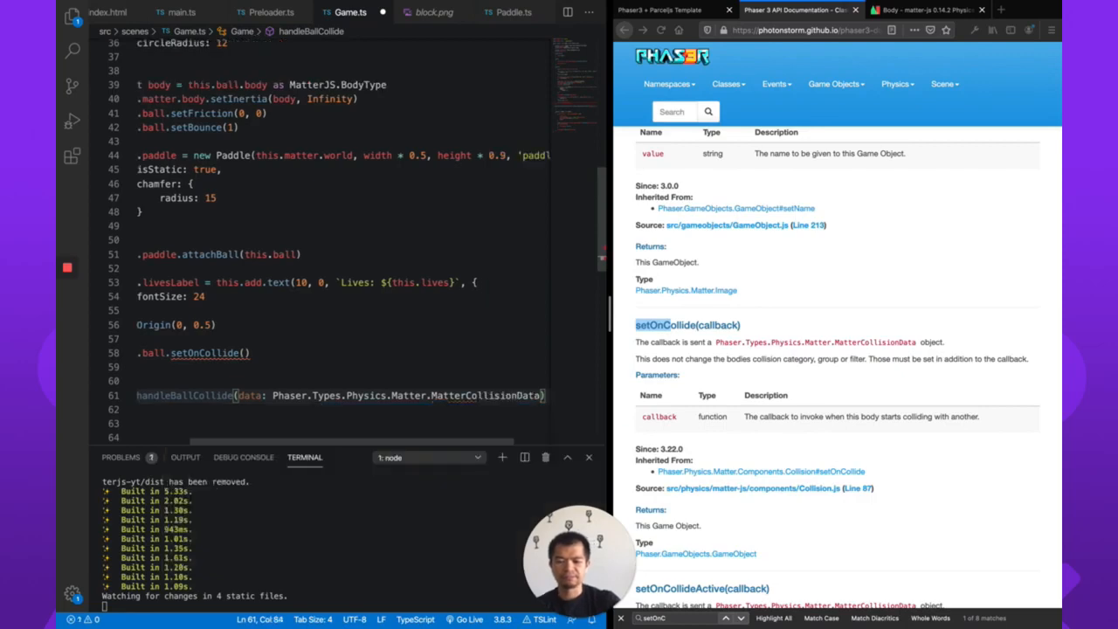
type("console")
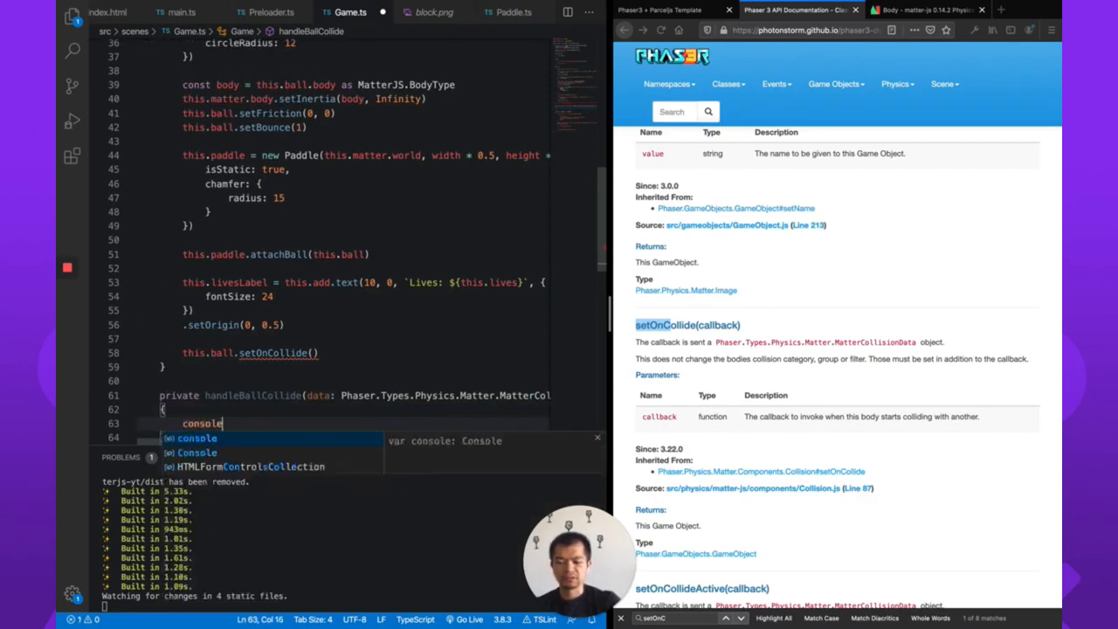
type(".dir")
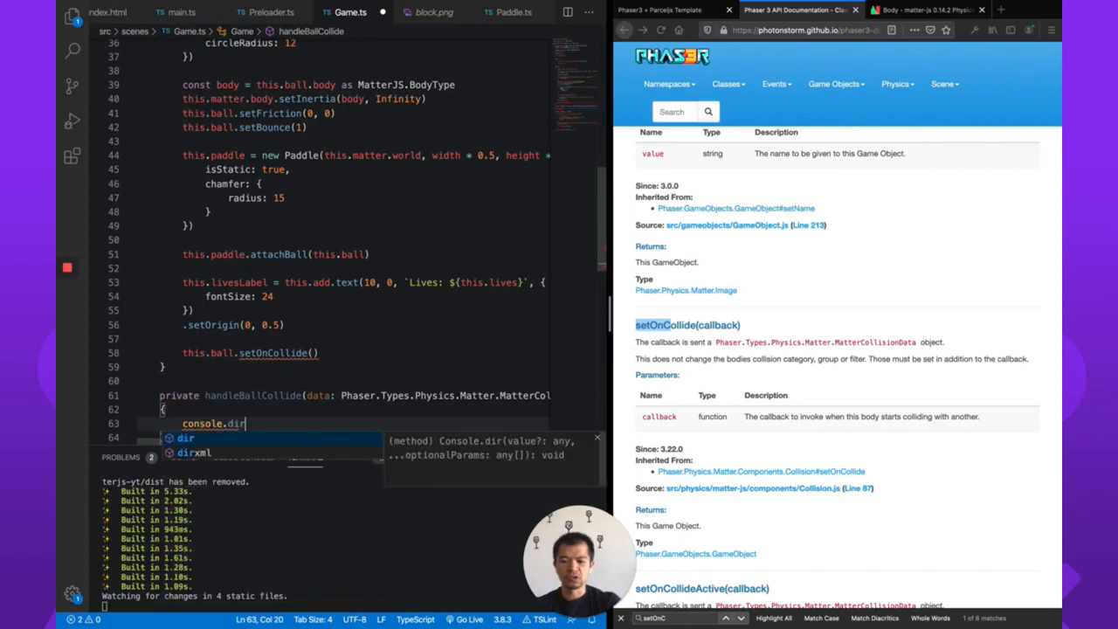
type("(data)")
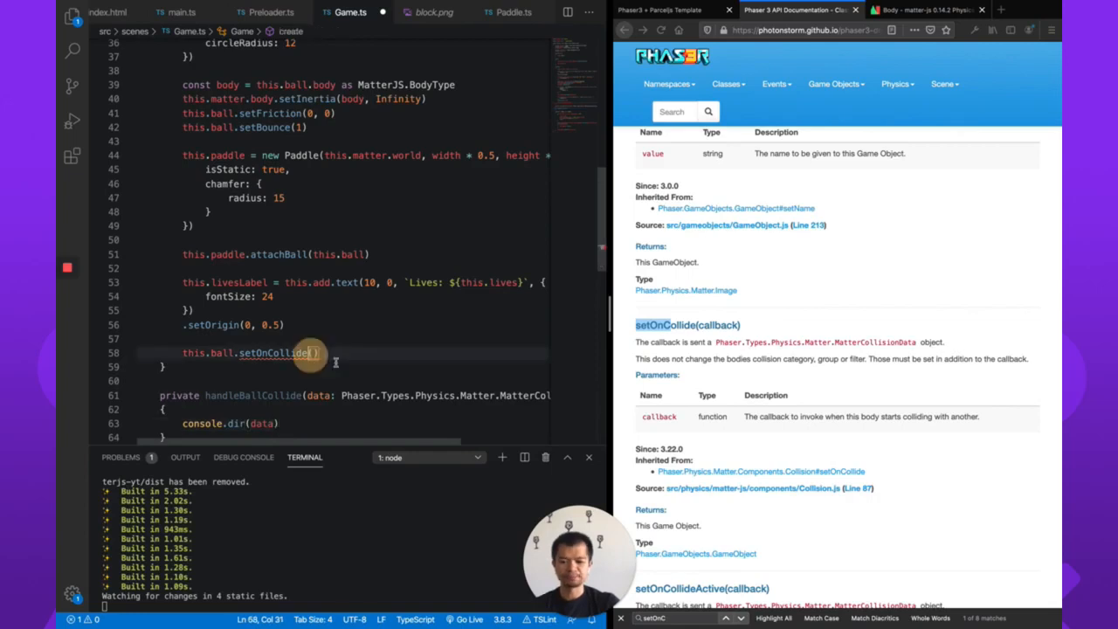
type("this")
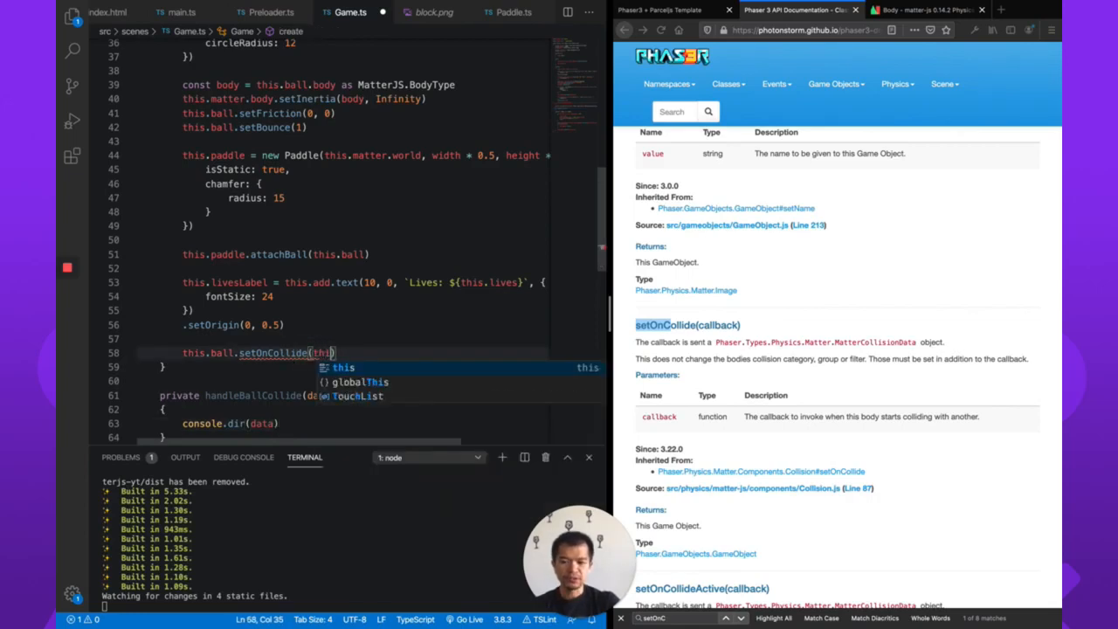
type("handleBallCollide")
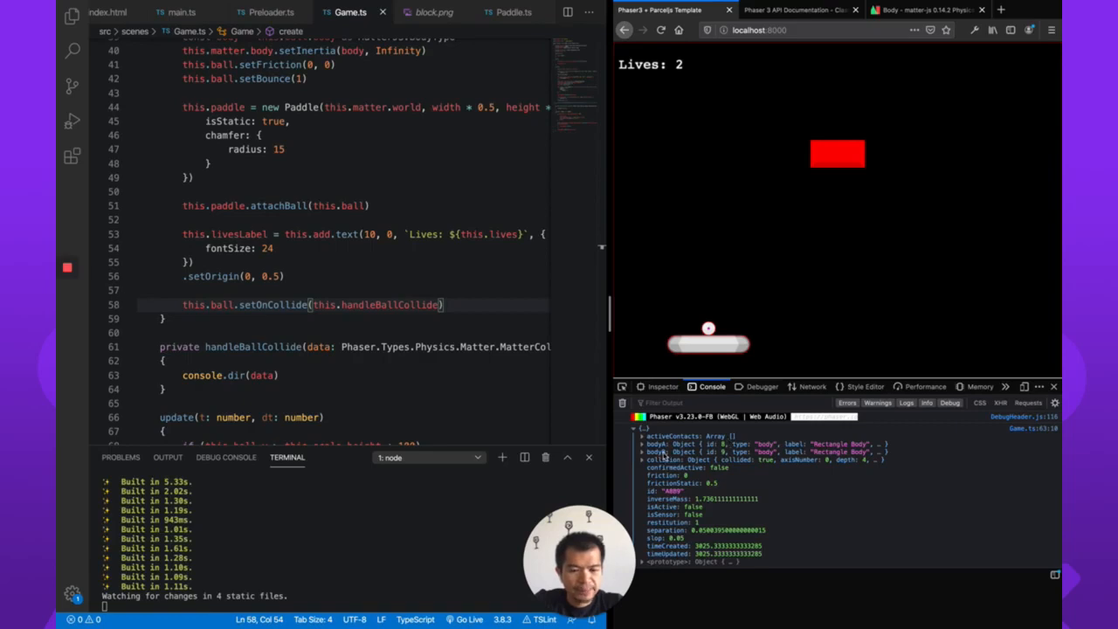
Expand the logged collision object in the browser console and inspect its bodies.
left_click(646, 452)
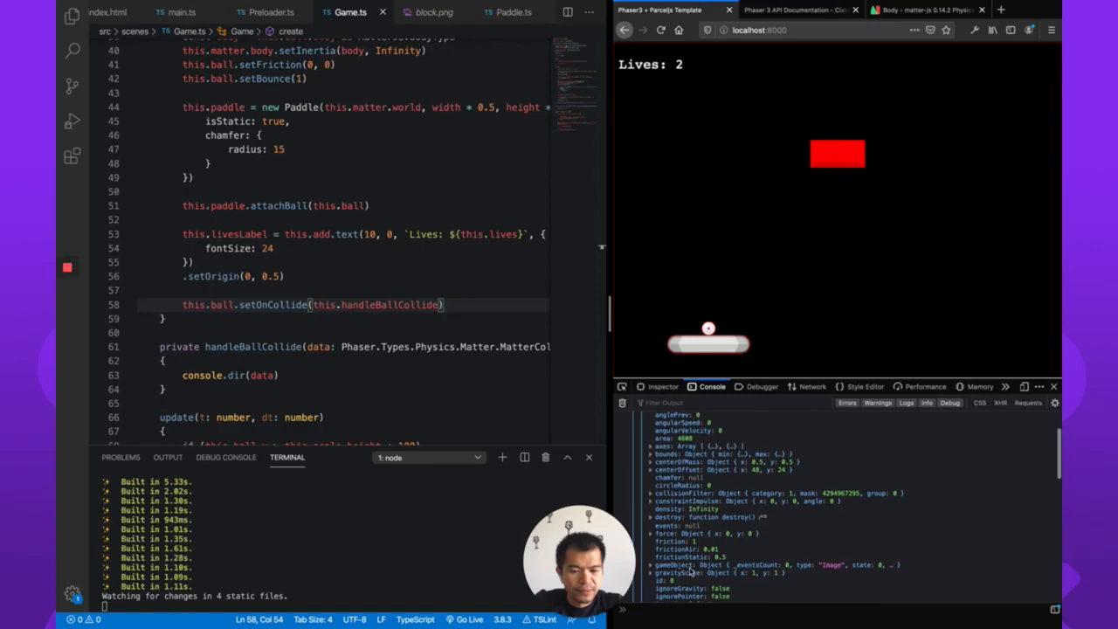
scroll("down", 3)
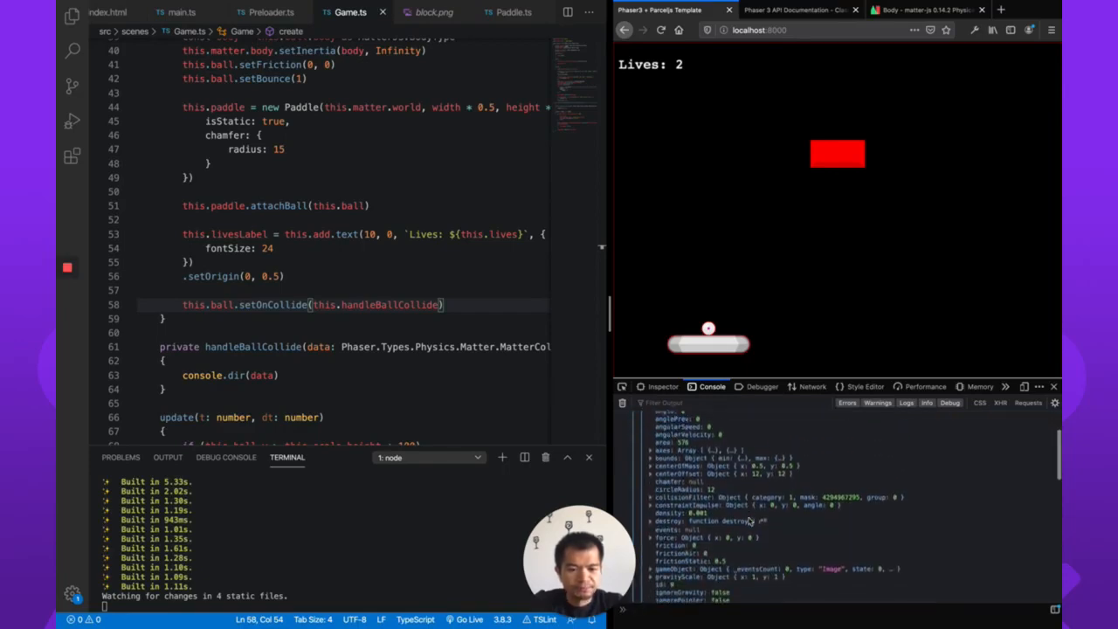
scroll("down", 3)
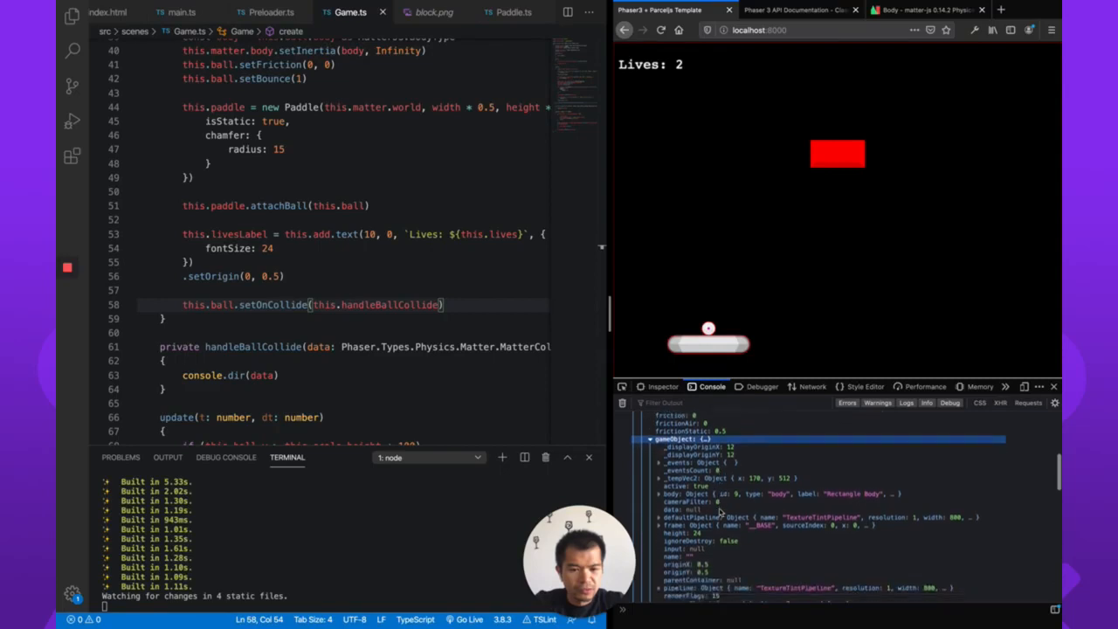
scroll("down", 3)
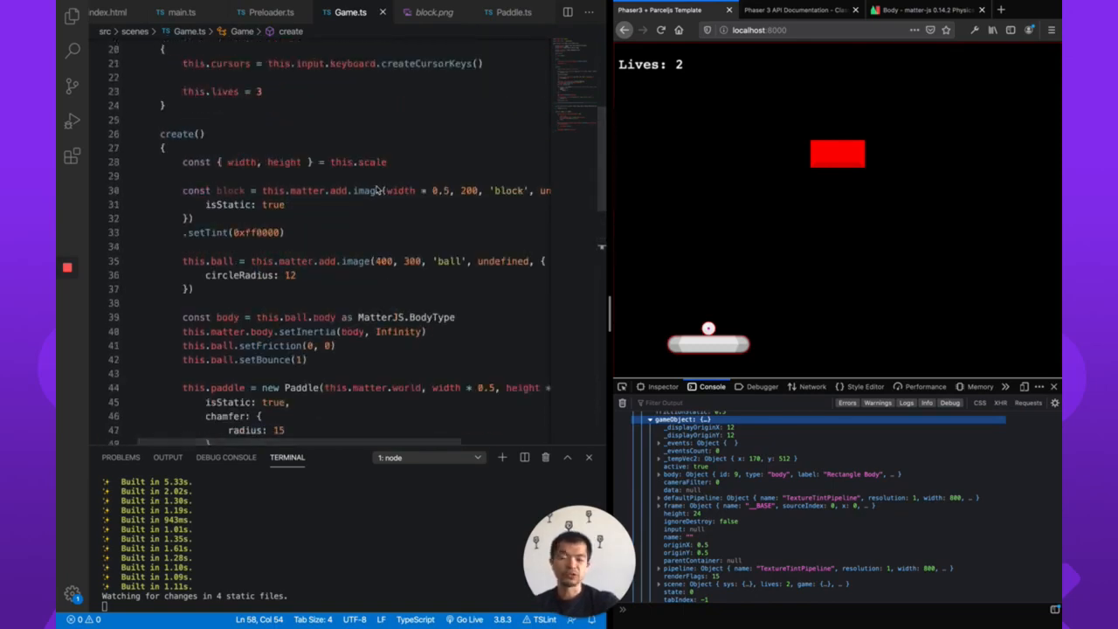
Chain setData('type', 'block') after the block's tint call.
left_click(281, 230)
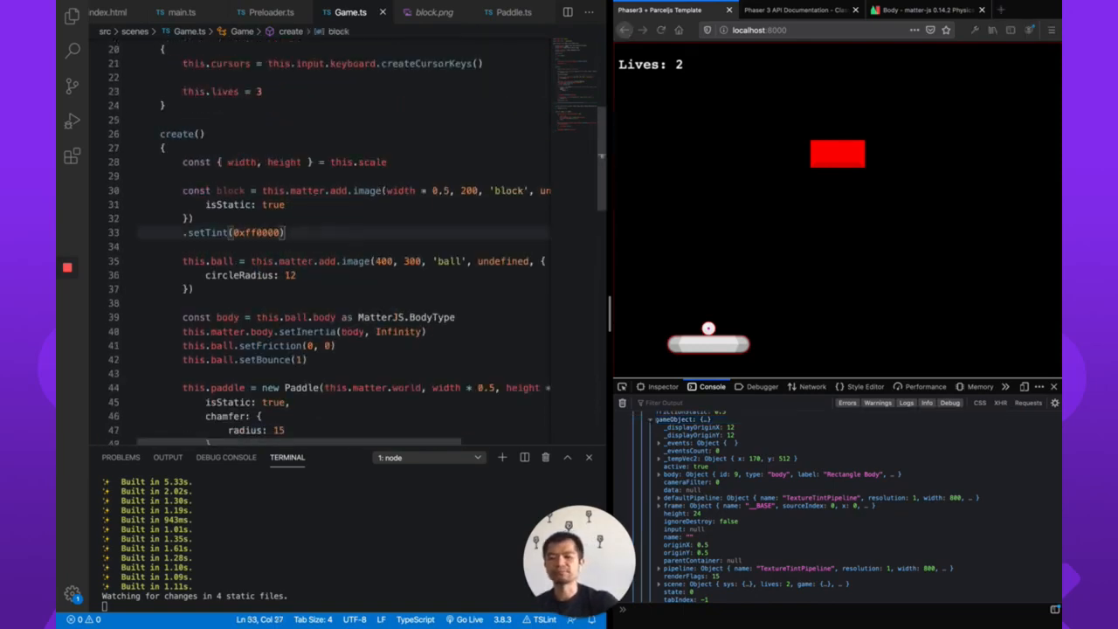
type(".setData(")
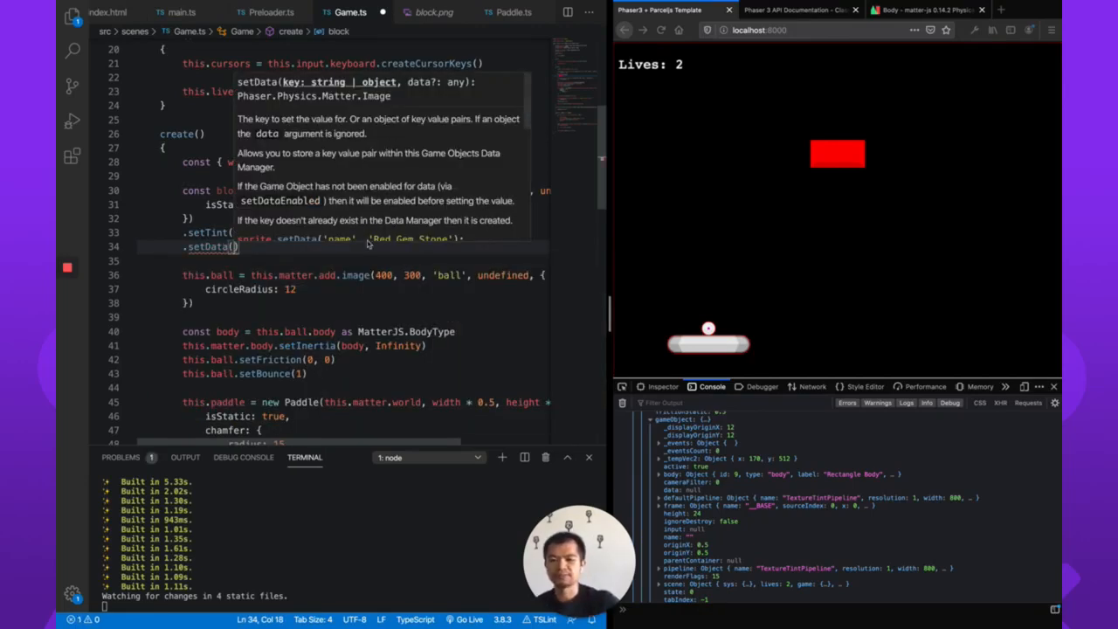
type("'type',")
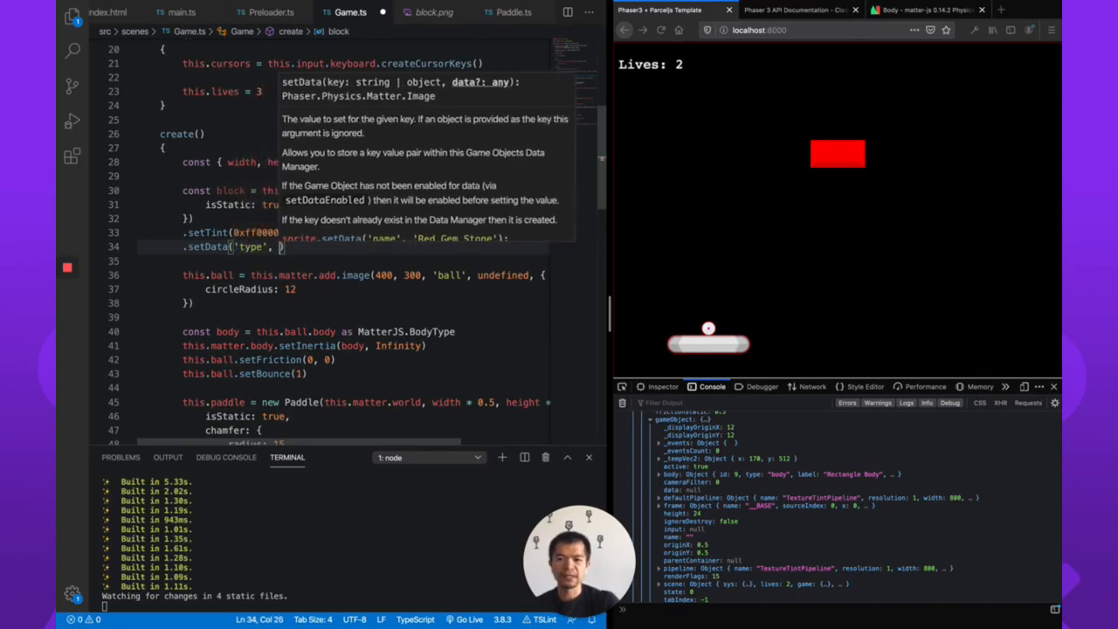
type("'block')")
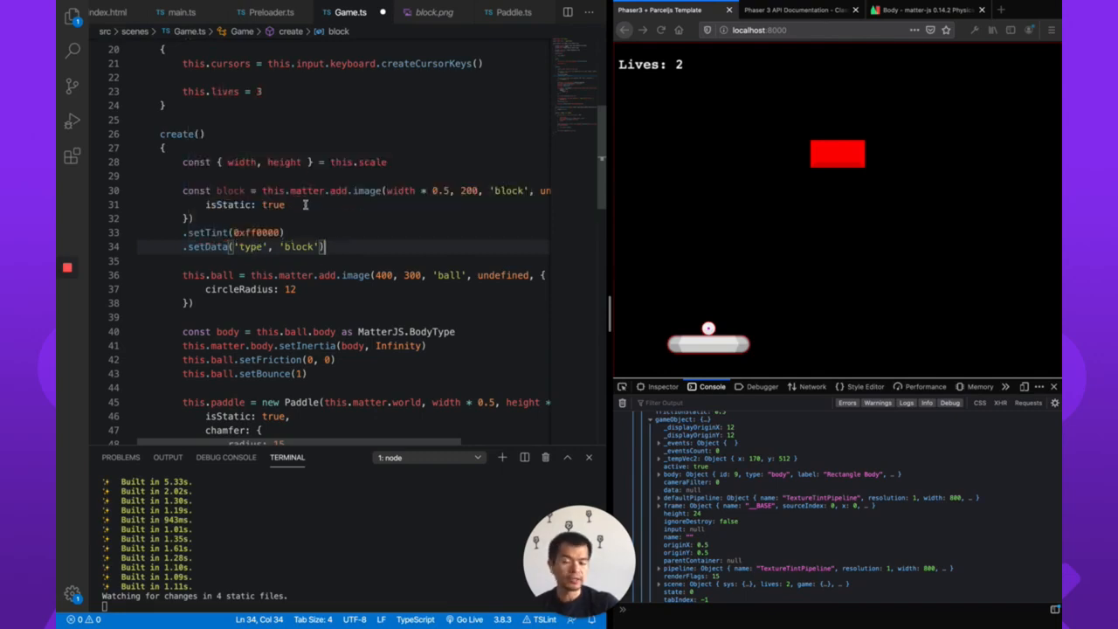
scroll("down", 3)
type("const {")
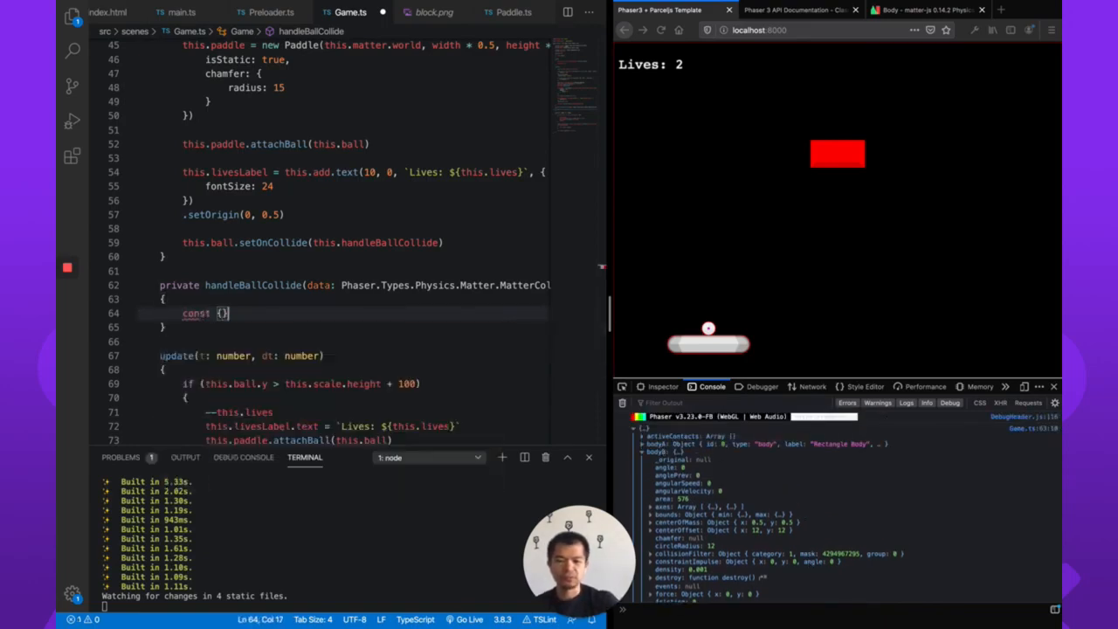
Destructure bodyA and bodyB from the collision data and reach bodyA.gameObject.
type("bodyA,")
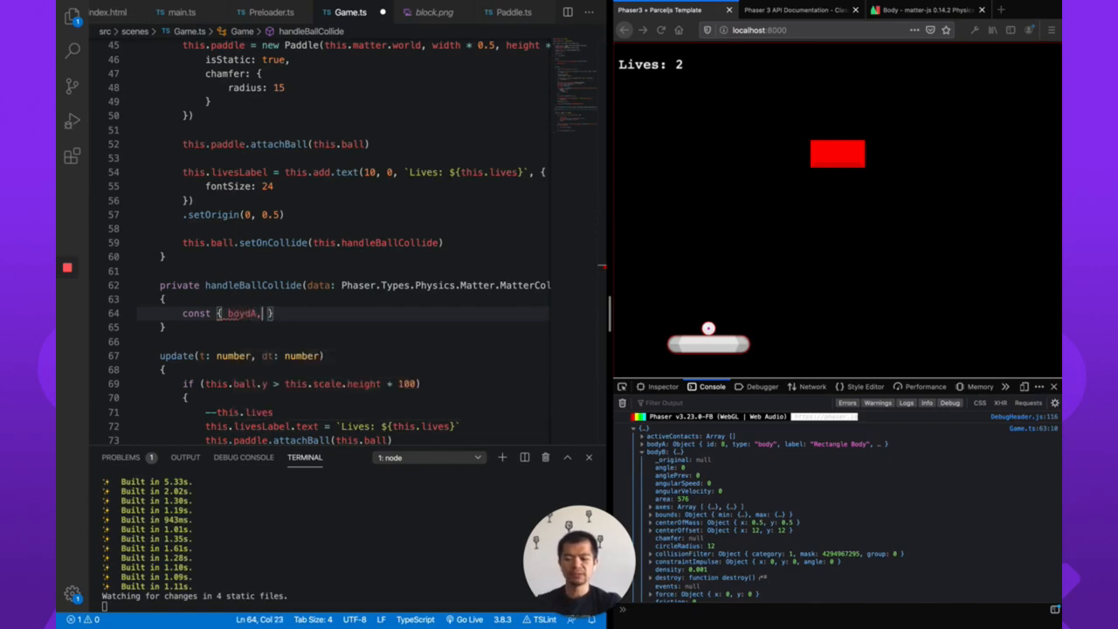
type("bodyB")
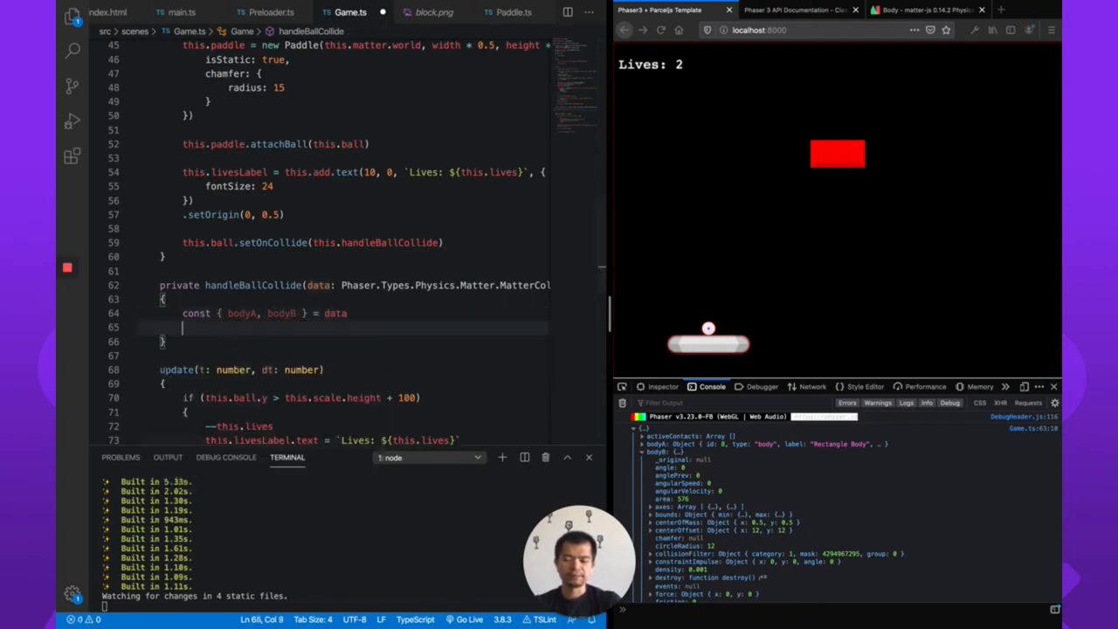
type("data")
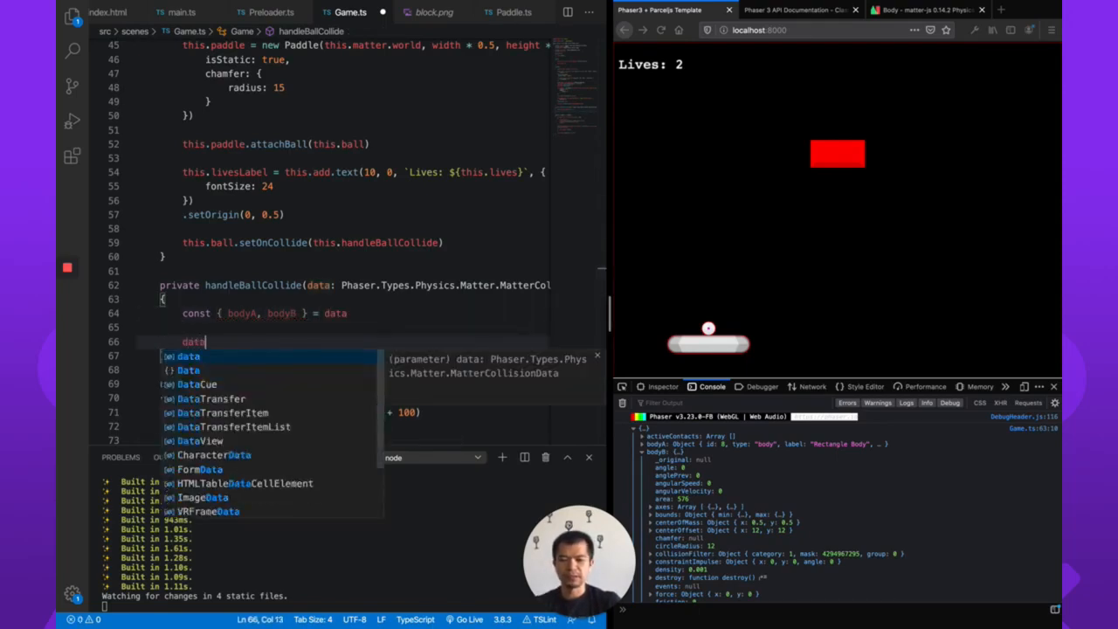
type(".")
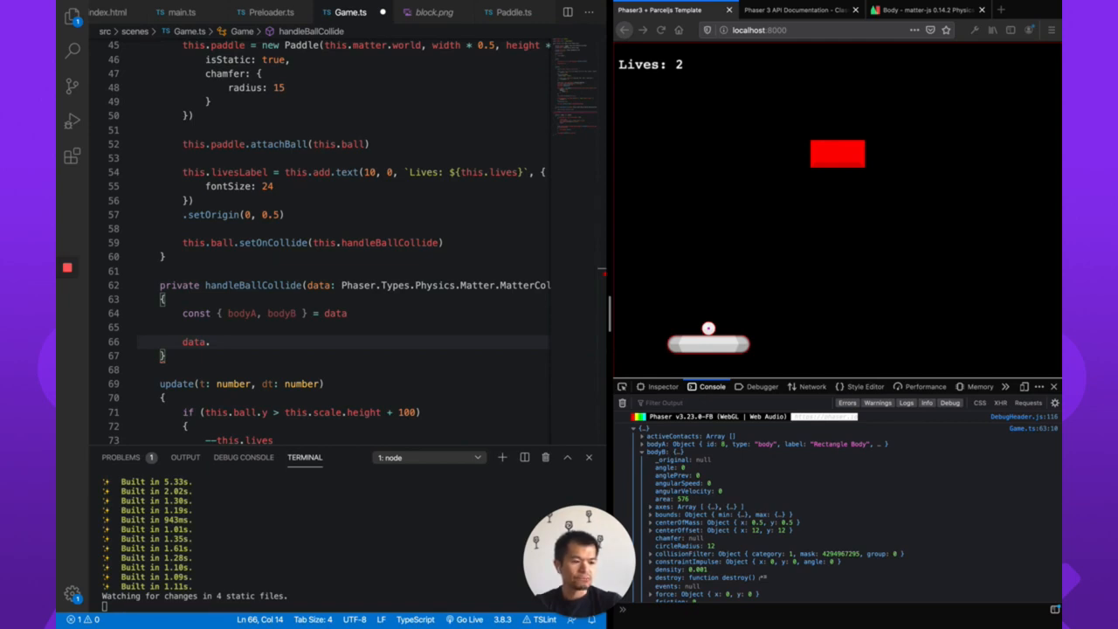
mouse_move(529, 339)
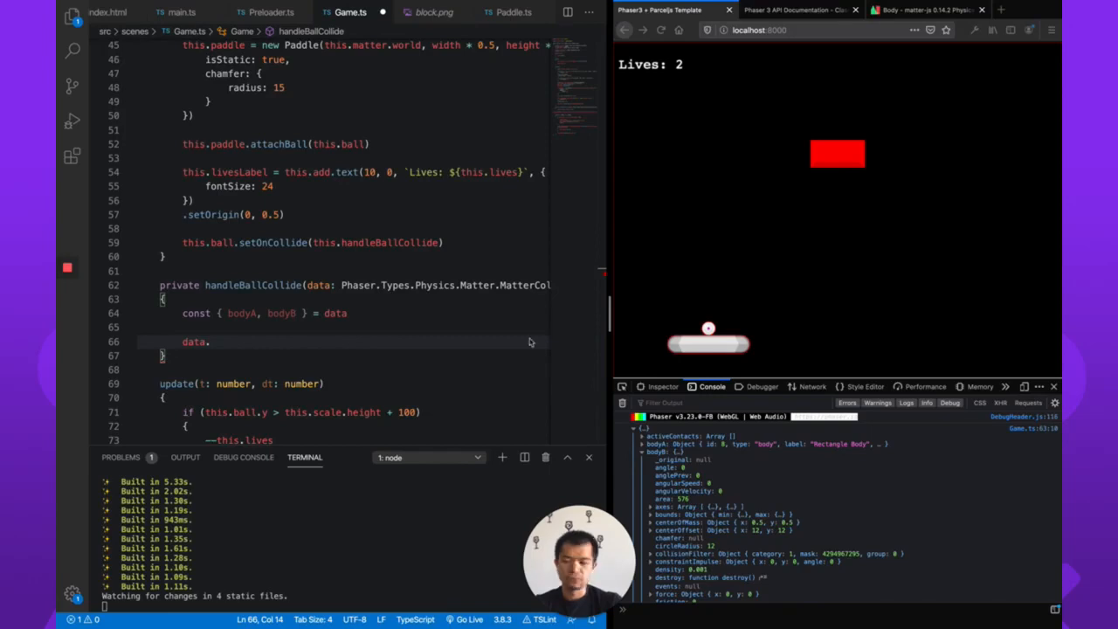
mouse_move(353, 346)
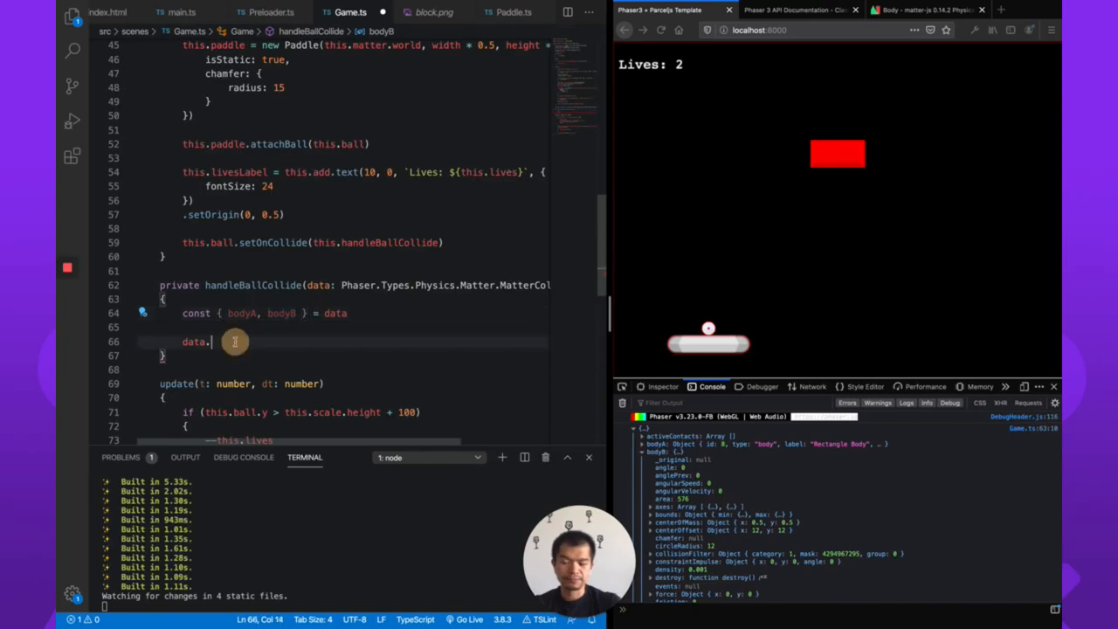
type("gameObject")
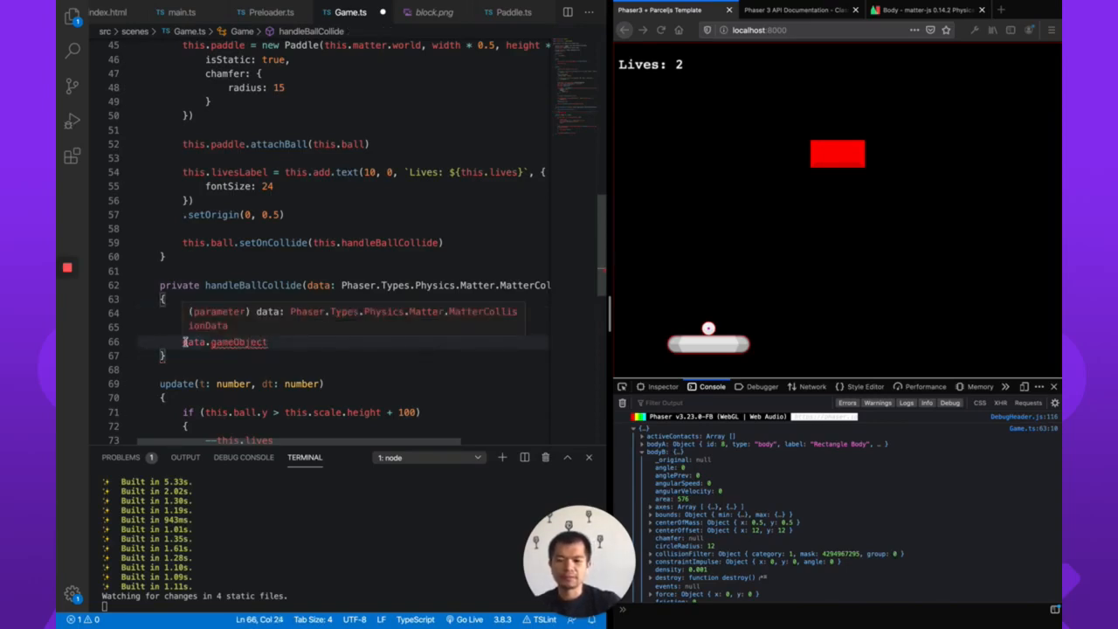
type("const { bodyA, bodyB } = data")
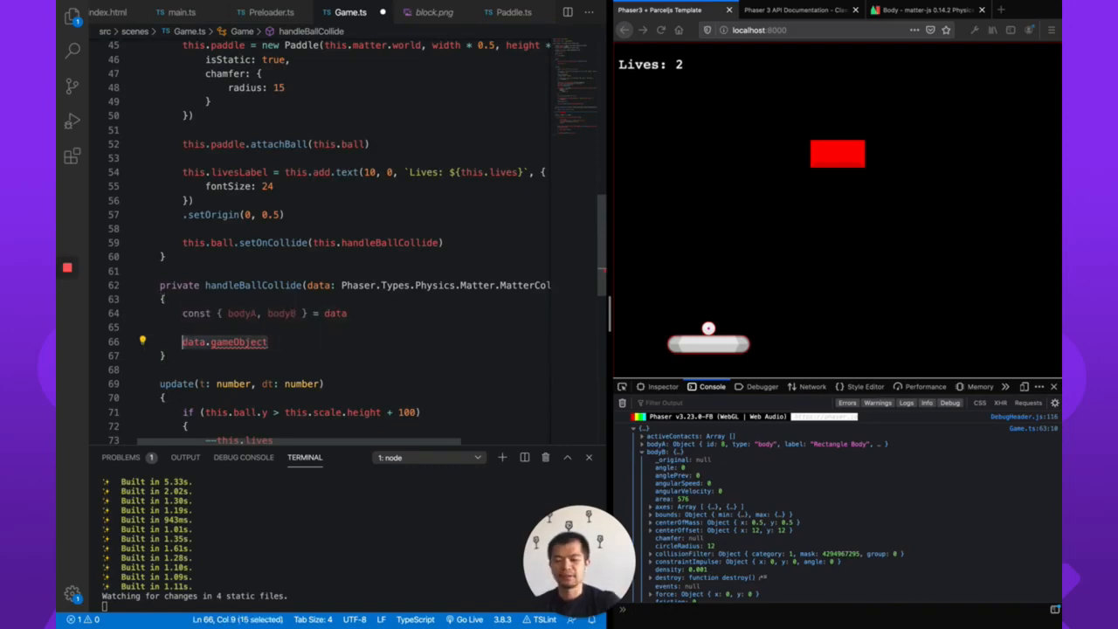
type("bodyA")
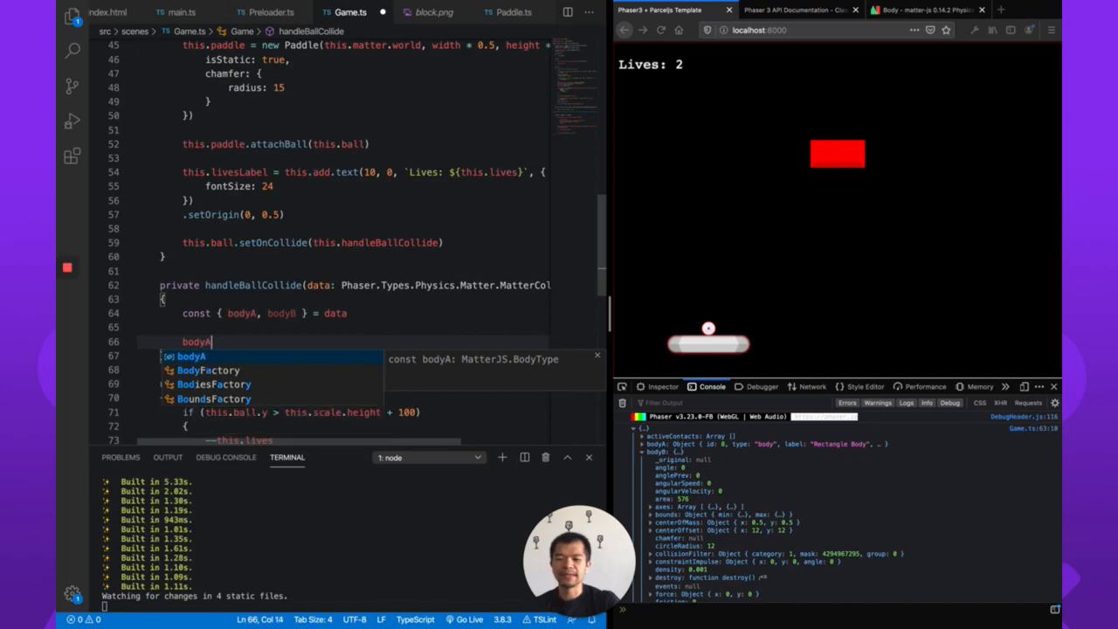
type(".gameObject")
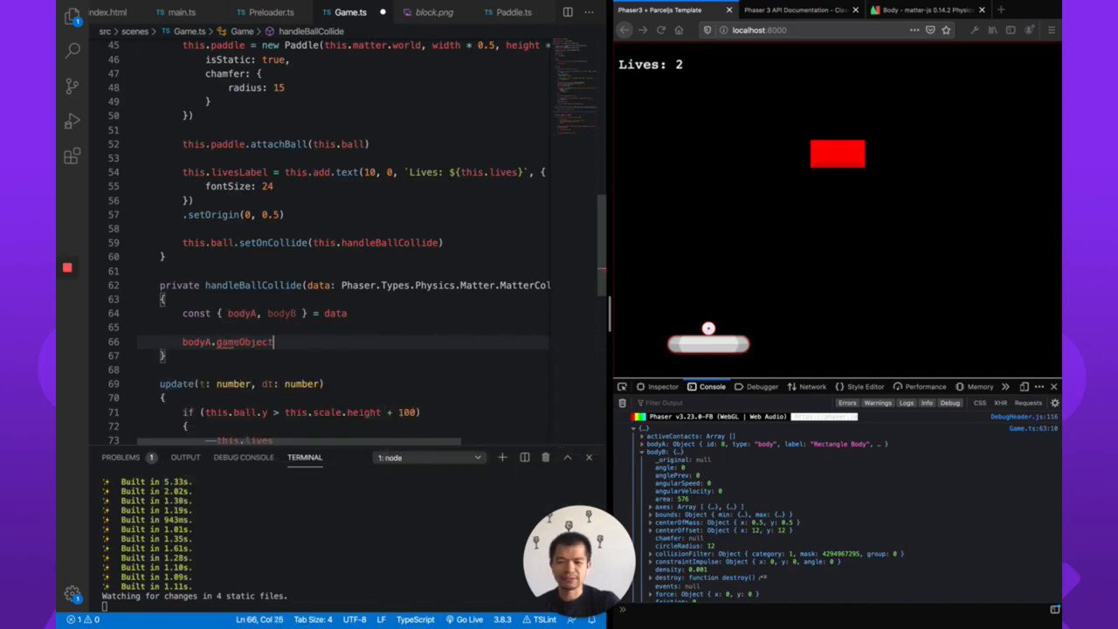
type("if")
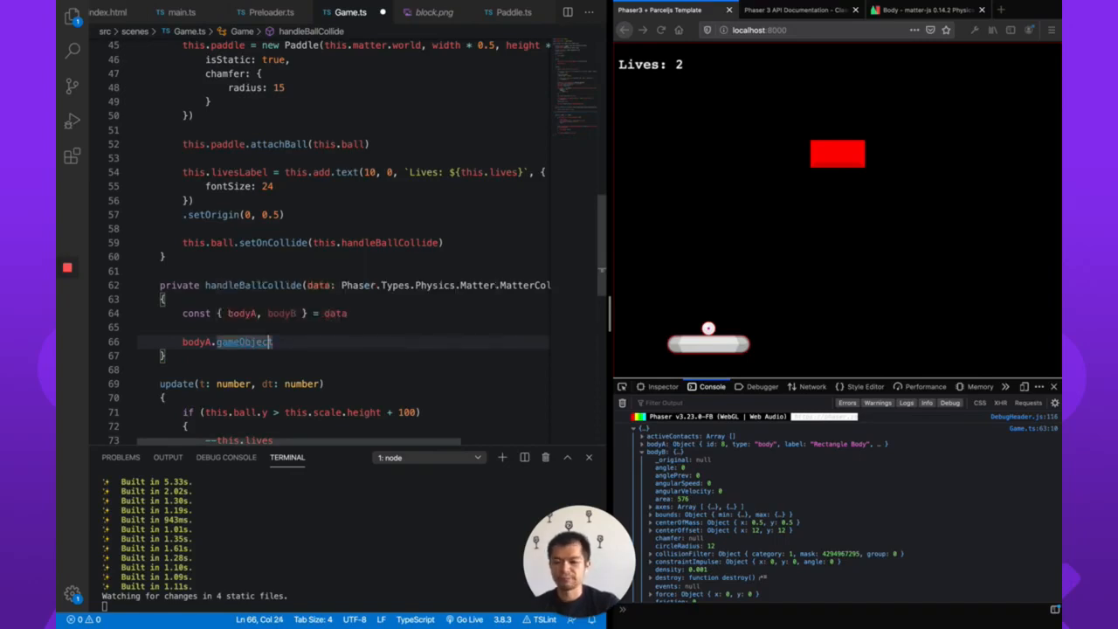
Cast bodyA.gameObject to const goA as Phaser.GameObjects.GameObject and log its 'type' data.
type("const")
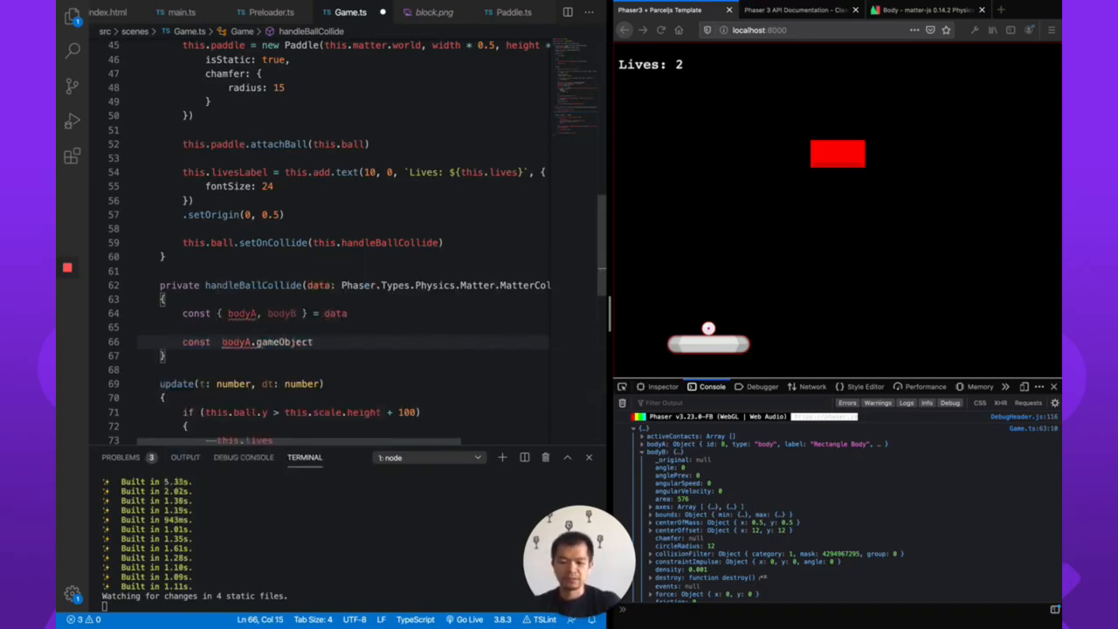
type("goA =")
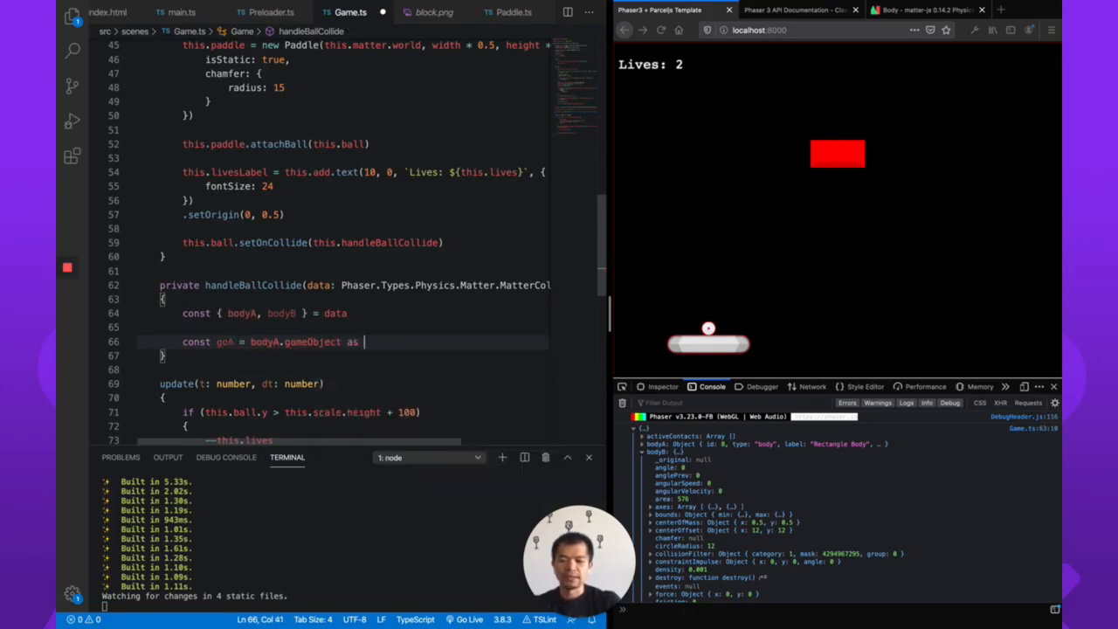
type("Phaser.GameObjects")
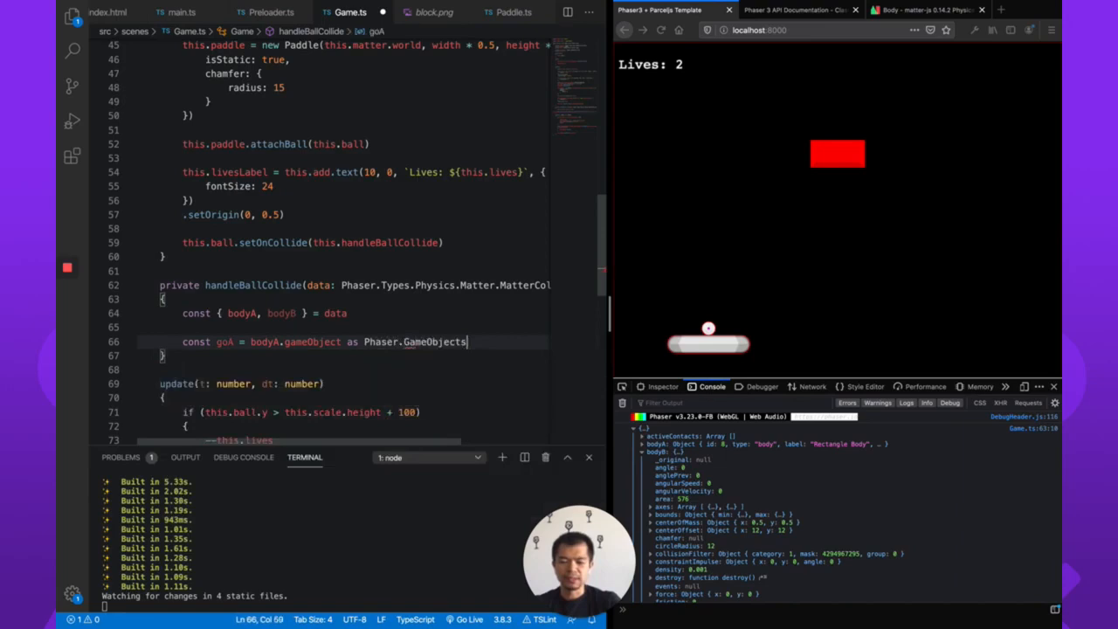
type("G")
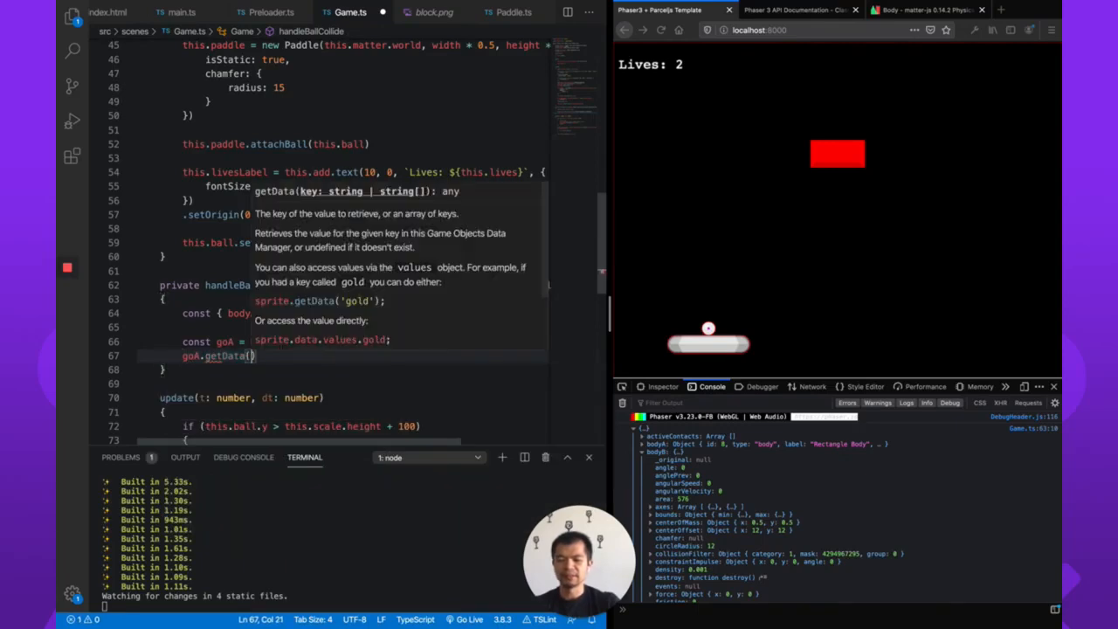
type("'type'")
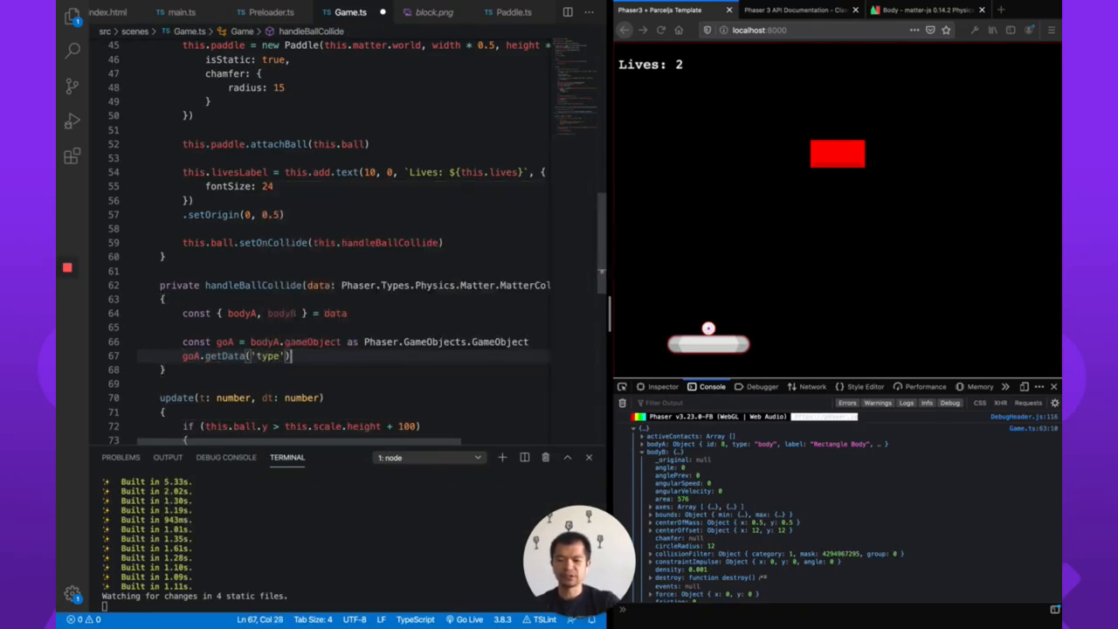
type("console.lo")
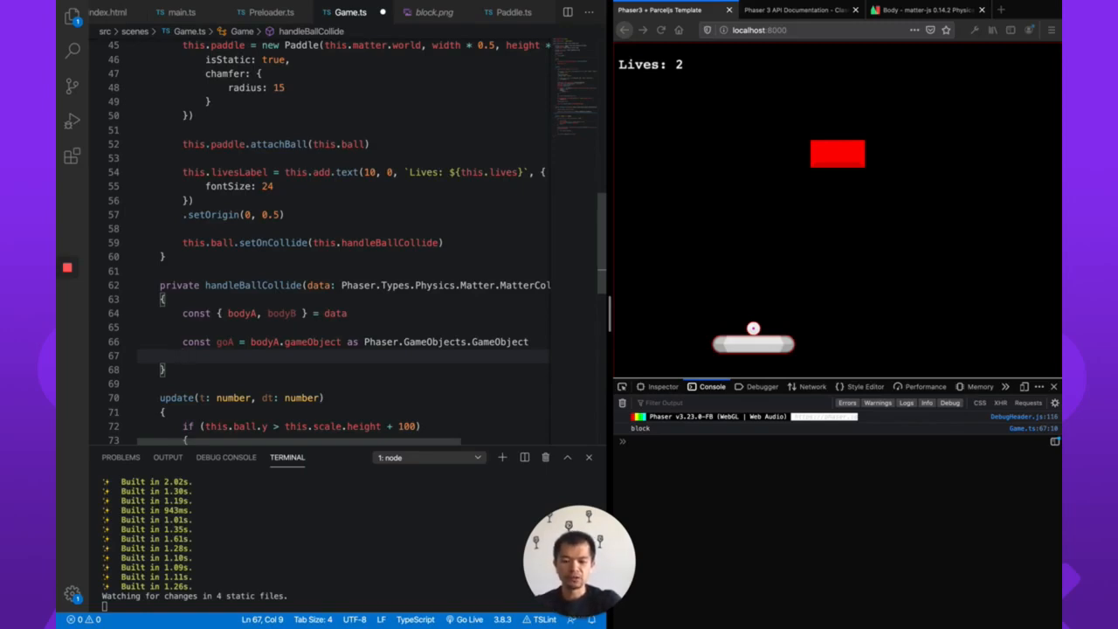
Destroy goA with destroy(true) and inspect the resulting console error.
type("goA.de")
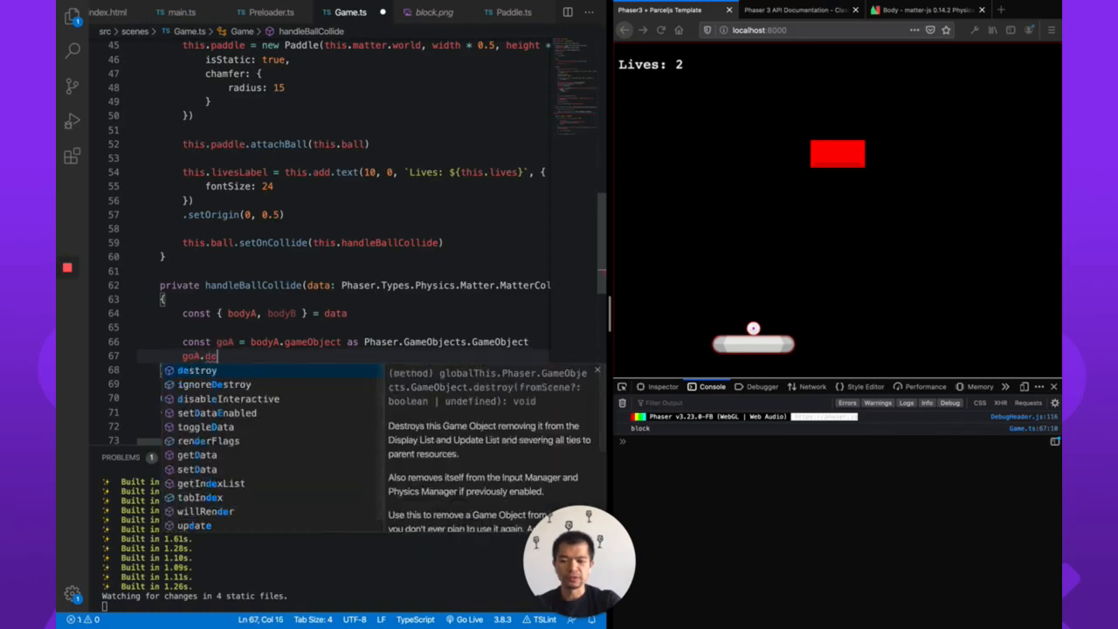
type("rem")
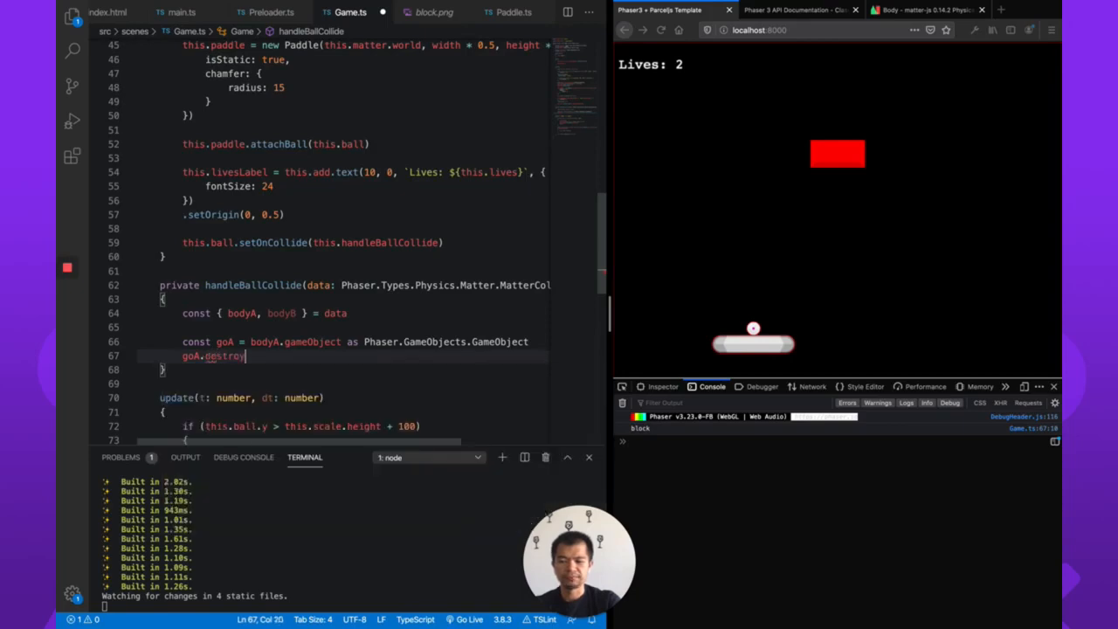
type("(true)")
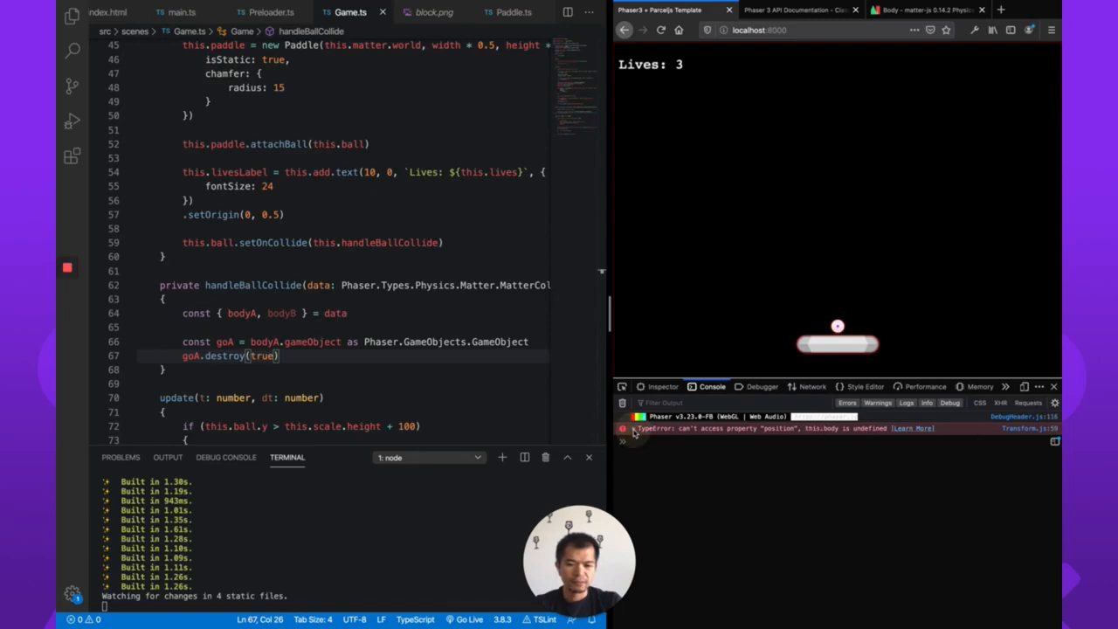
left_click(622, 440)
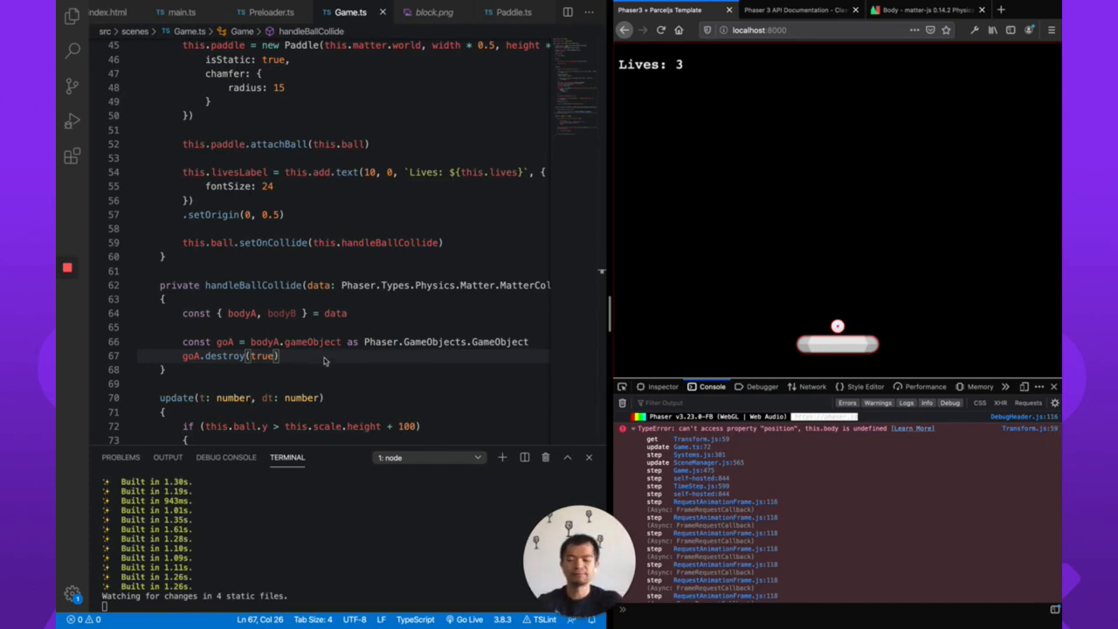
Return early unless goA.getData('type') is 'block' before destroying it.
double_click(310, 341)
type("if (goA.getData")
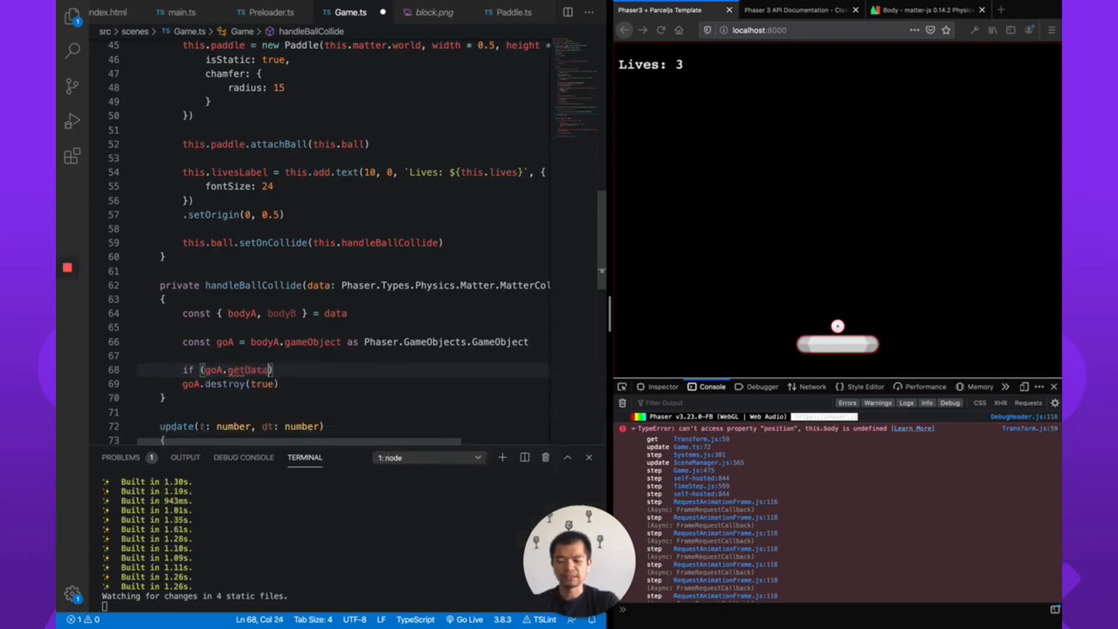
type("'type'")
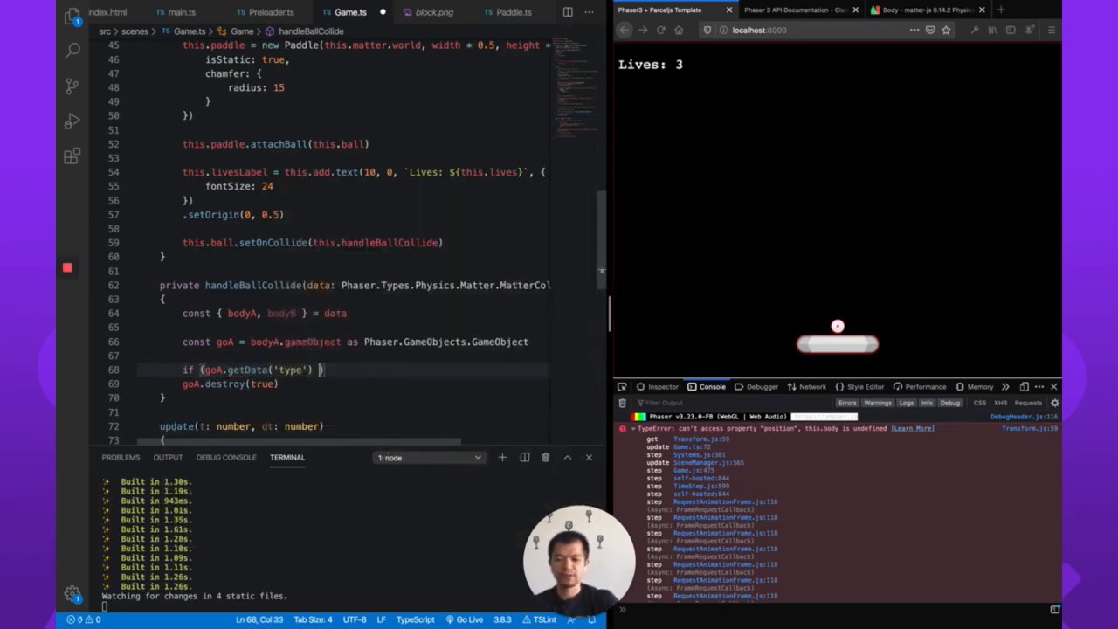
type("!== 'block'")
type("{")
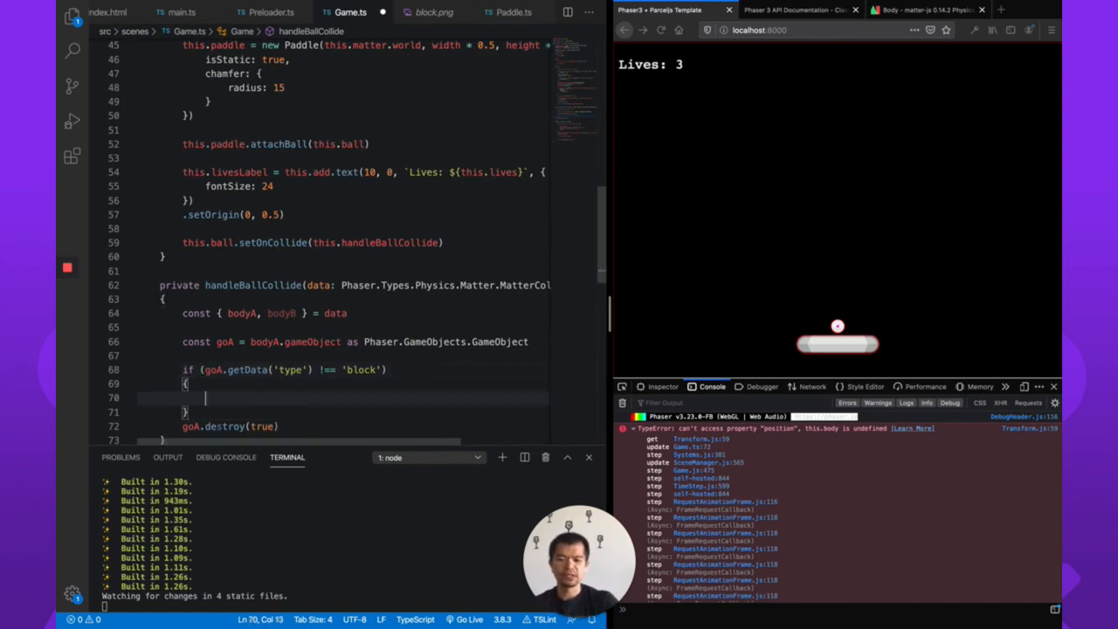
type("return")
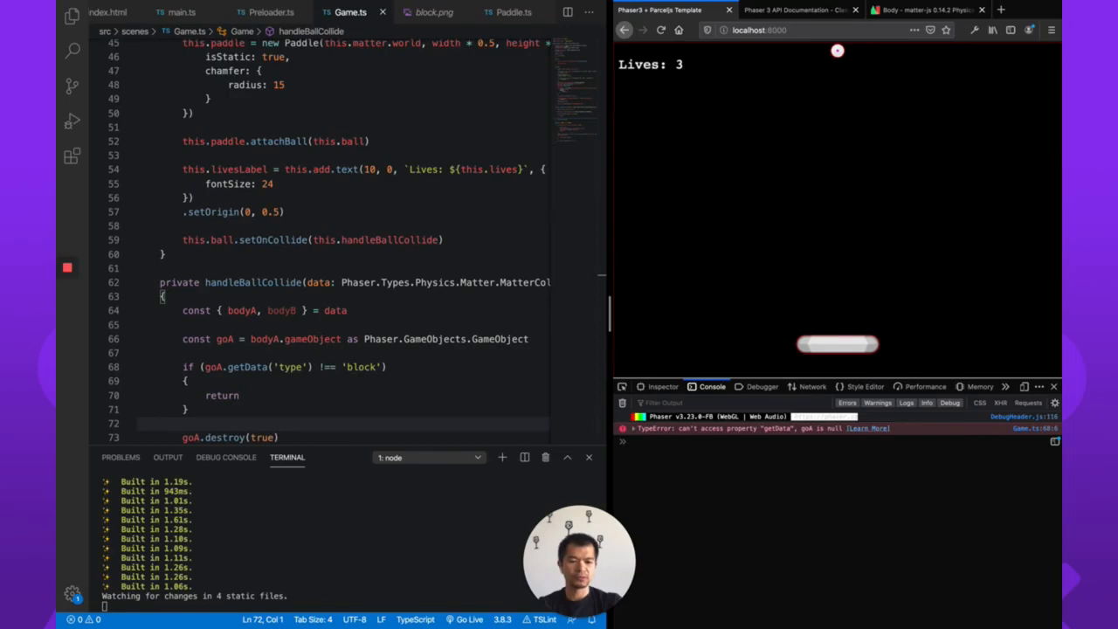
mouse_move(782, 84)
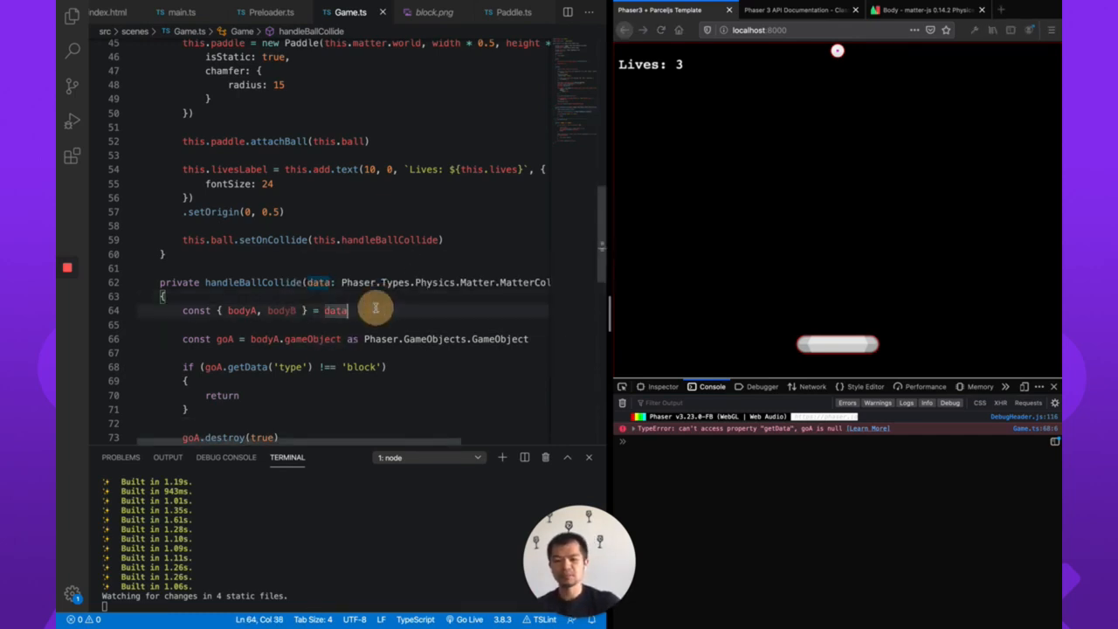
Return early from handleBallCollide when bodyA has no gameObject.
type("if (bodyA.gameObject")
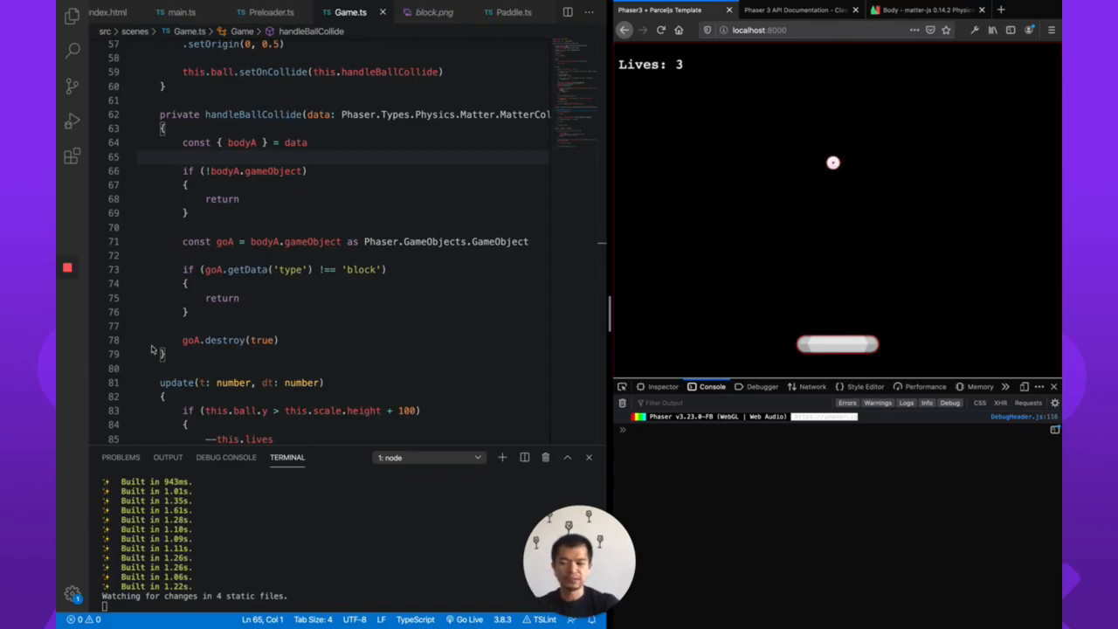
mouse_move(224, 341)
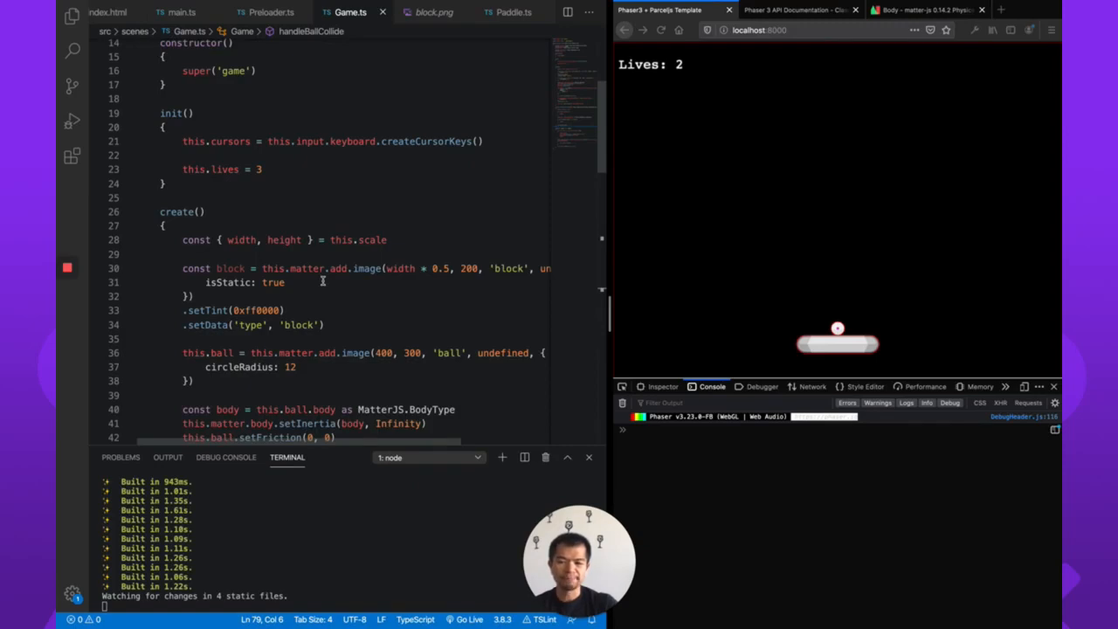
mouse_move(308, 269)
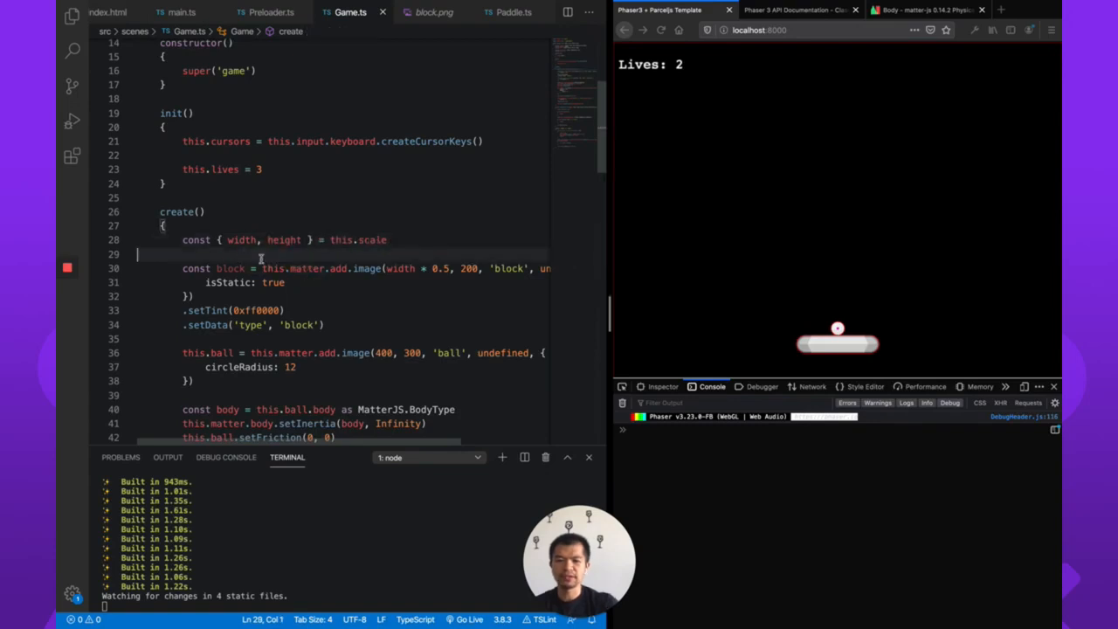
Write a for loop over the block count and start declaring a blocks array.
key("Enter")
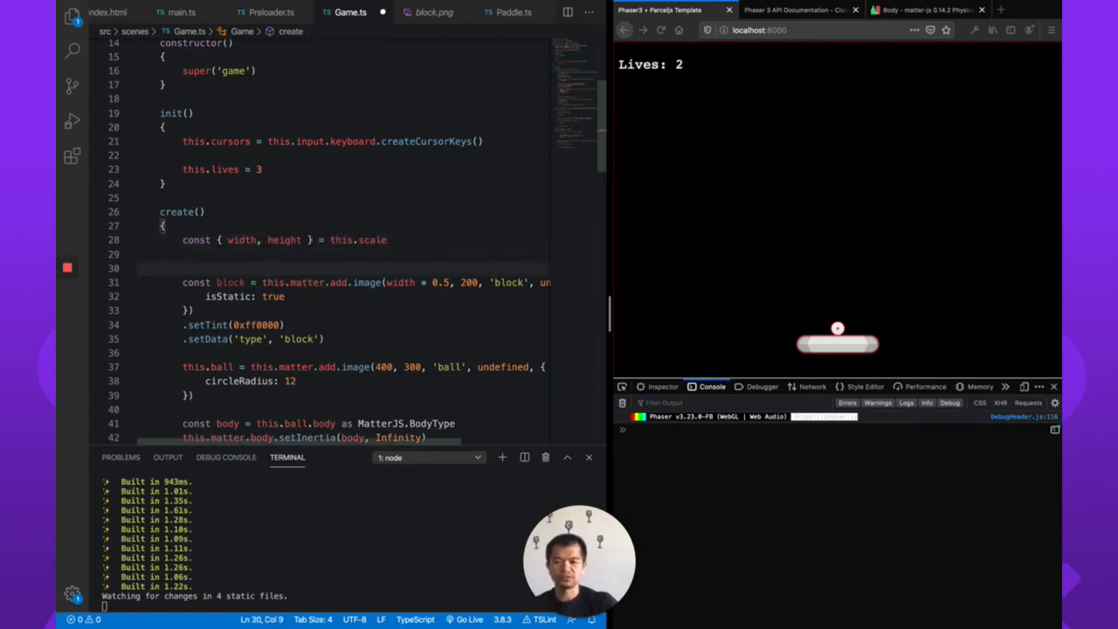
type("for ()")
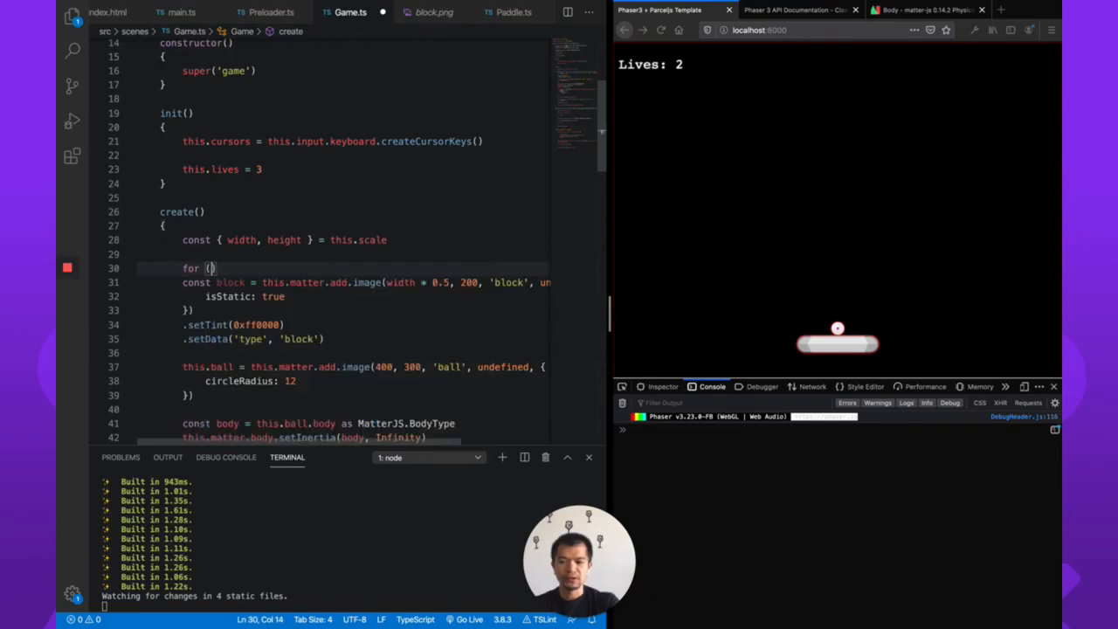
type("let i = 0")
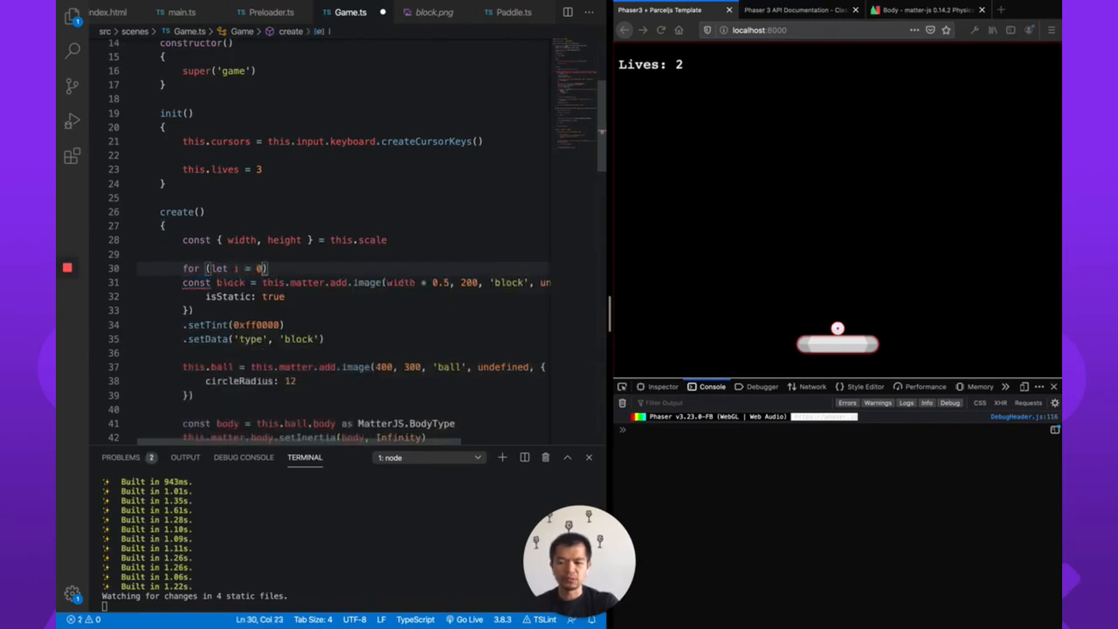
type("; i <")
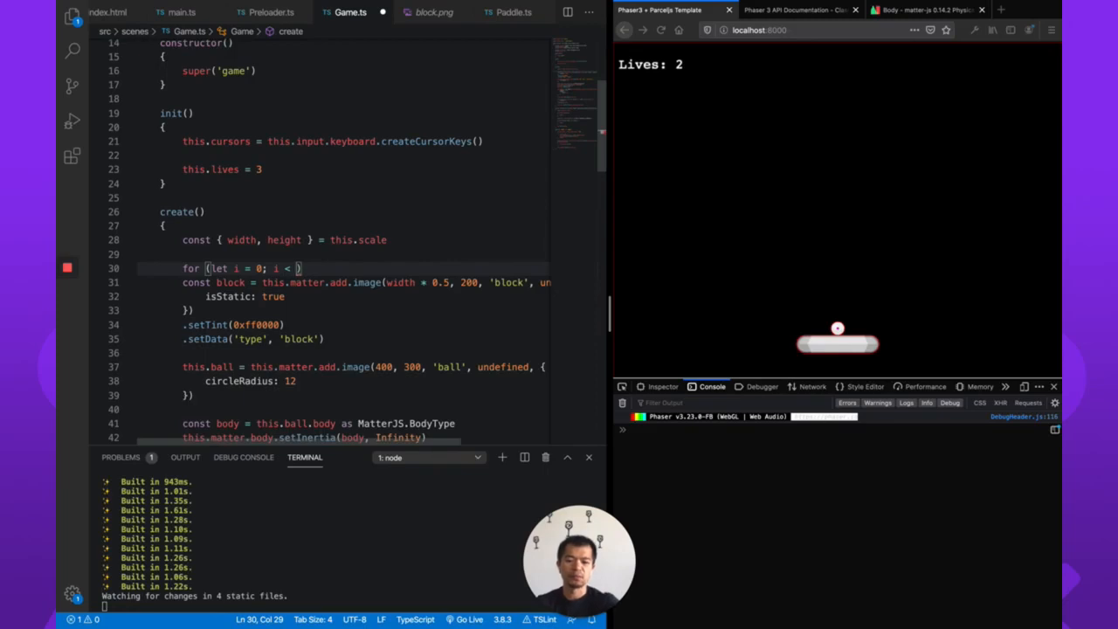
type("4;")
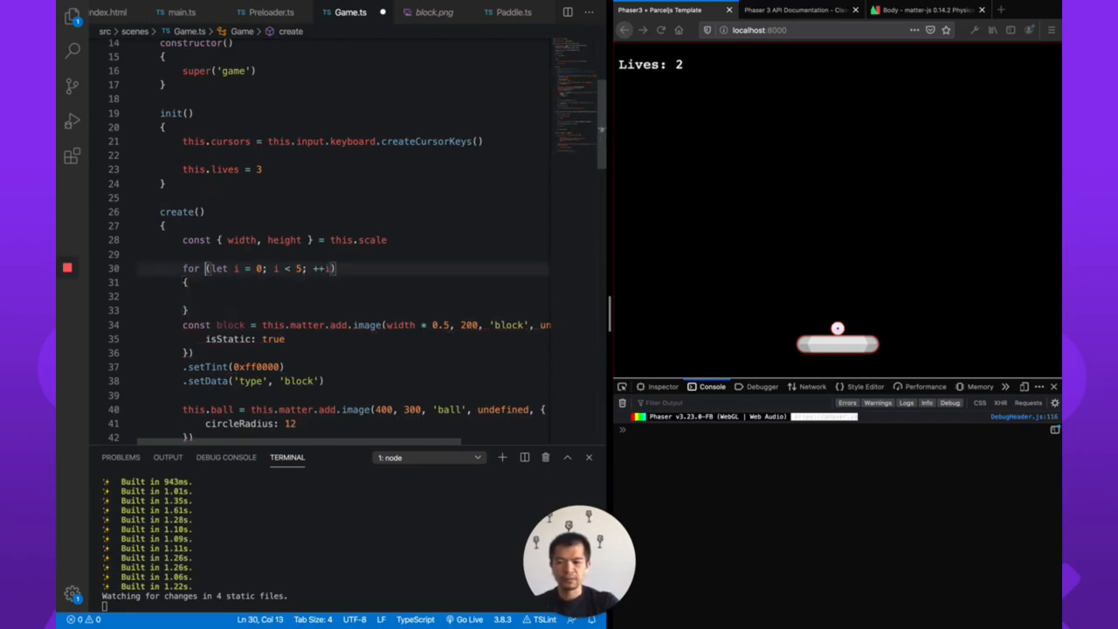
type("const block")
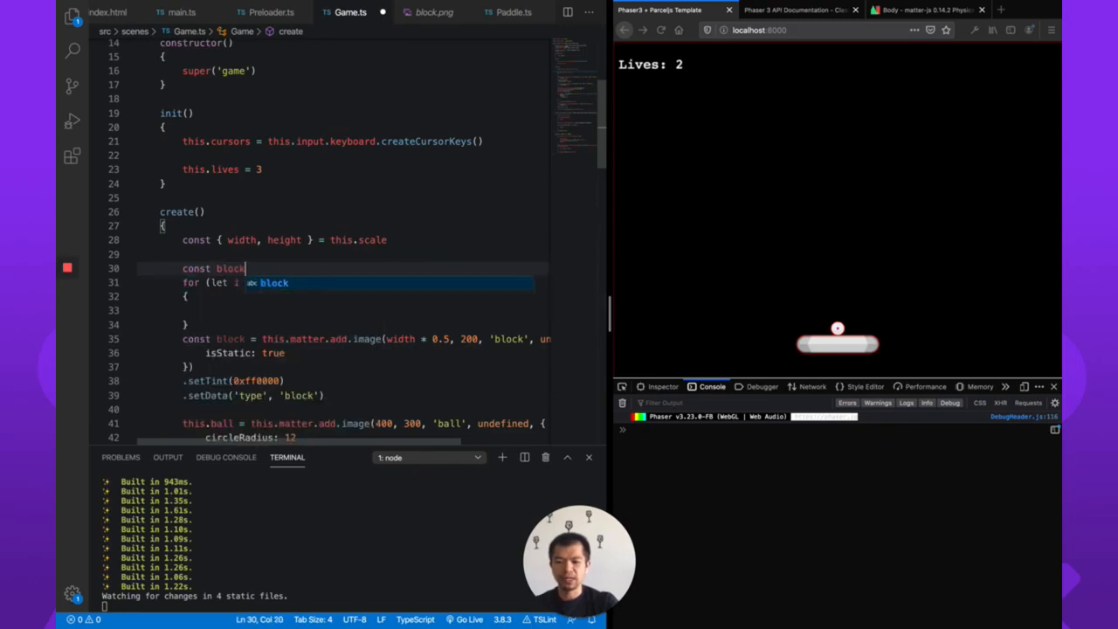
type("s: Phaser.Physics.Matter.Image[] = [")
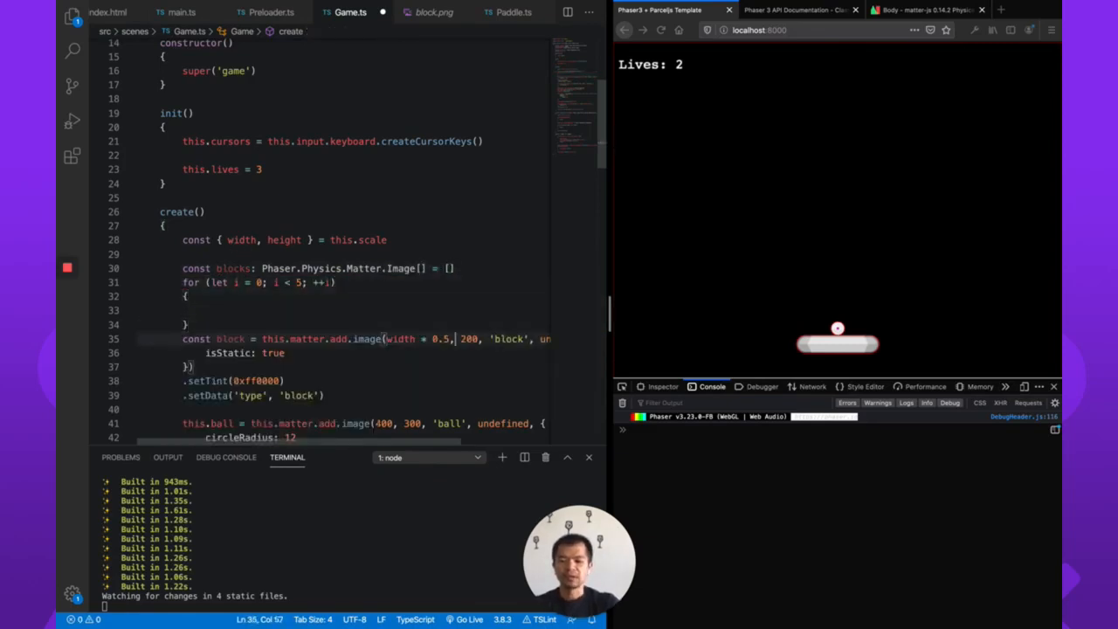
Move the block creation into the loop and start x at 128.
left_click_drag(182, 339, 325, 395)
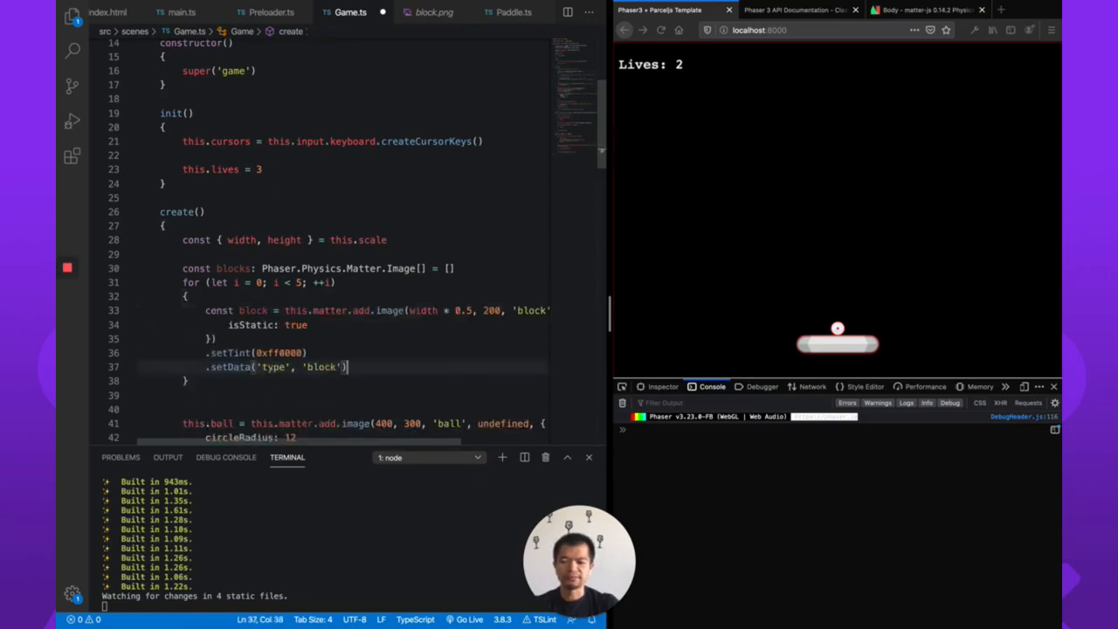
type("blocks.push(block")
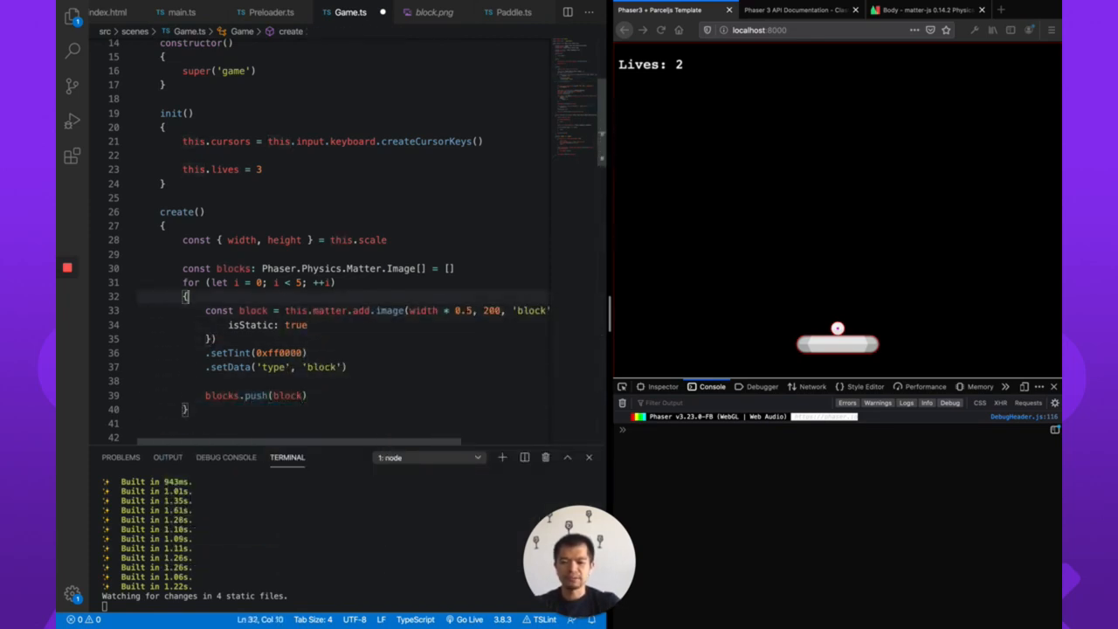
type("co")
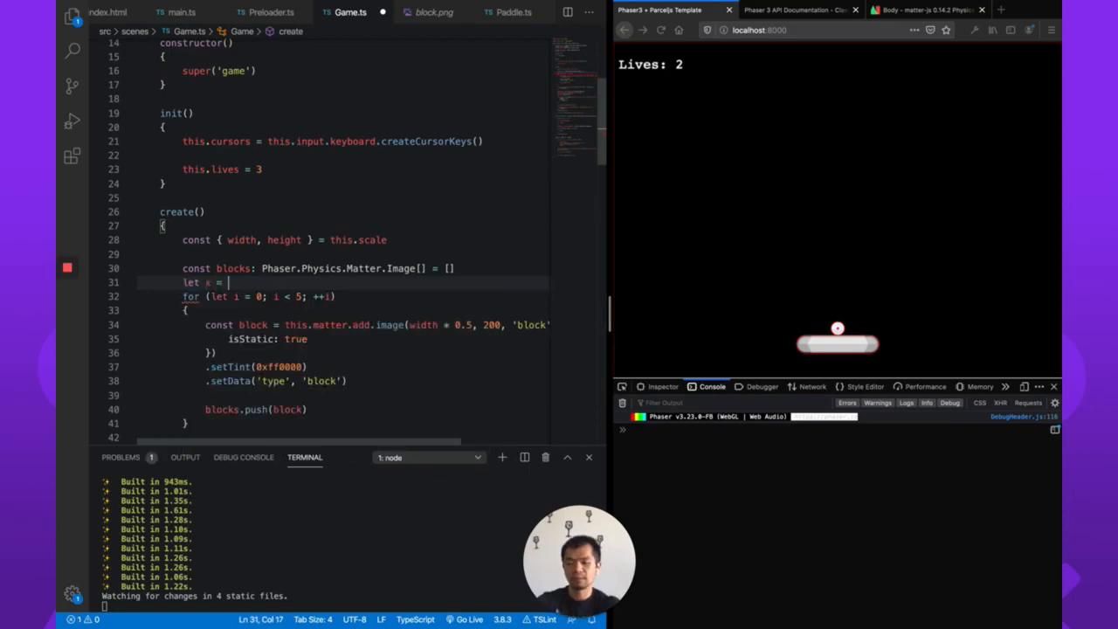
type("1")
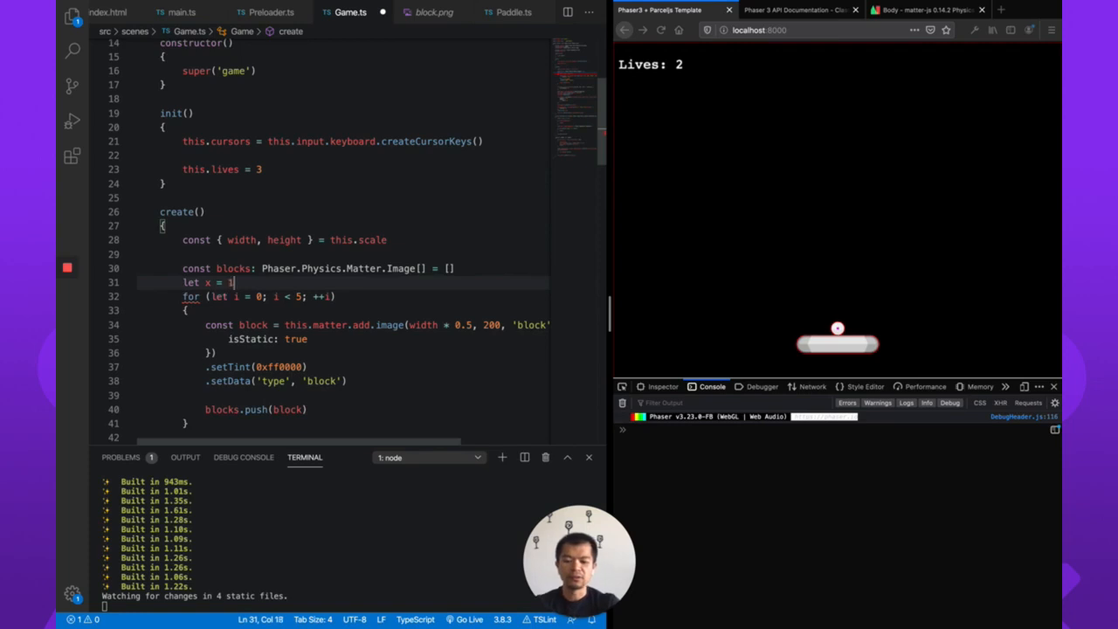
type("28")
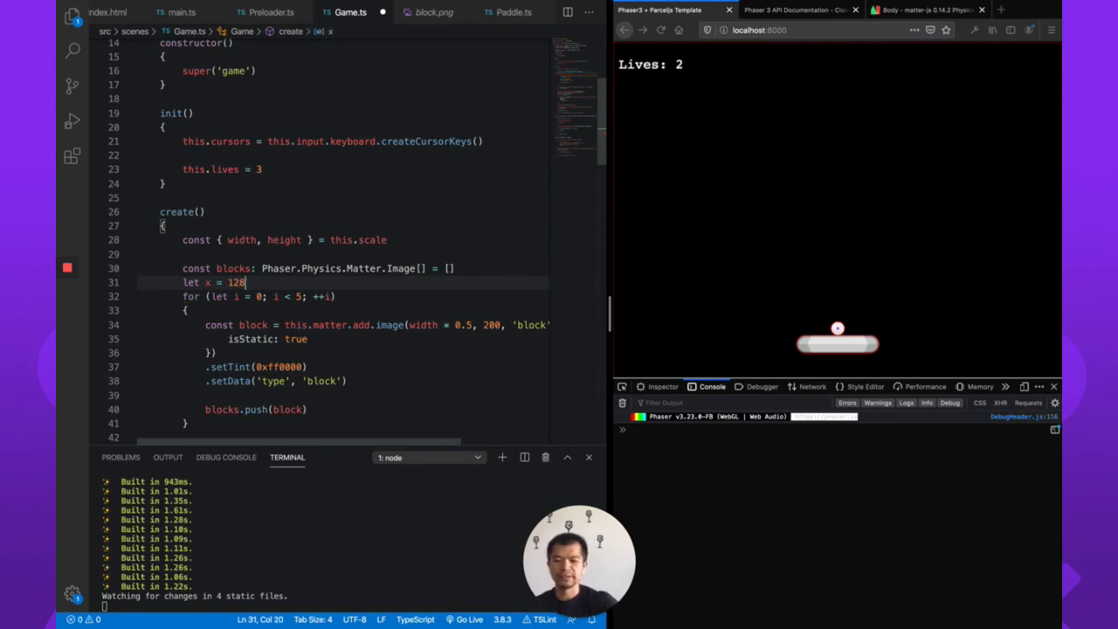
Advance x by block.width after each block so the blocks sit side by side.
left_click(308, 325)
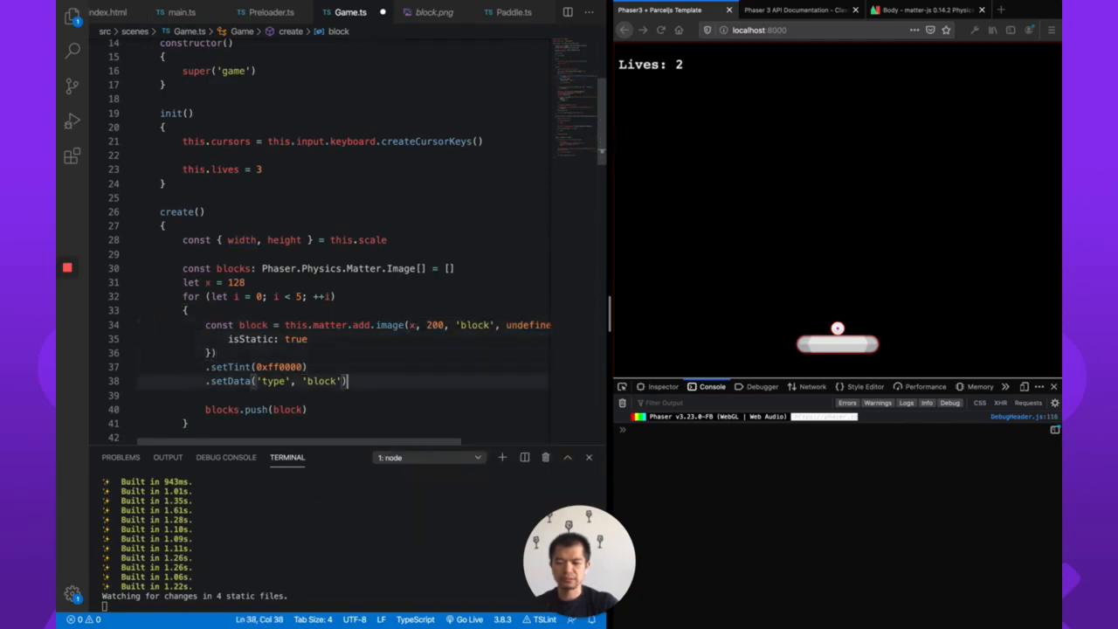
type("x +")
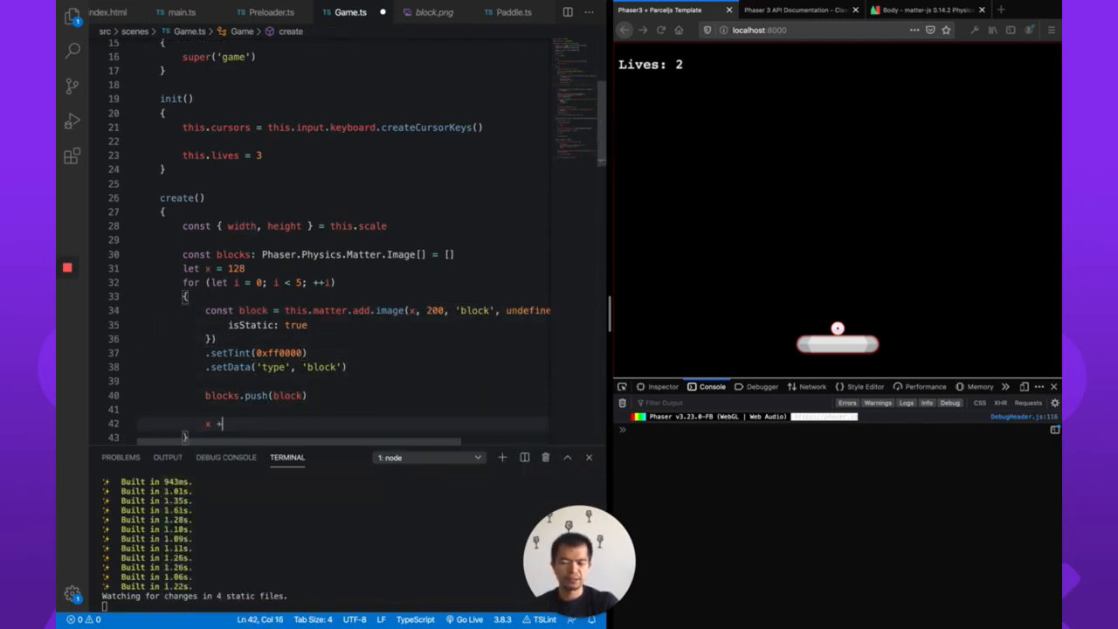
type("=")
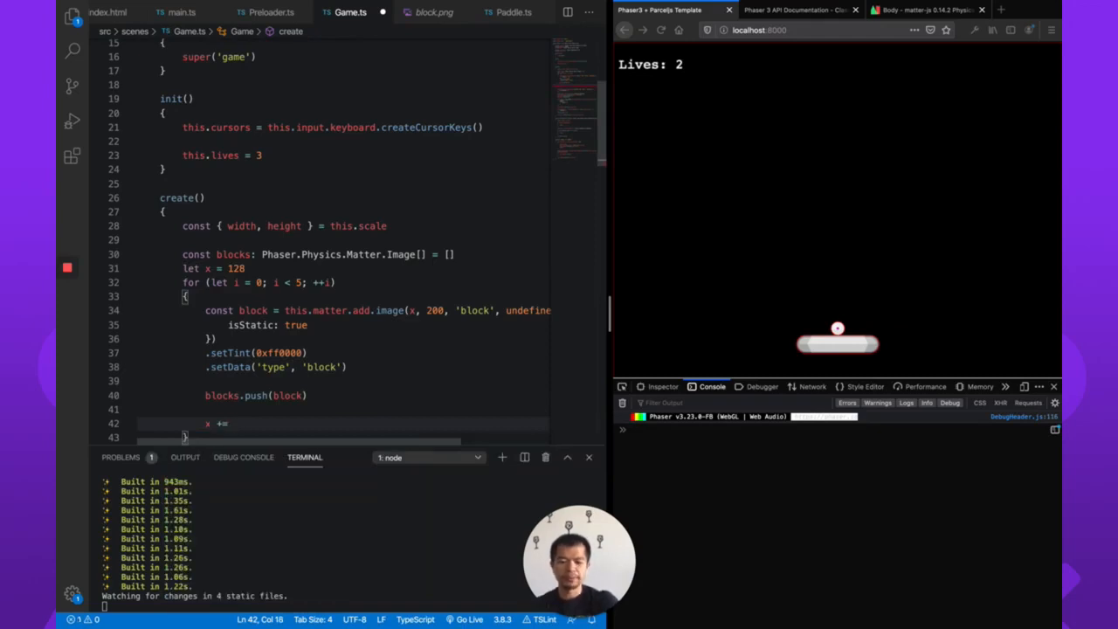
type("block.width")
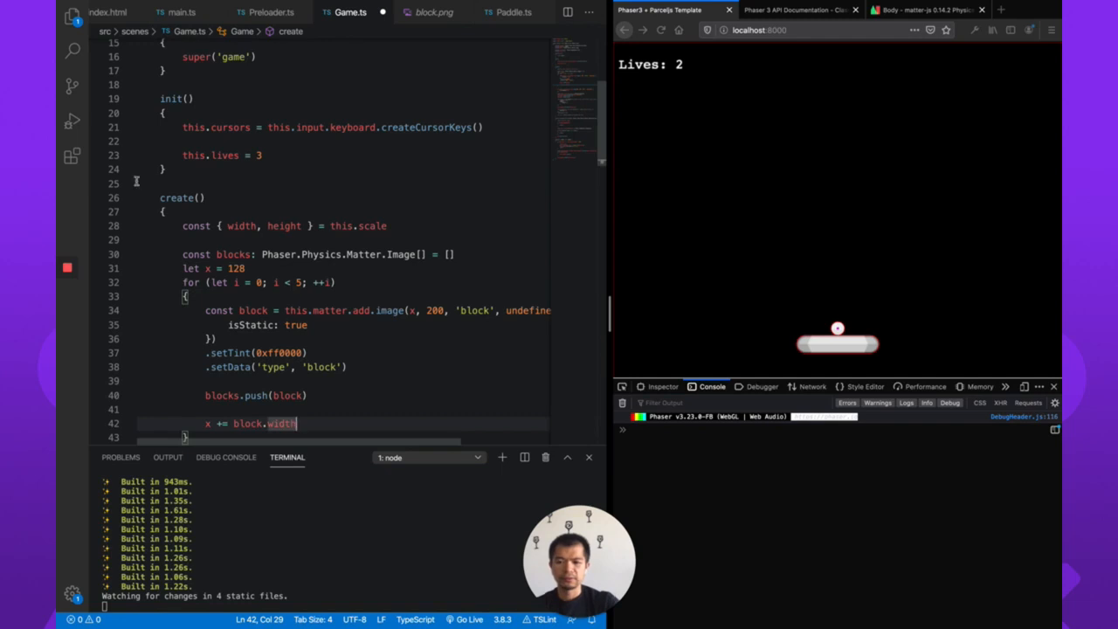
scroll("down", 3)
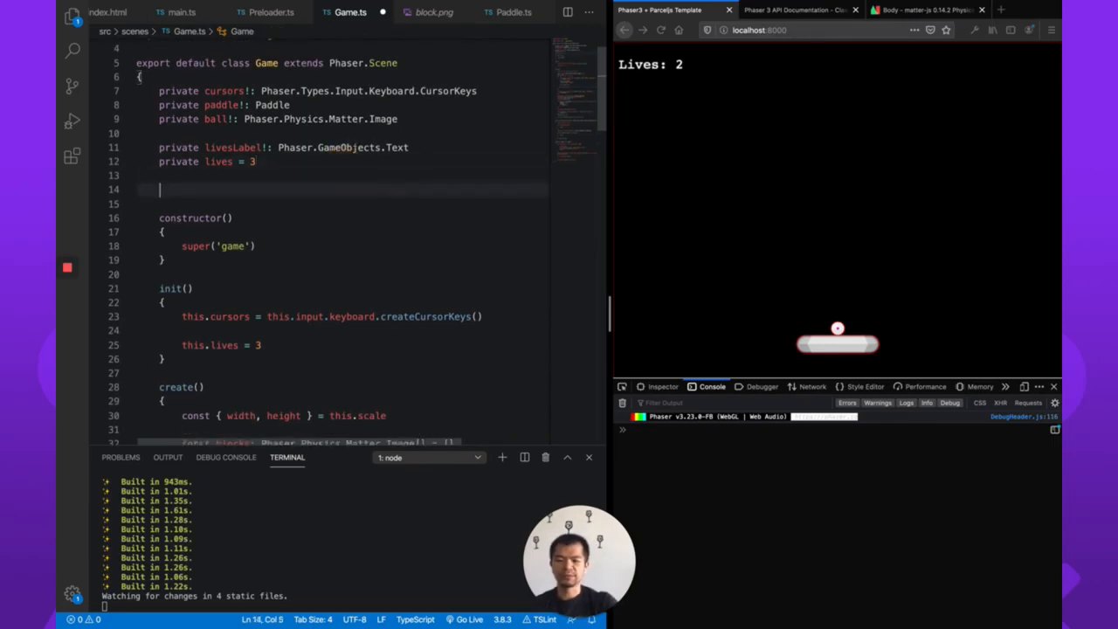
Declare a private blocks array field of Matter images on the scene class.
type("p")
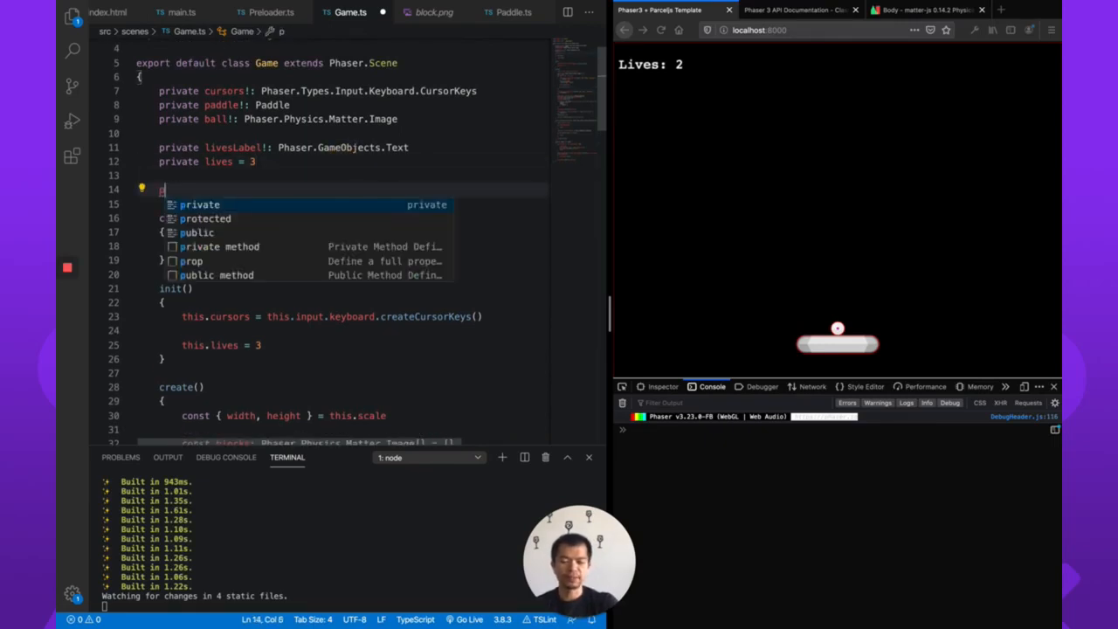
type("private blocks: Phaser.Physics.Matter.Image[] = [")
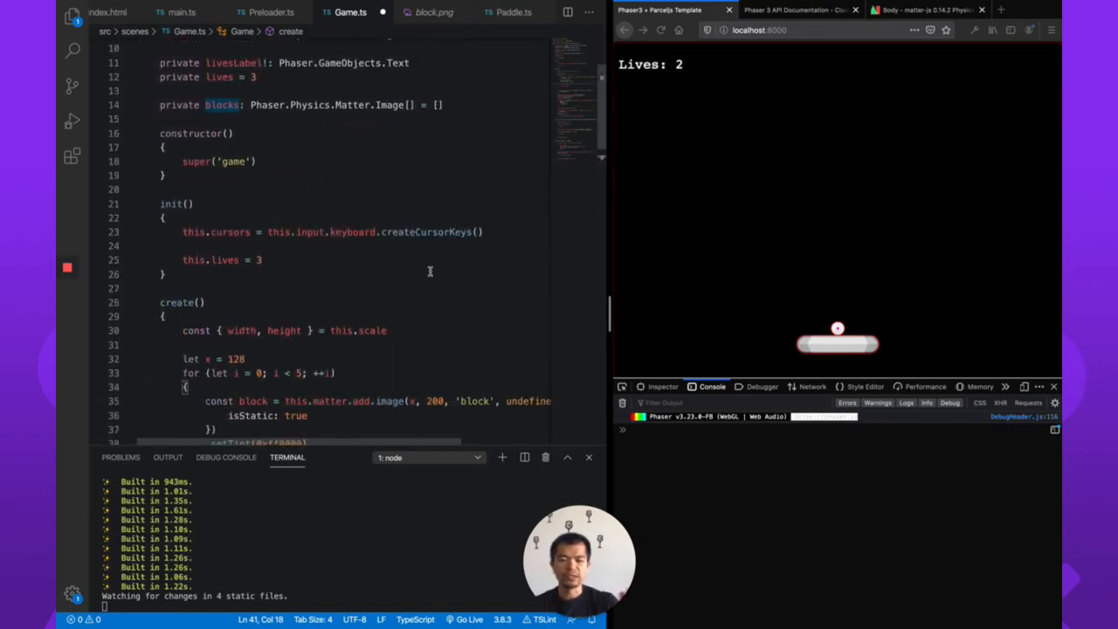
scroll("down", 3)
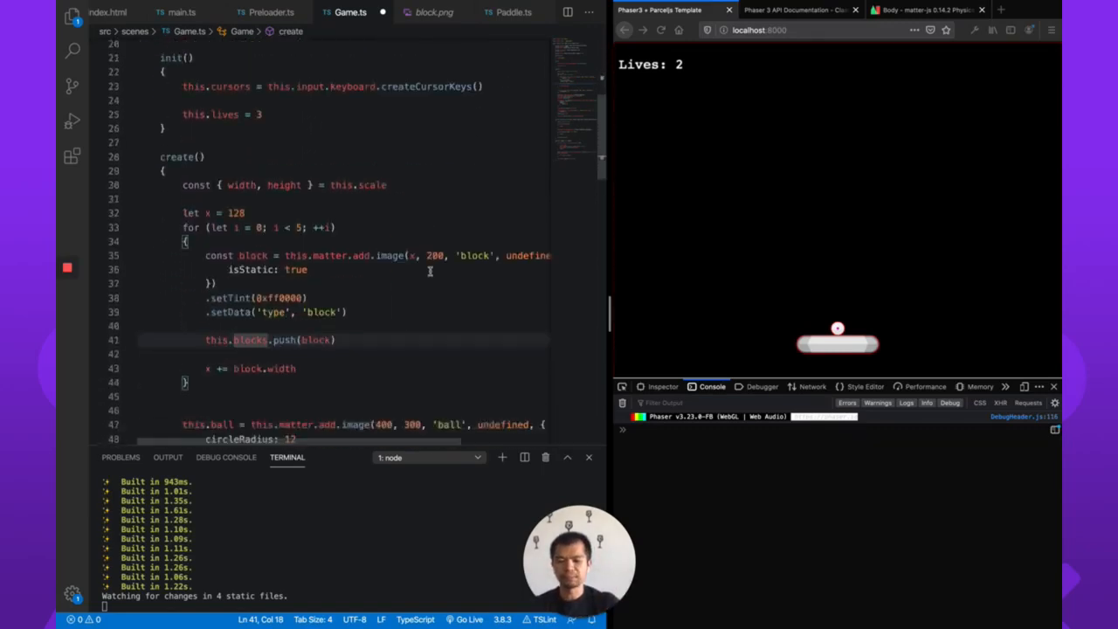
scroll("down", 3)
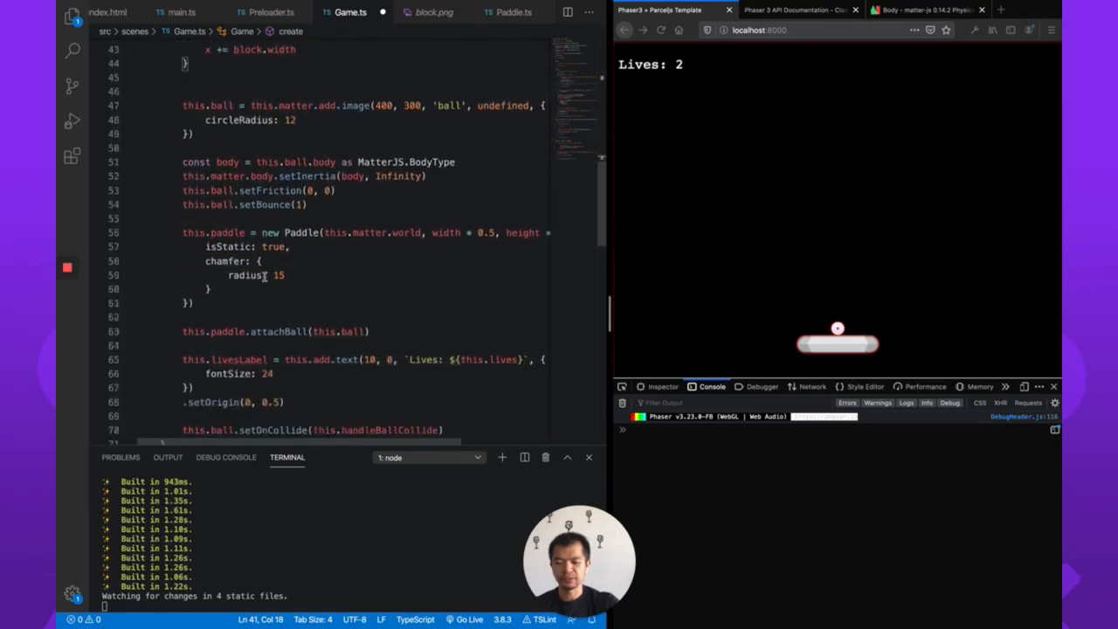
scroll("down", 3)
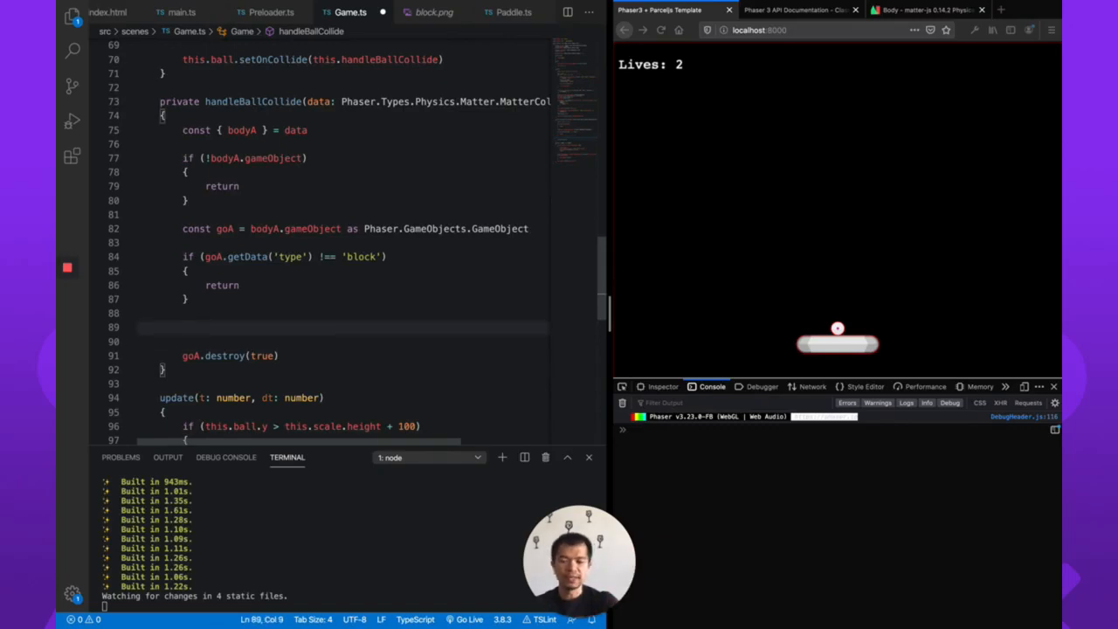
Find the hit block's index with this.blocks.findIndex(block => block === goA).
type("this.bl")
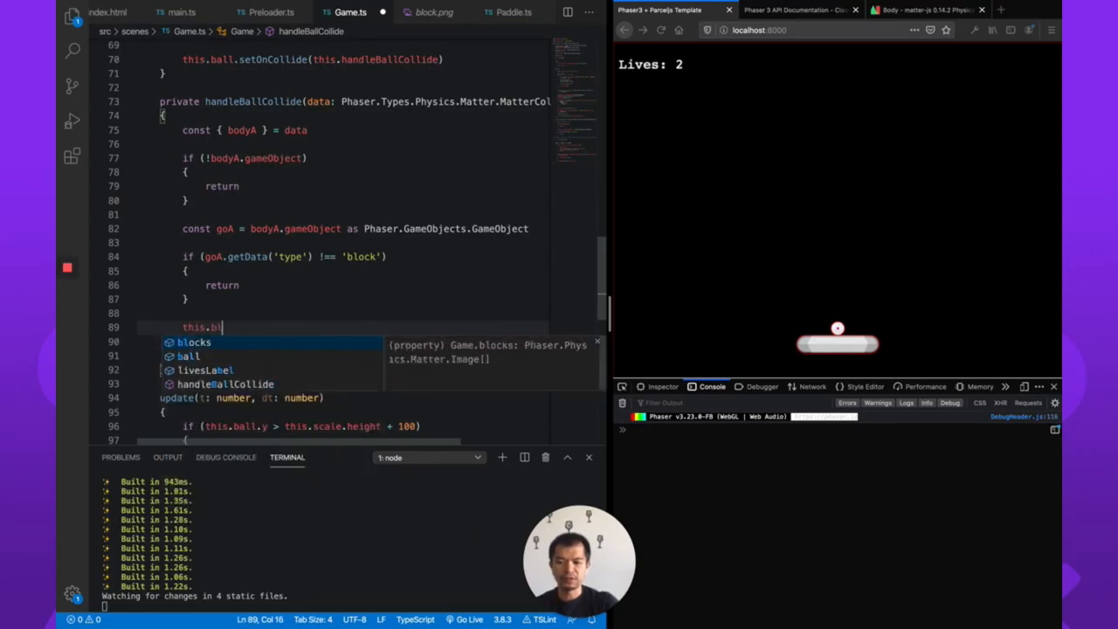
type("ocks.")
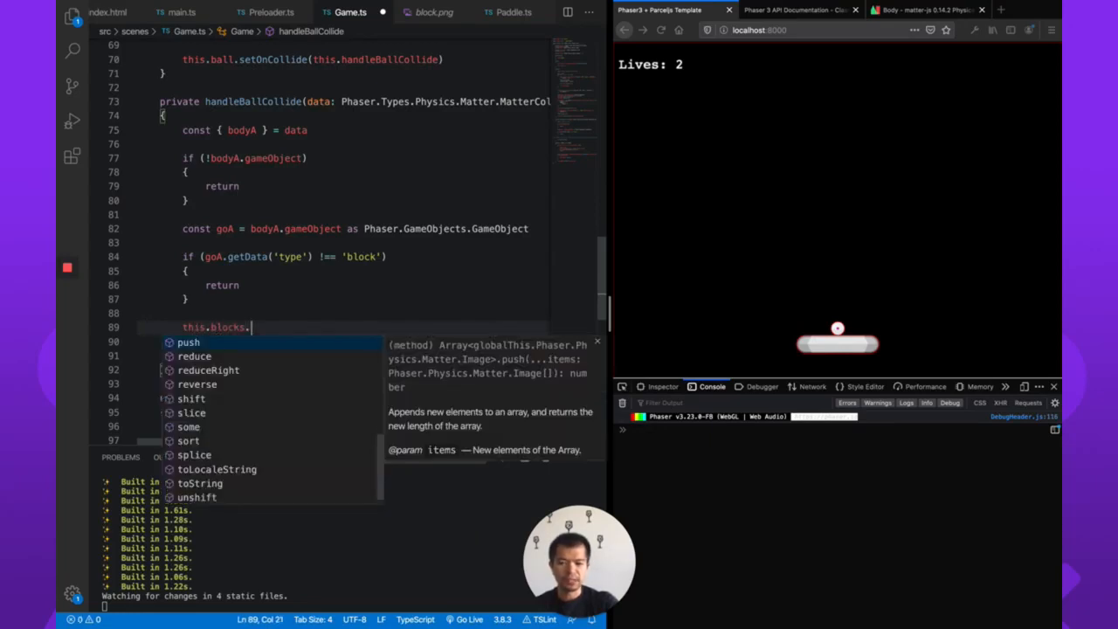
type("findIndex(")
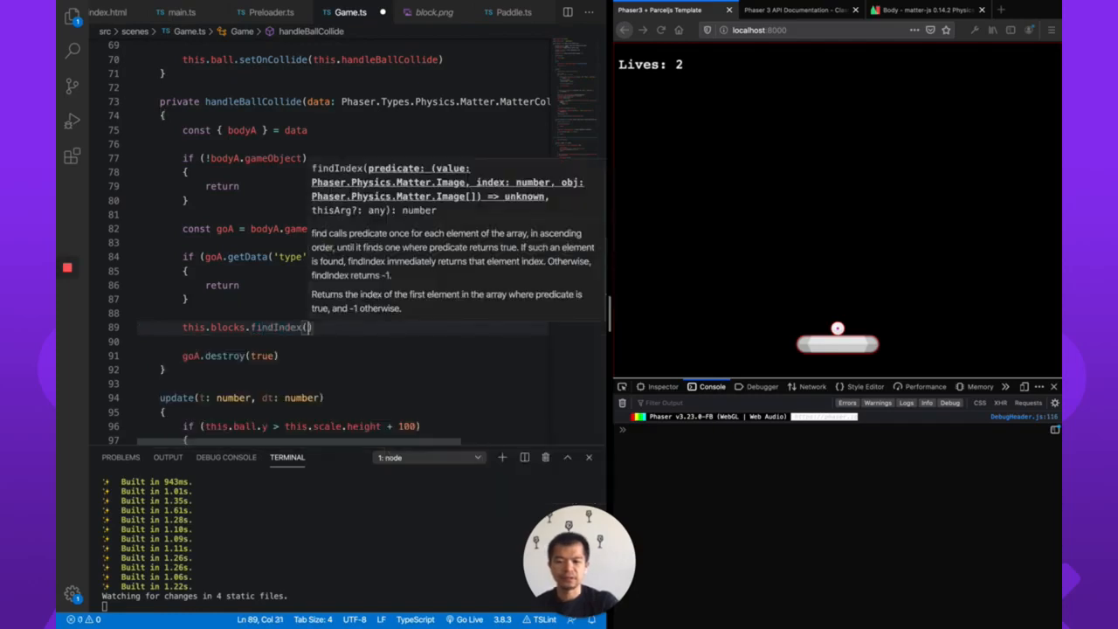
type("bl")
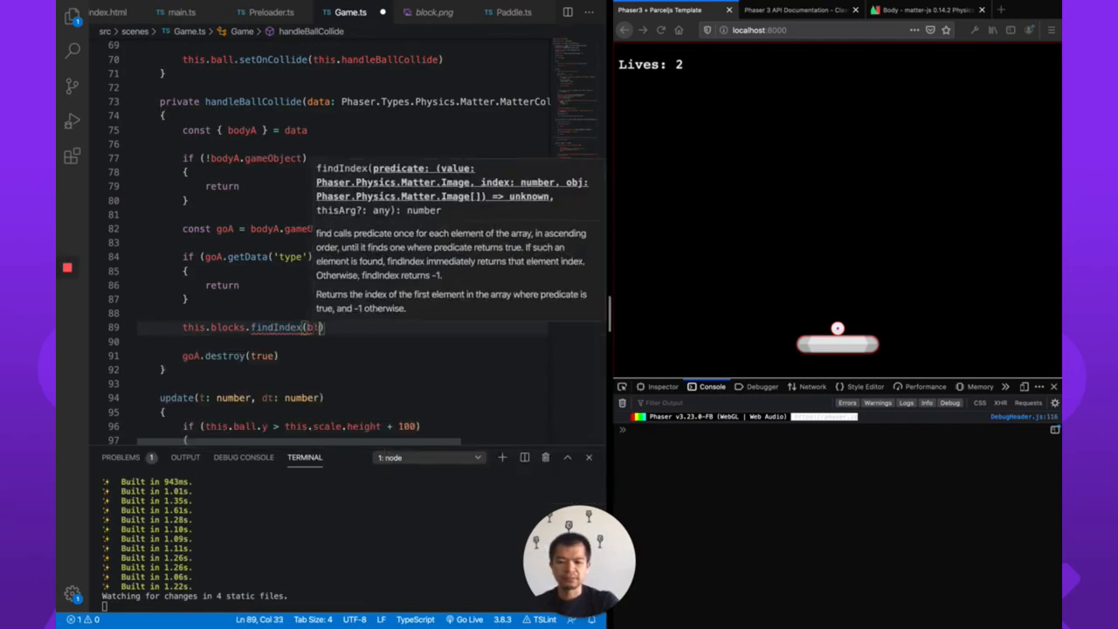
type("block =>")
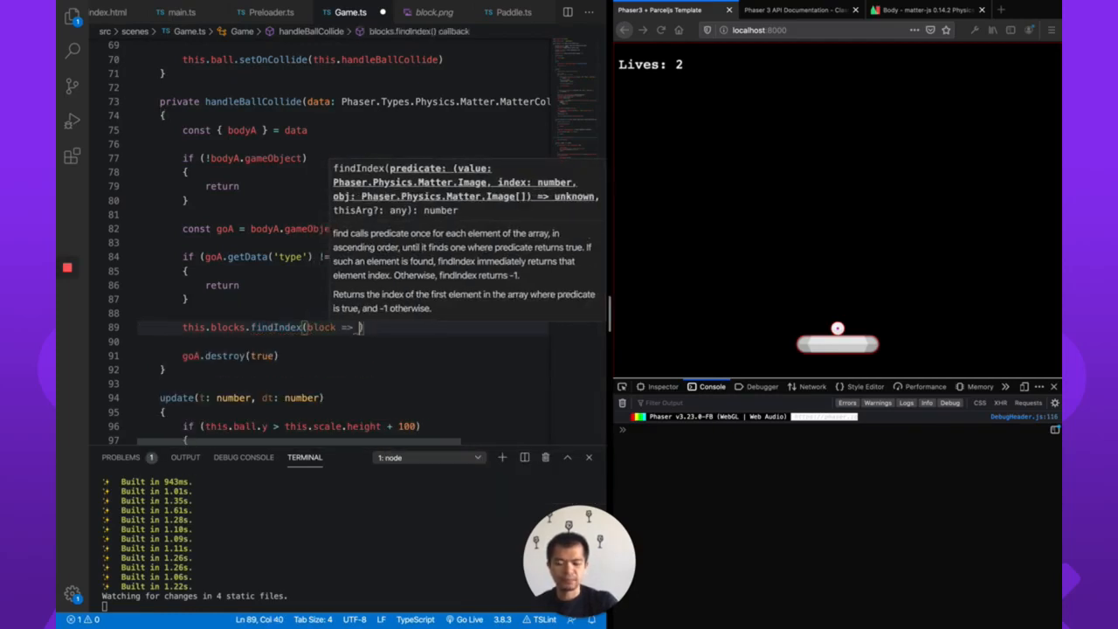
type("block === goA")
type("if (")
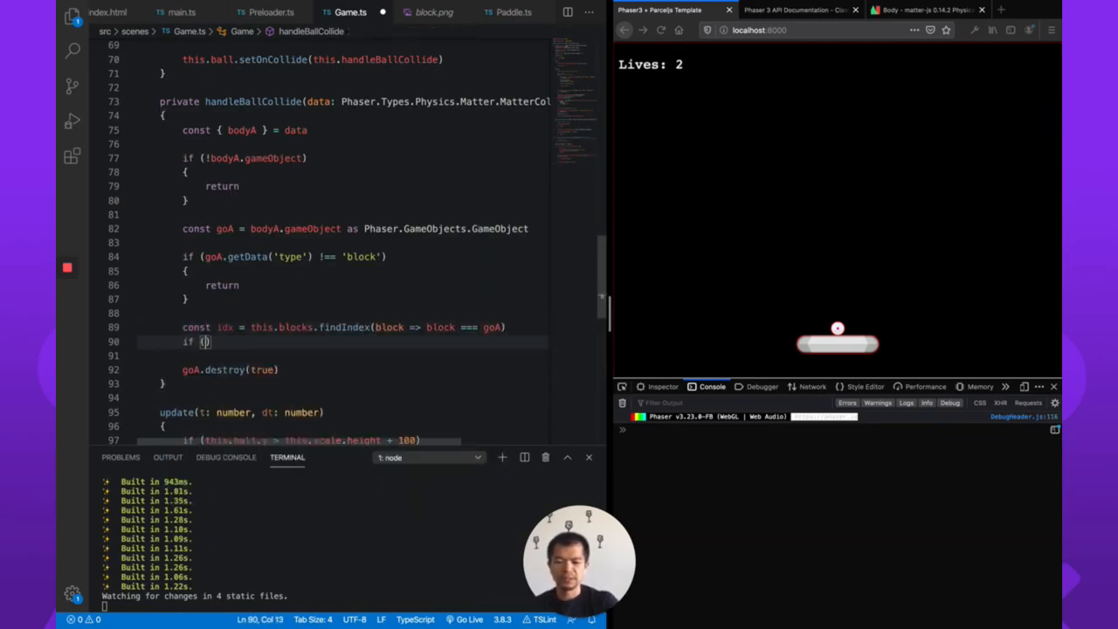
Splice the block out of this.blocks when idx >= 0.
type("idx >= 0")
left_click(343, 354)
type("{")
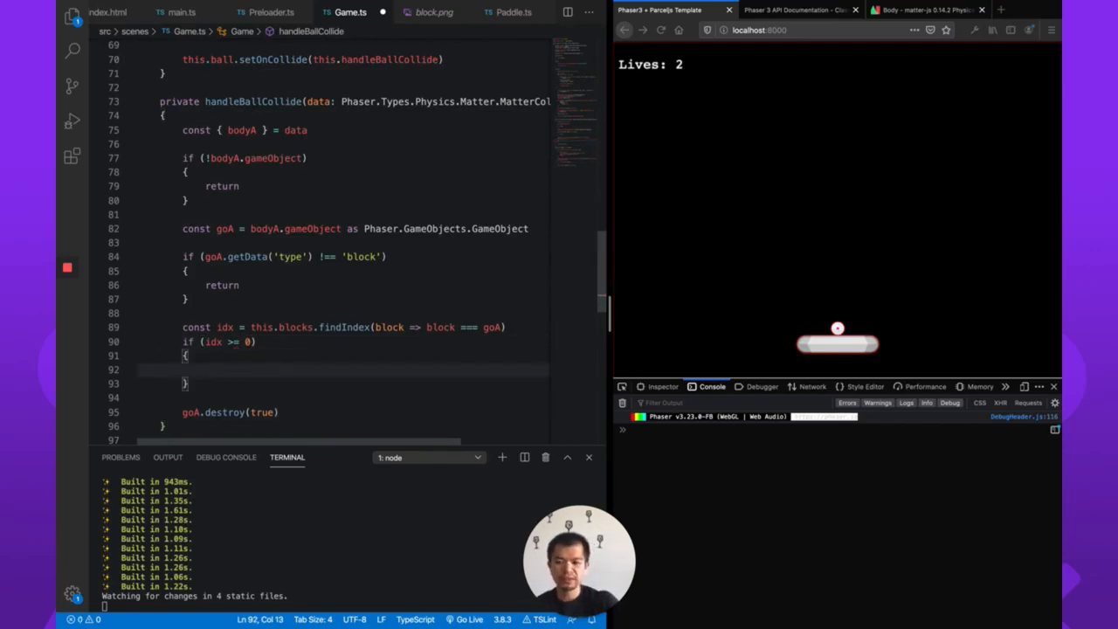
type("this.blocks.spl")
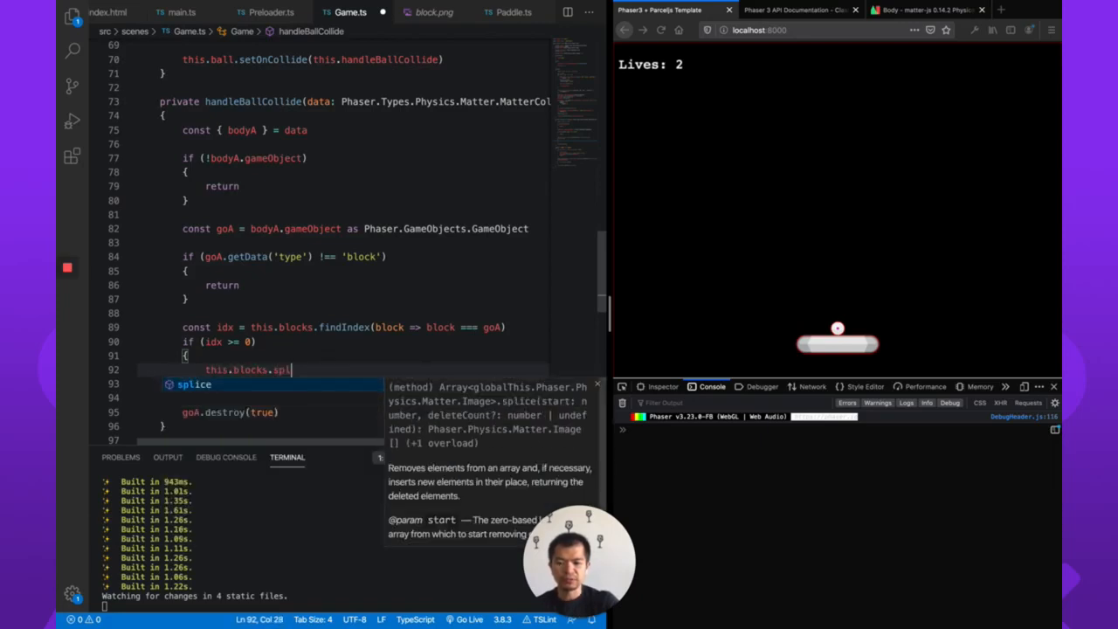
type("ice(idx, 1")
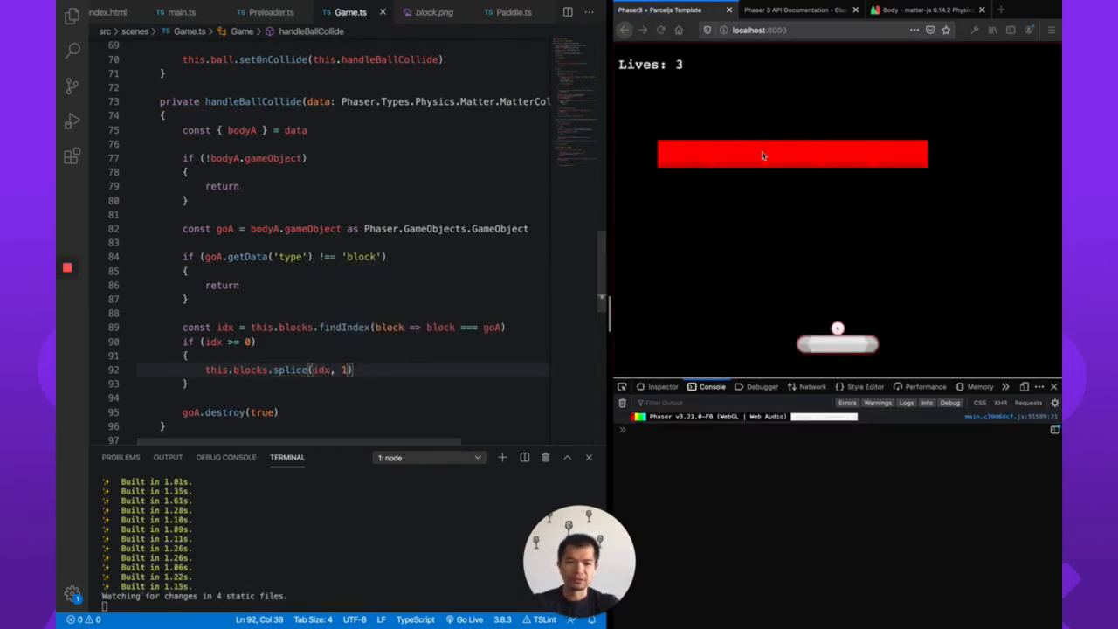
Log this.blocks with console.dir after the splice.
type("console.dir(this.blocks")
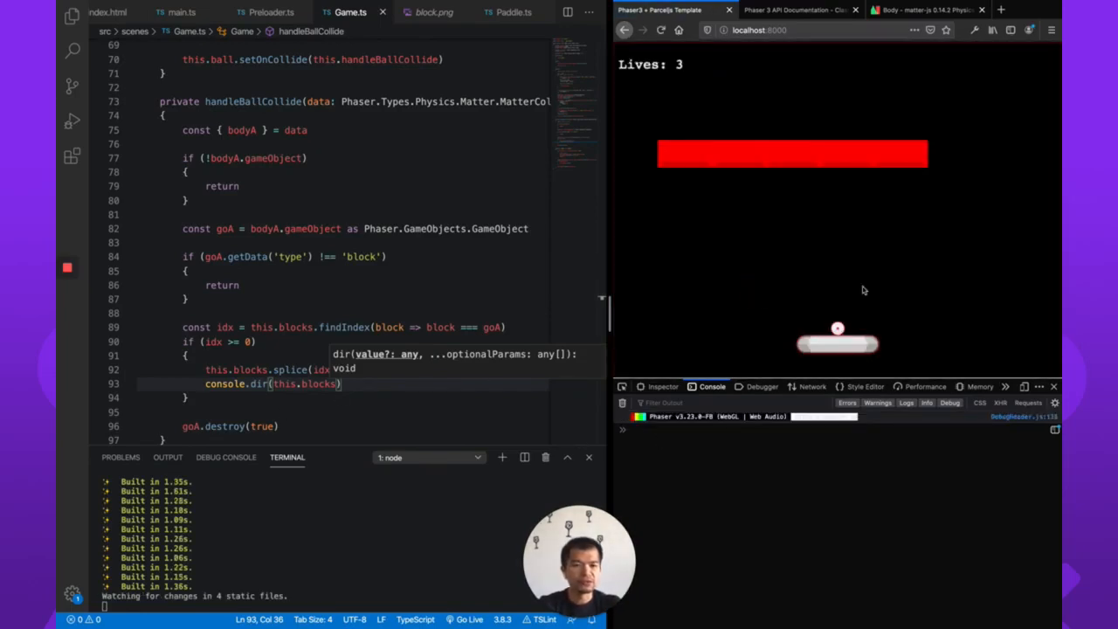
mouse_move(793, 157)
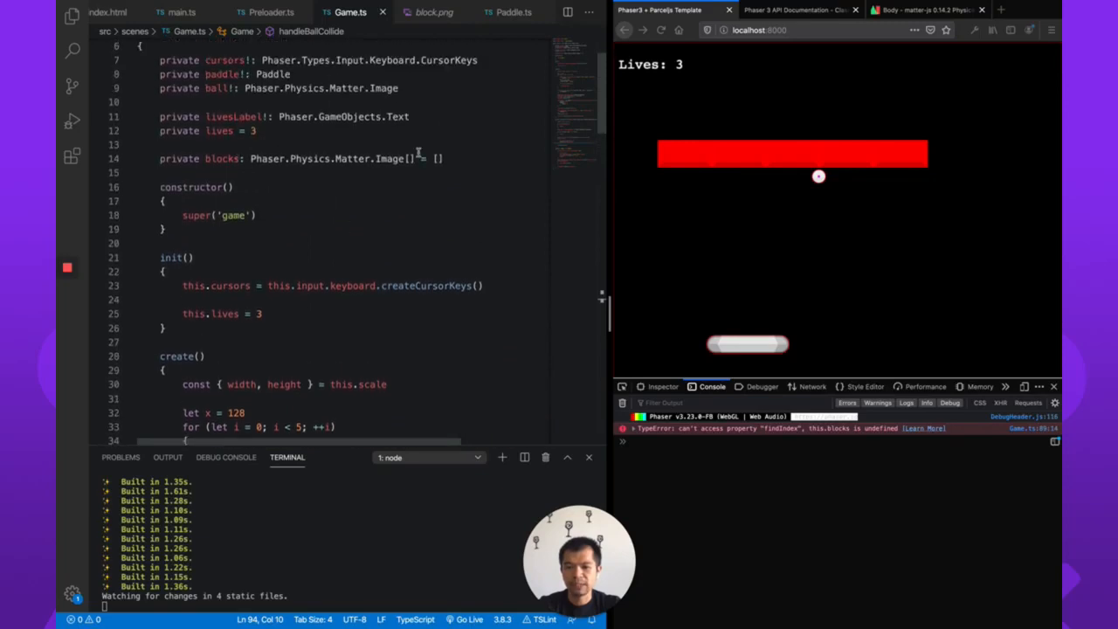
scroll("down", 3)
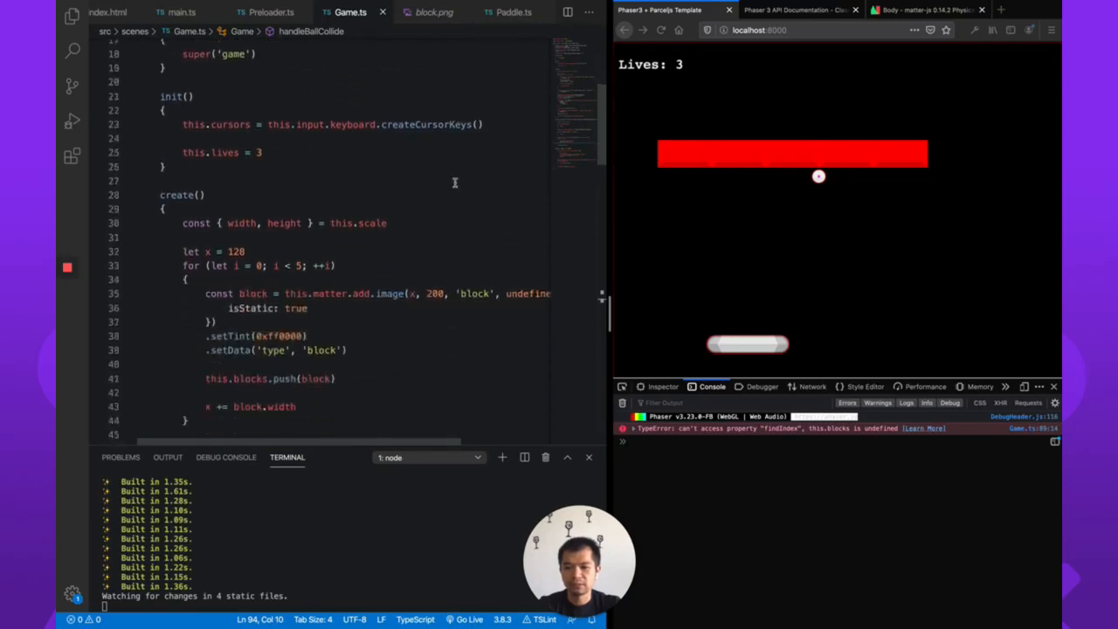
scroll("down", 3)
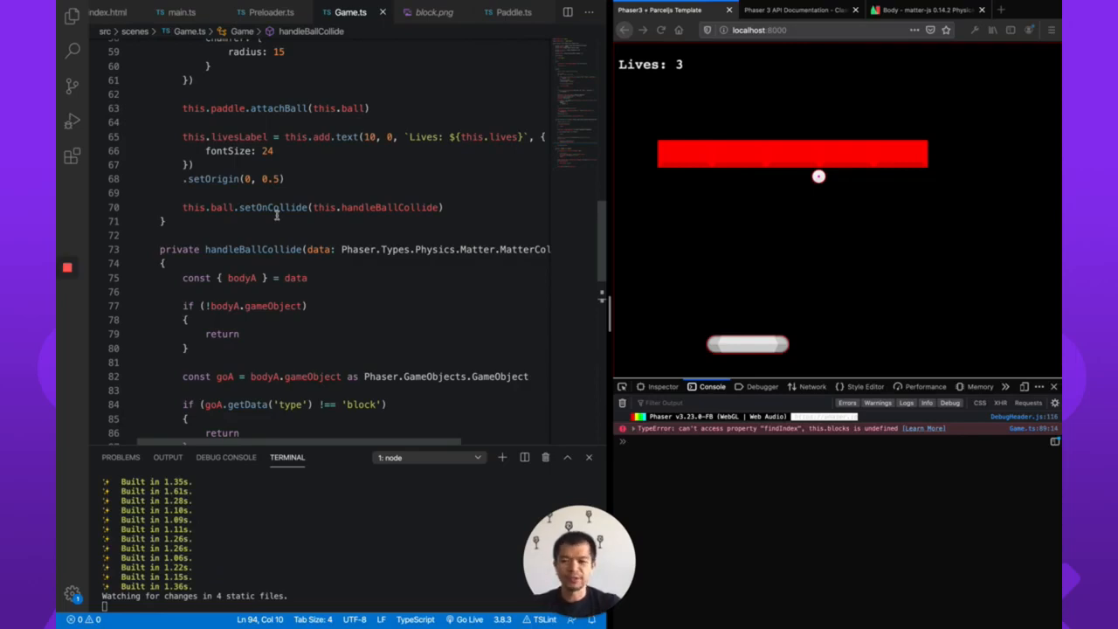
mouse_move(275, 206)
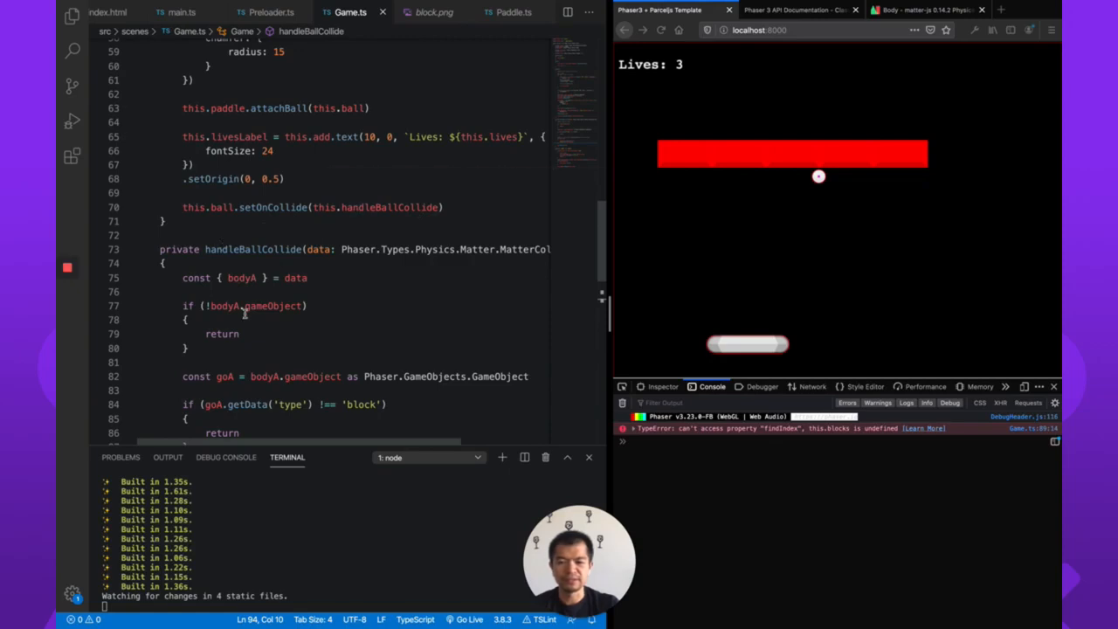
mouse_move(360, 297)
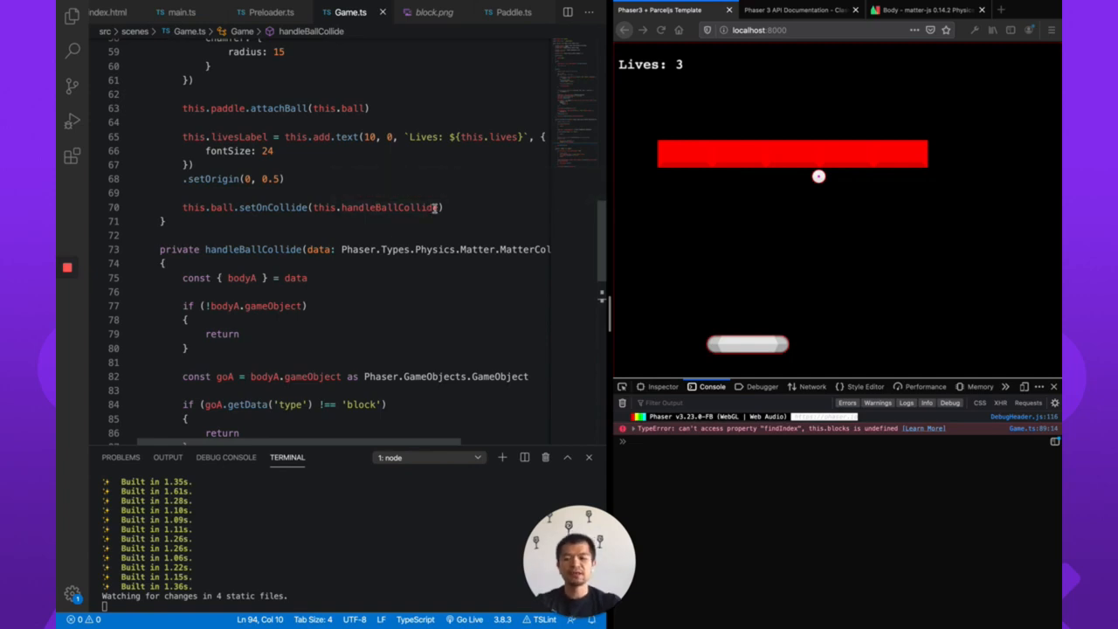
Pass handleBallCollide.bind(this) to setOnCollide so this.blocks is defined.
double_click(393, 206)
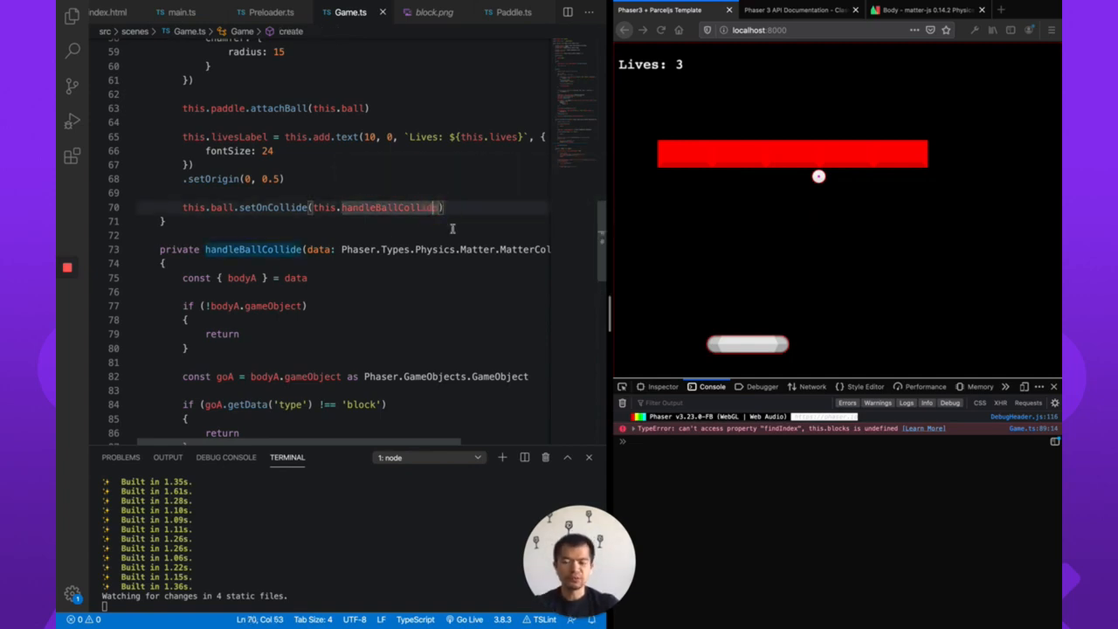
mouse_move(393, 206)
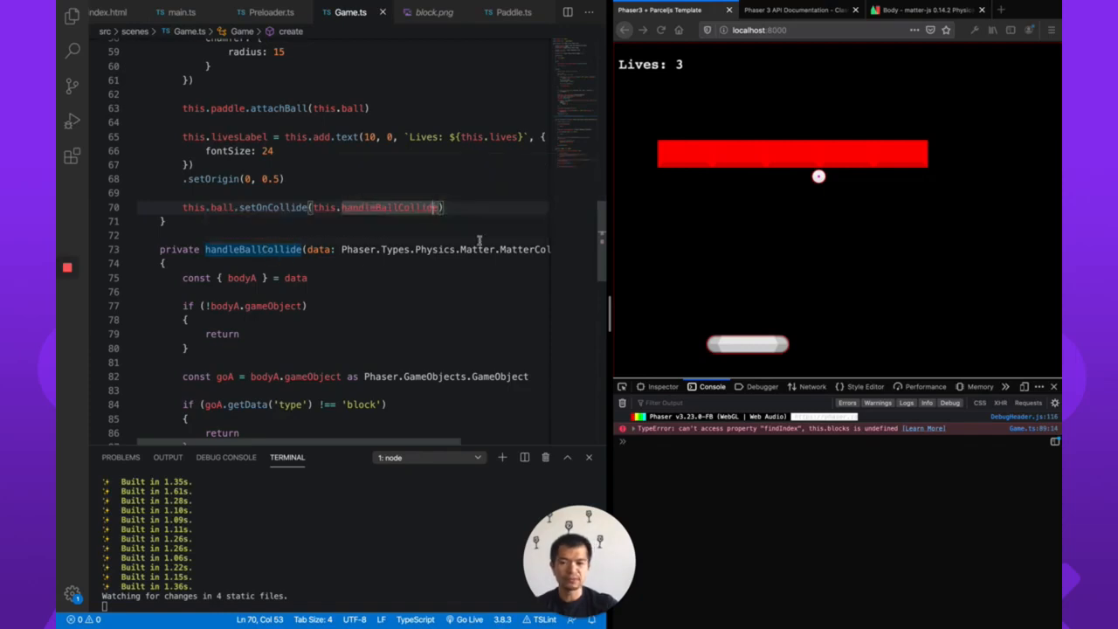
type(".bind")
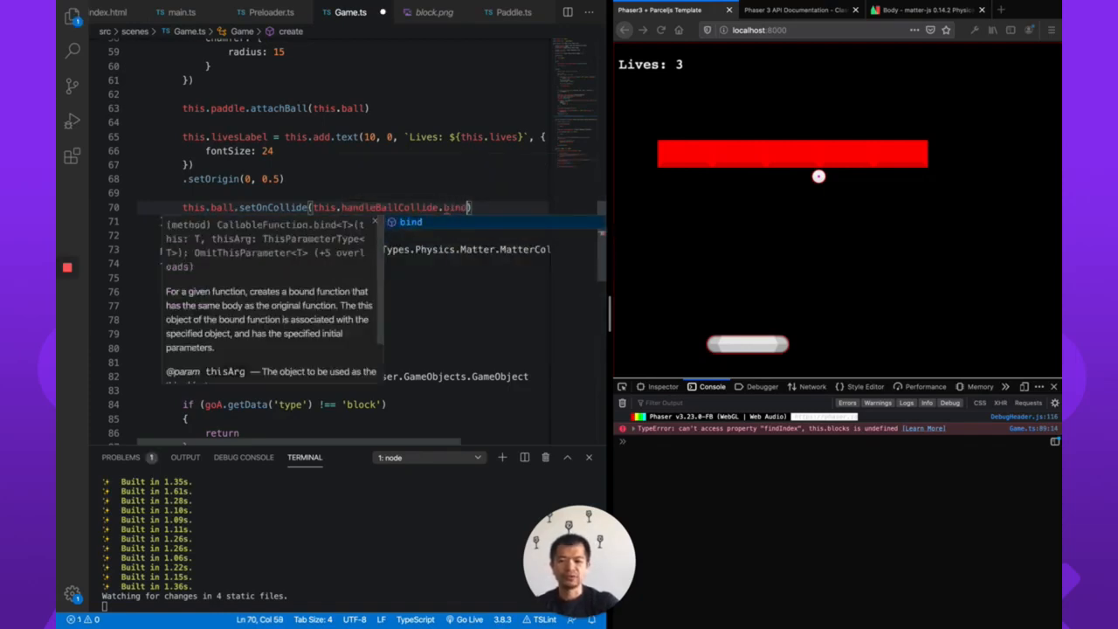
type("(this))")
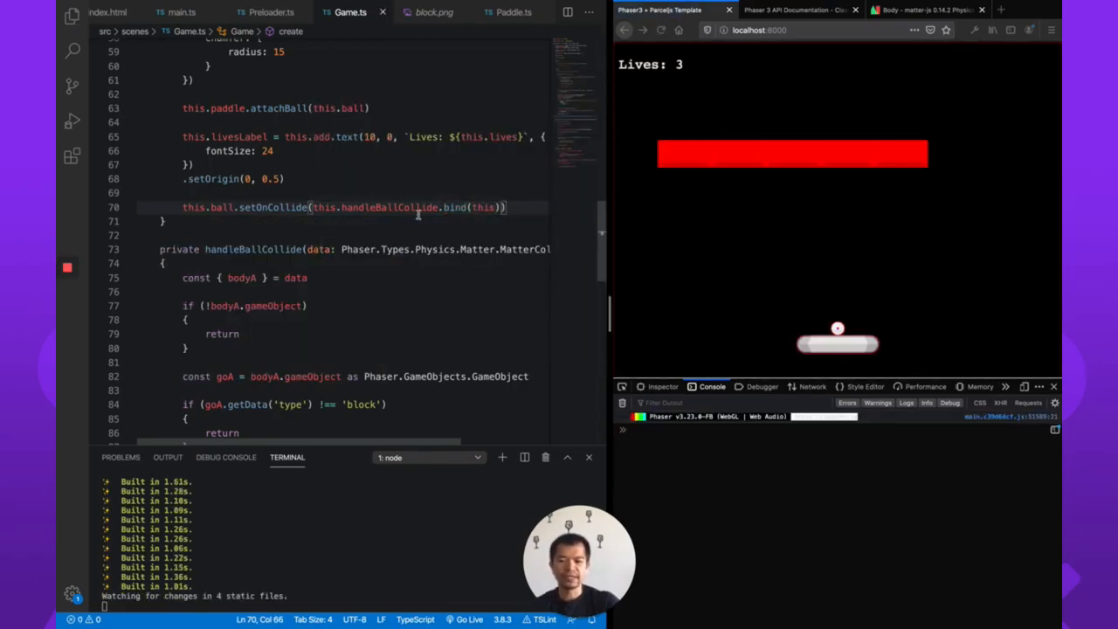
mouse_move(415, 206)
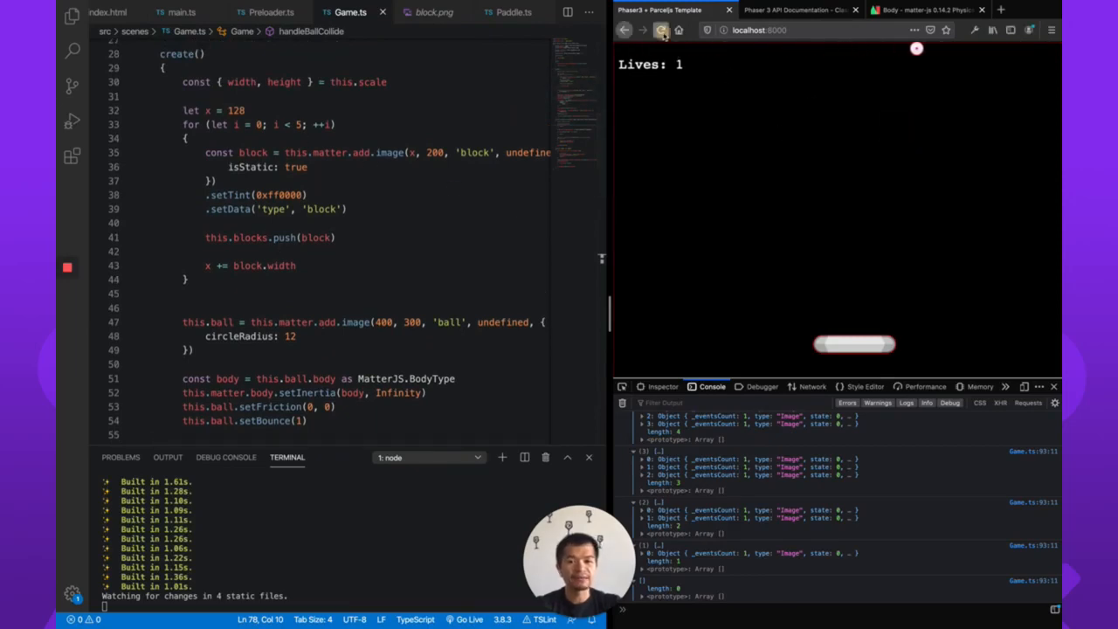
left_click(663, 30)
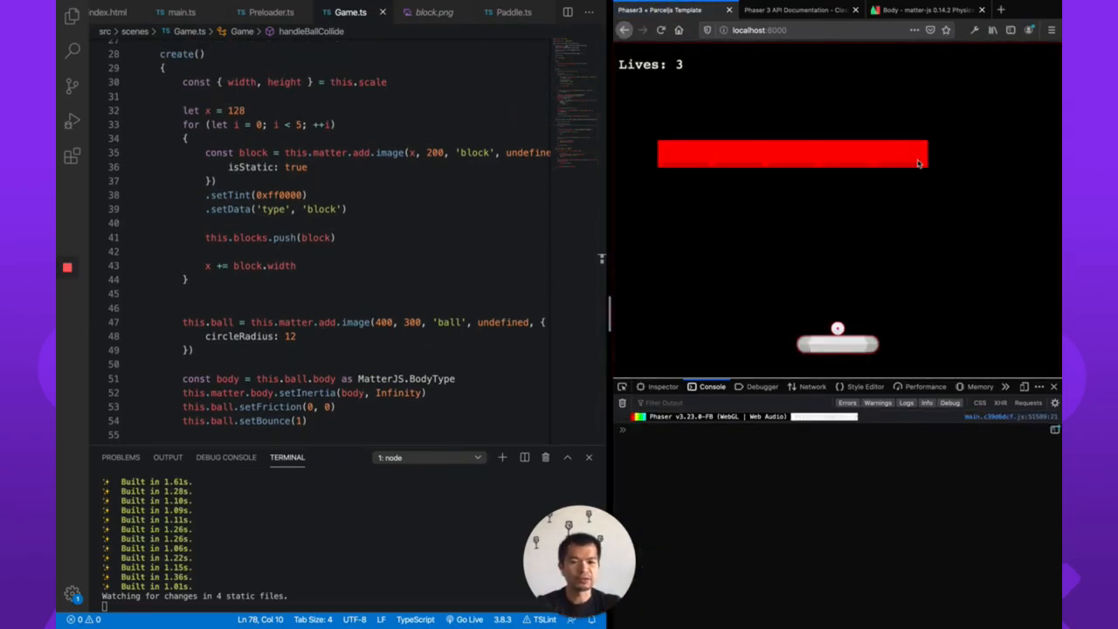
mouse_move(793, 213)
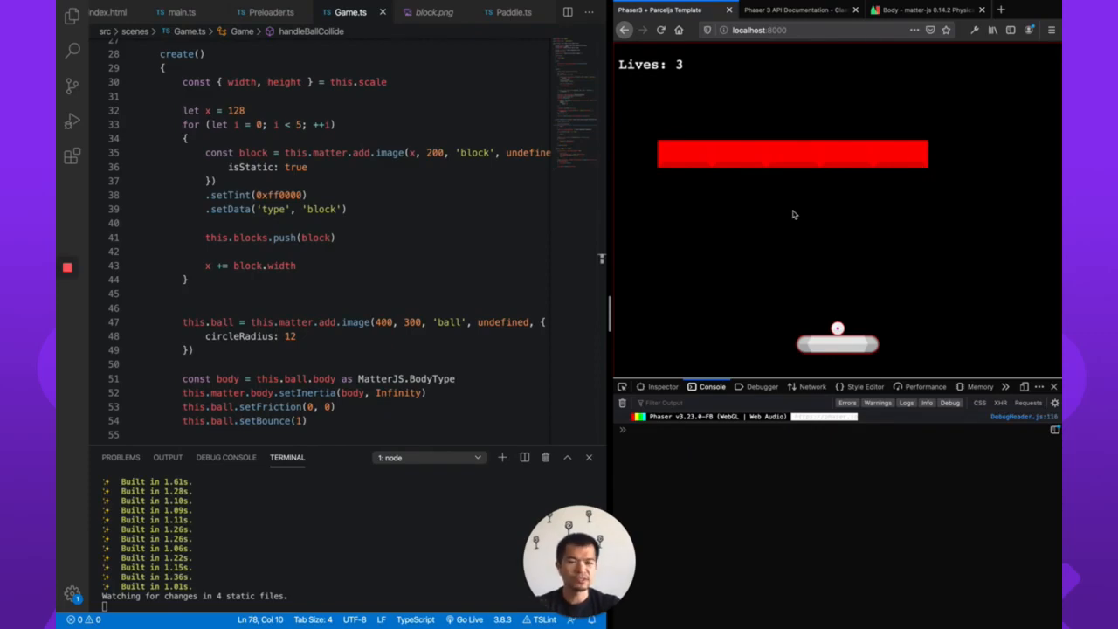